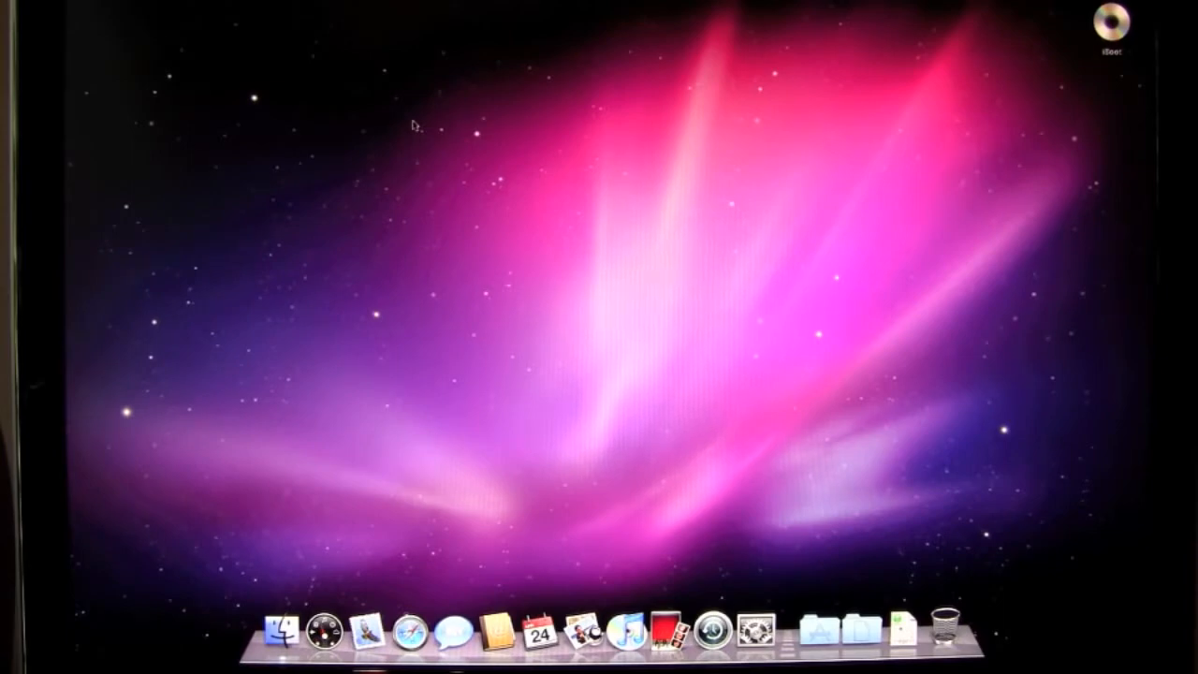
{"action": "mouse_move", "coordinate": [410, 629]}
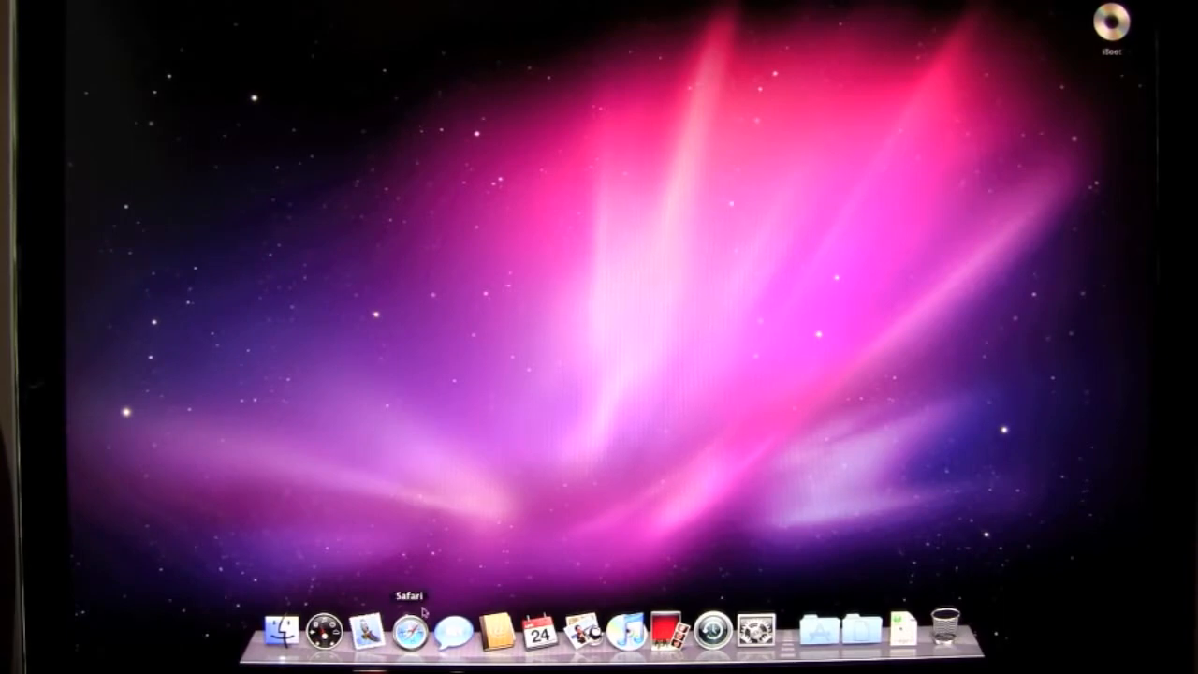
Launch Safari from the Dock.
{"action": "left_click", "coordinate": [408, 628]}
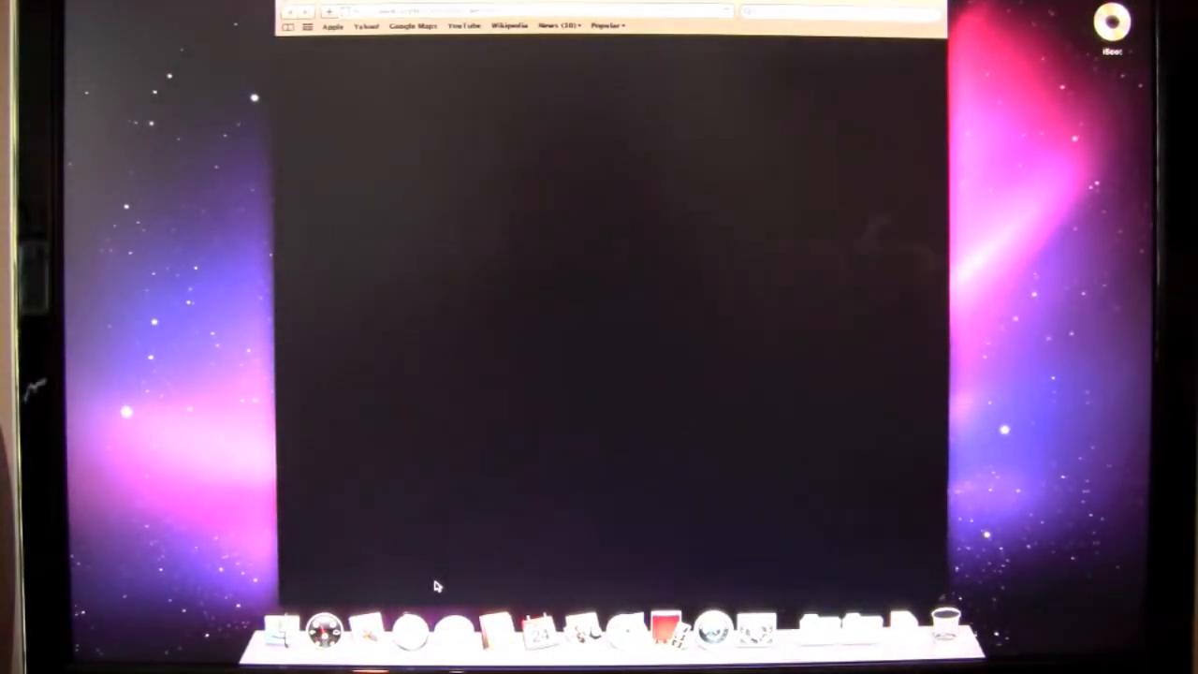
Browse the tonymacx86 guide to Step 3 and download MultiBeast and the 10.6.3 Combo Update.
{"action": "left_click", "coordinate": [715, 627]}
{"action": "type", "text": "tonymacx86"}
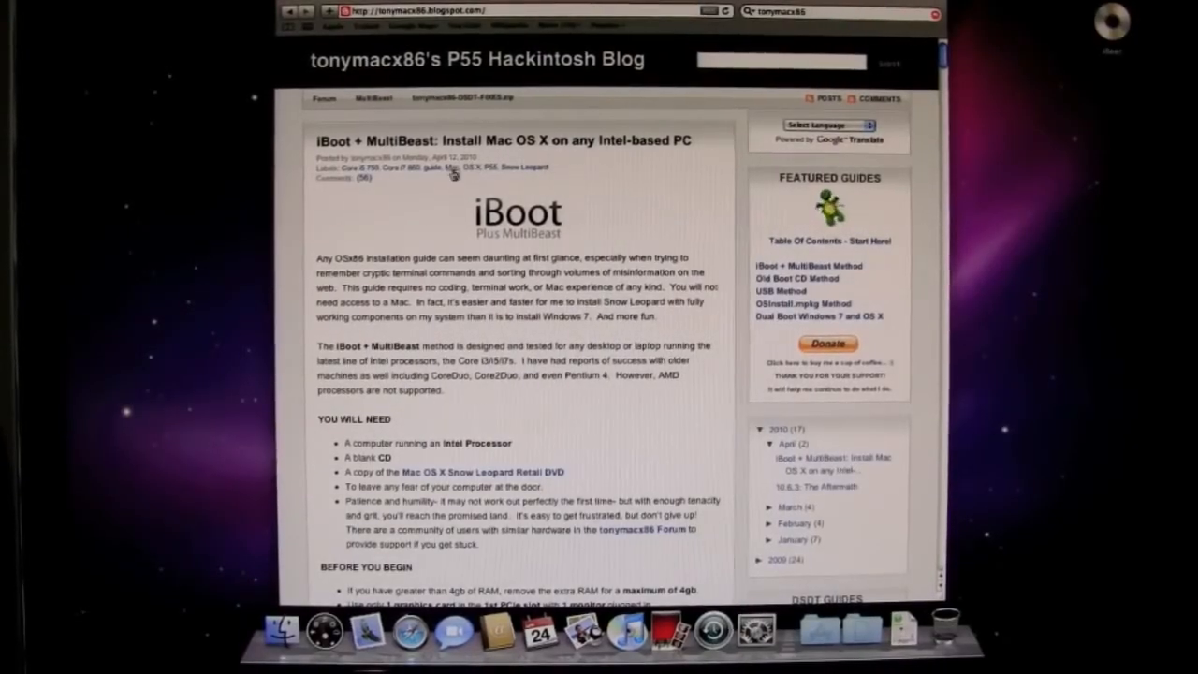
{"action": "scroll", "scroll_direction": "down", "scroll_amount": 3}
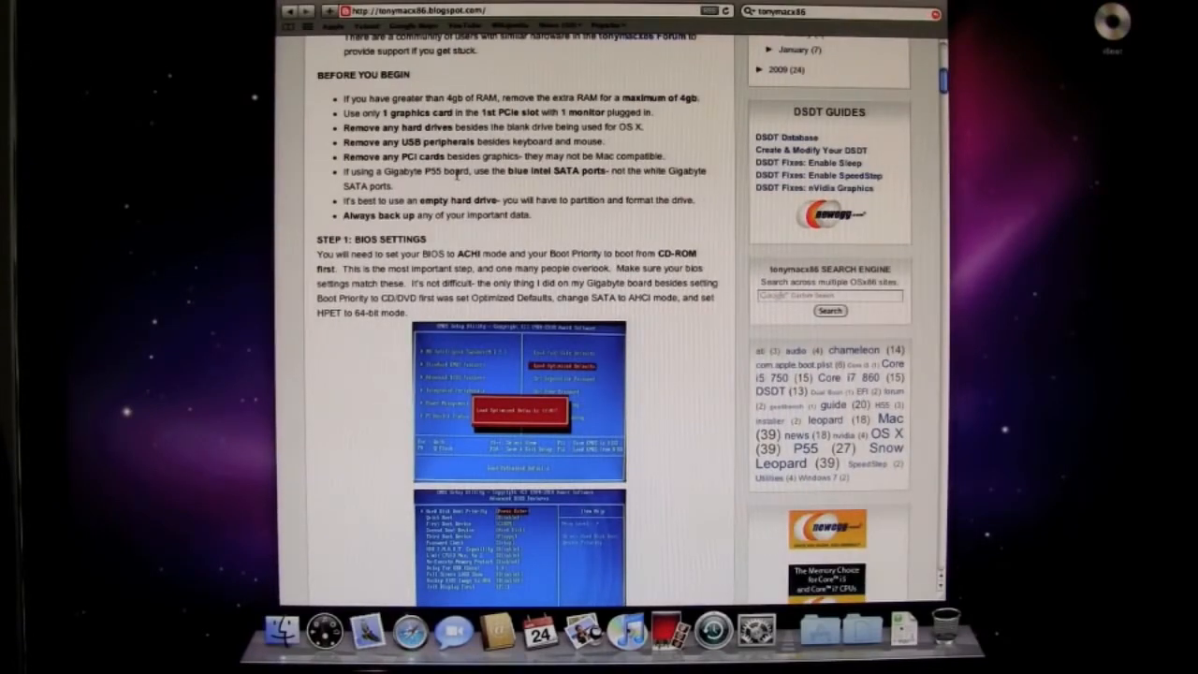
{"action": "scroll", "scroll_direction": "down", "scroll_amount": 3}
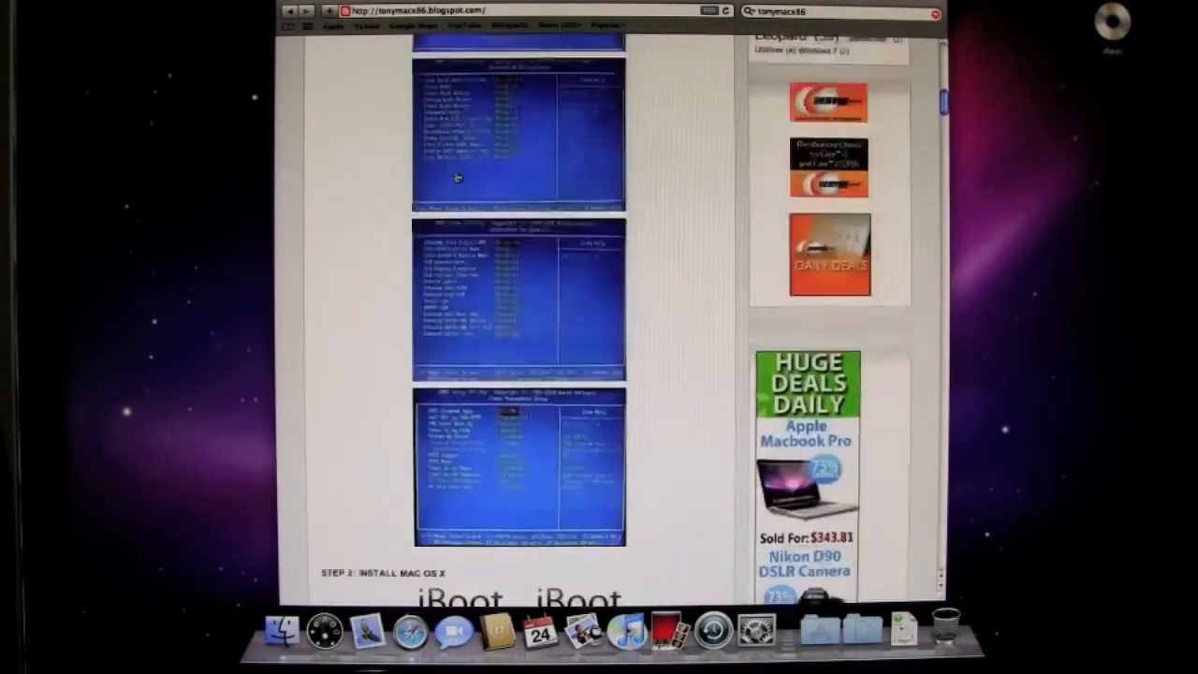
{"action": "scroll", "scroll_direction": "down", "scroll_amount": 3}
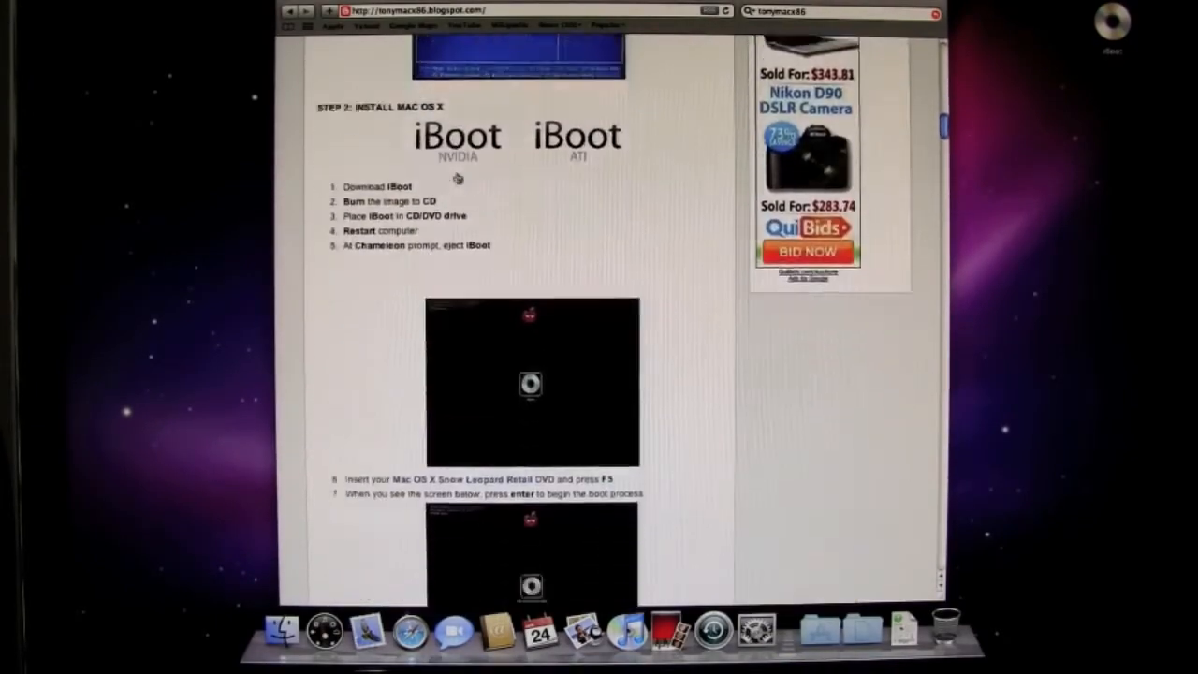
{"action": "scroll", "scroll_direction": "down", "scroll_amount": 3}
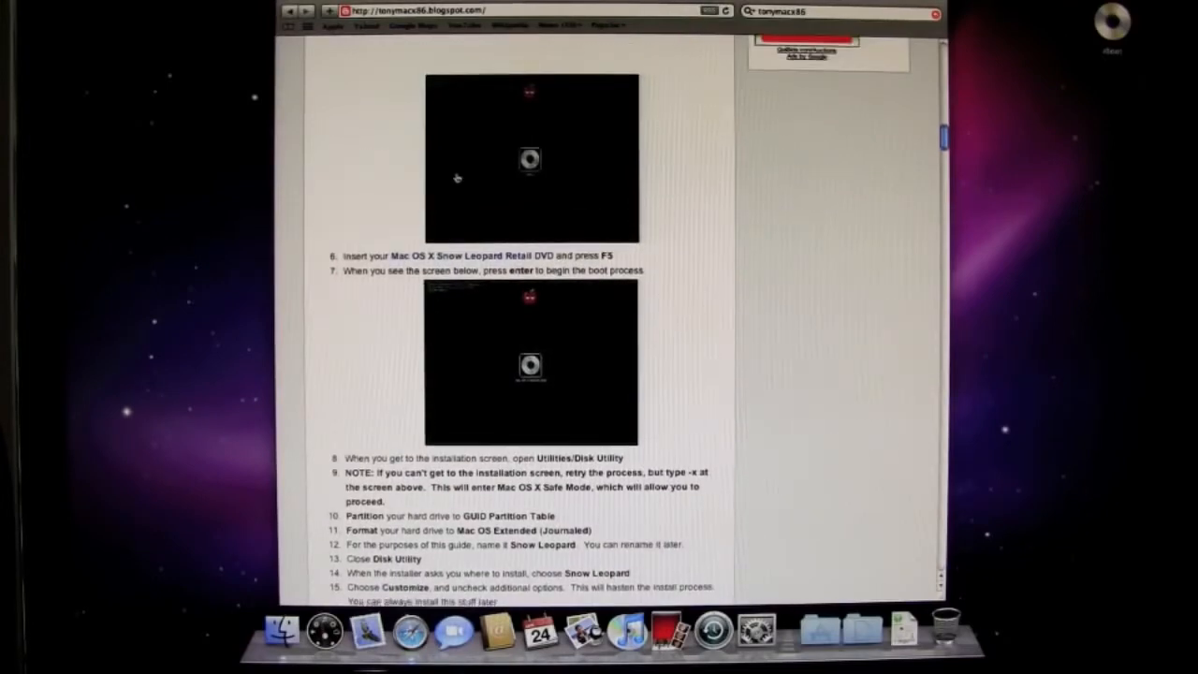
{"action": "scroll", "scroll_direction": "down", "scroll_amount": 3}
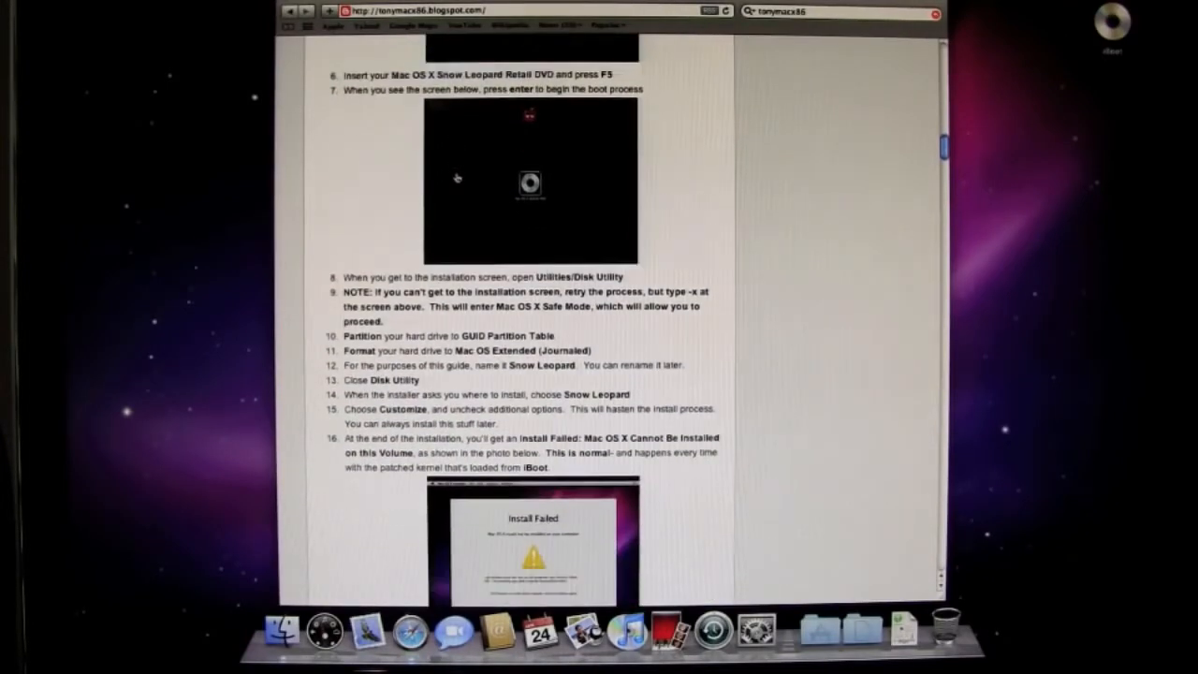
{"action": "scroll", "scroll_direction": "down", "scroll_amount": 3}
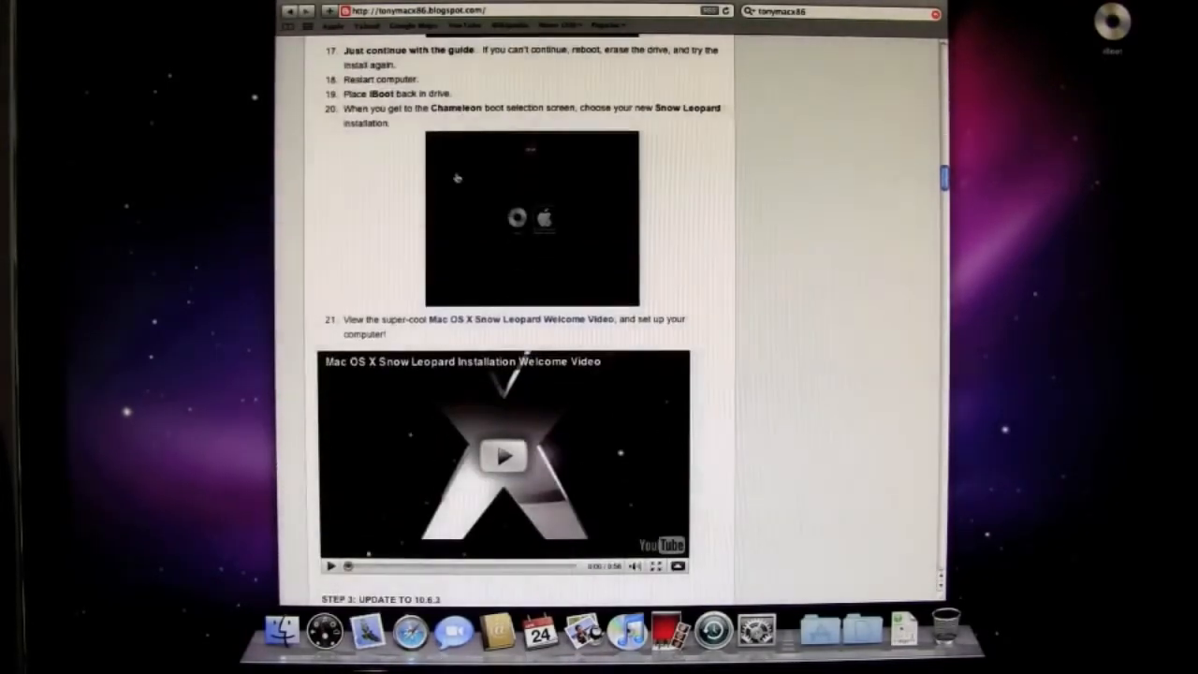
{"action": "scroll", "scroll_direction": "down", "scroll_amount": 3}
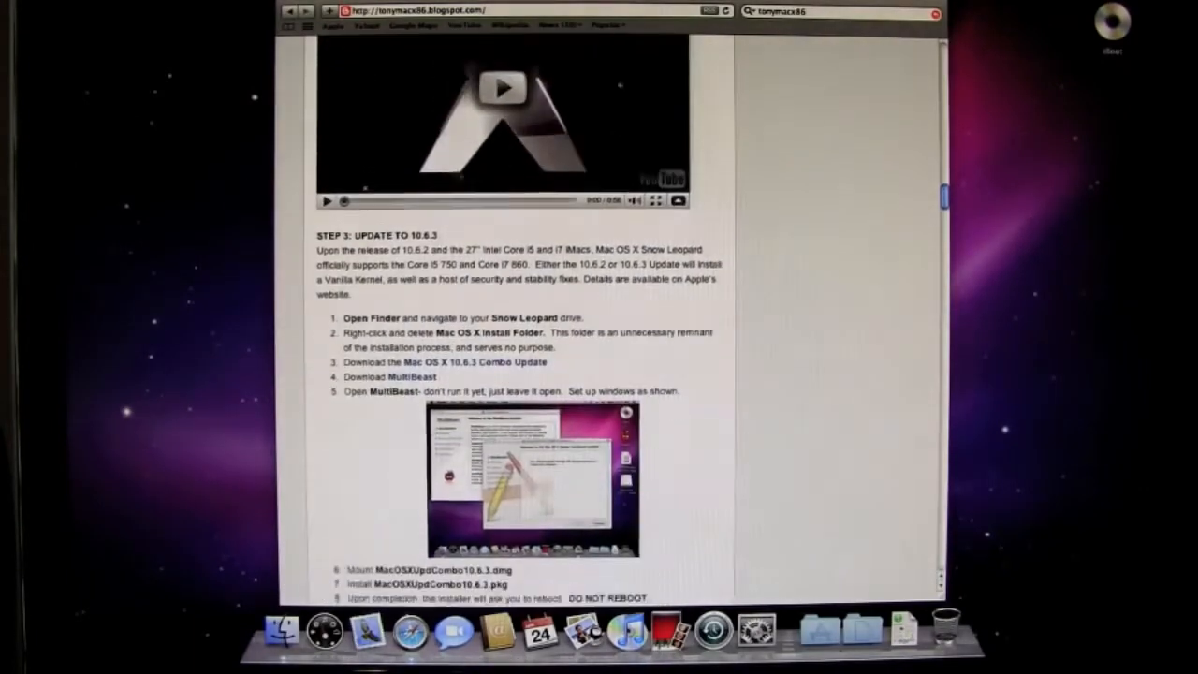
{"action": "scroll", "scroll_direction": "down", "scroll_amount": 3}
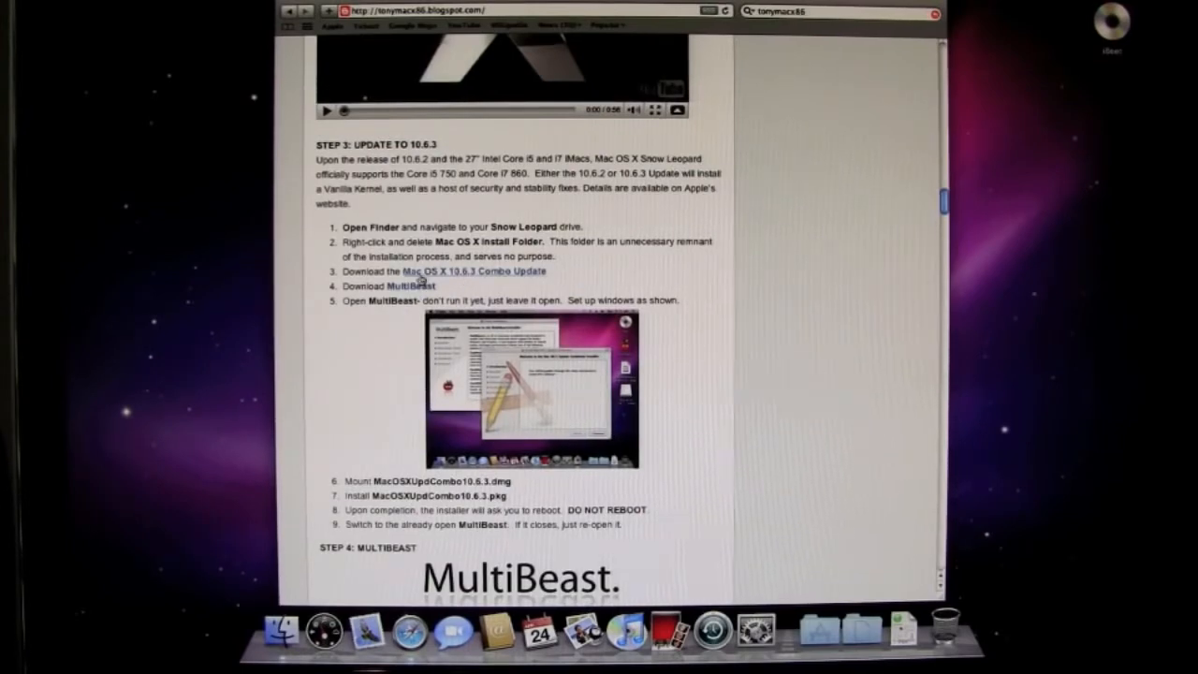
{"action": "left_click", "coordinate": [396, 284]}
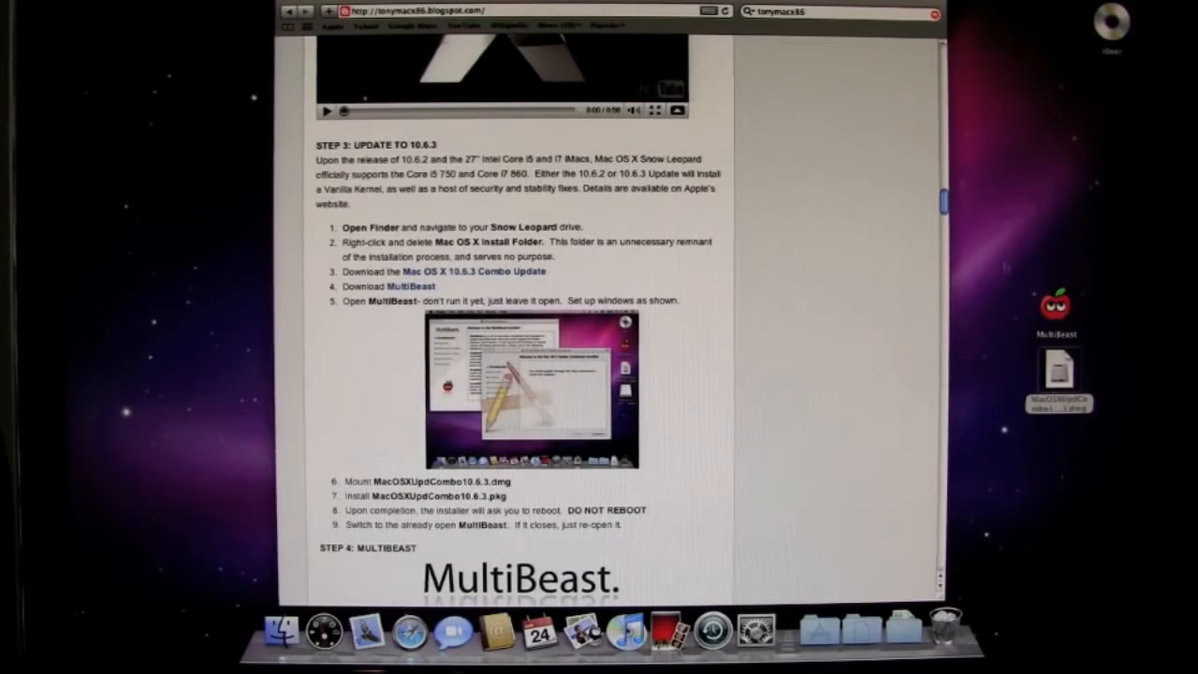
Hide Safari, mount MacOSXUpdCombo10.6.3.dmg and launch the installer package inside it.
{"action": "left_click", "coordinate": [333, 26]}
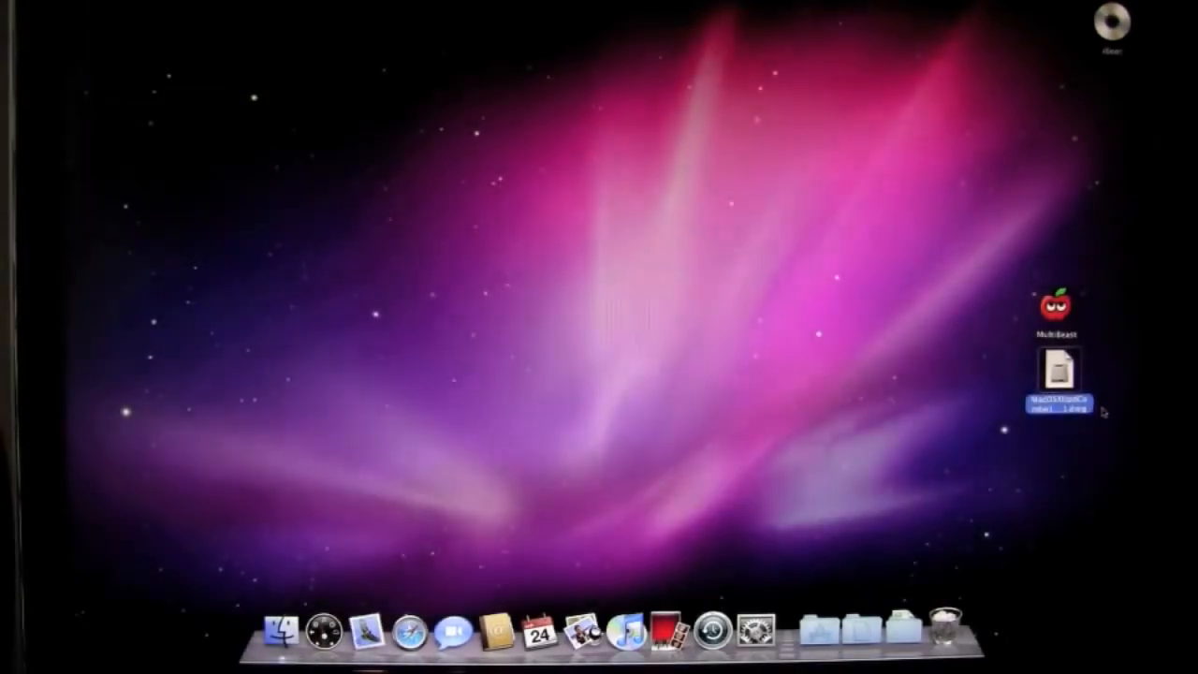
{"action": "double_click", "coordinate": [1055, 372]}
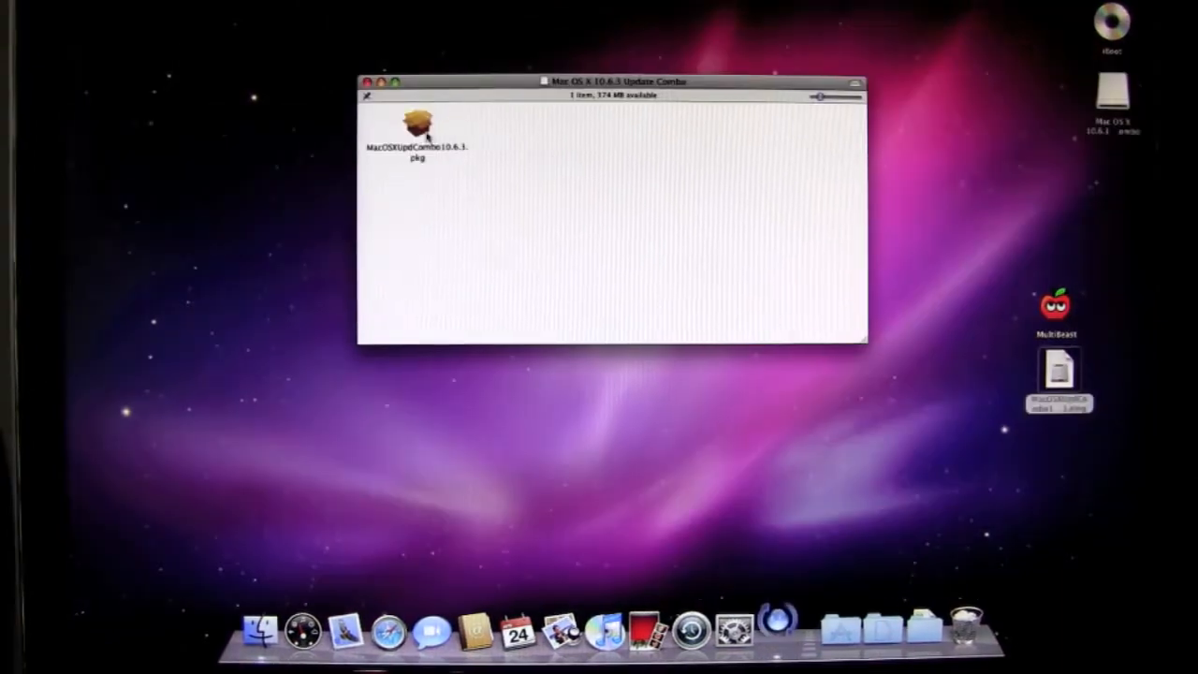
{"action": "left_click", "coordinate": [419, 128]}
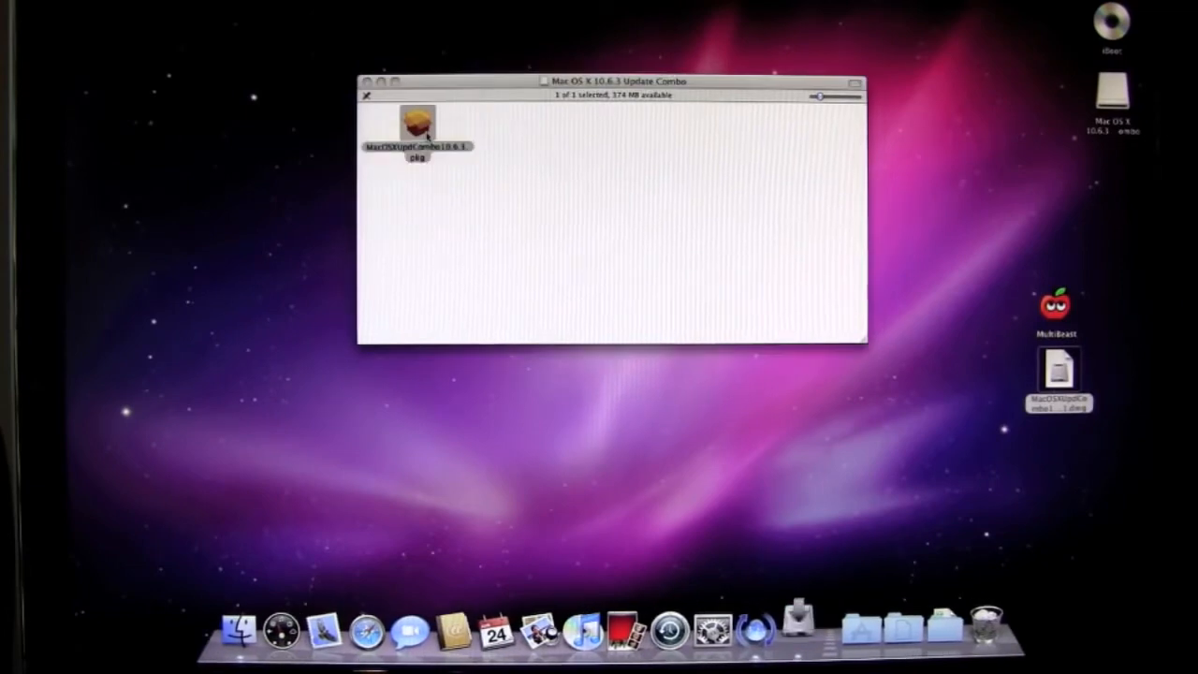
{"action": "double_click", "coordinate": [416, 123]}
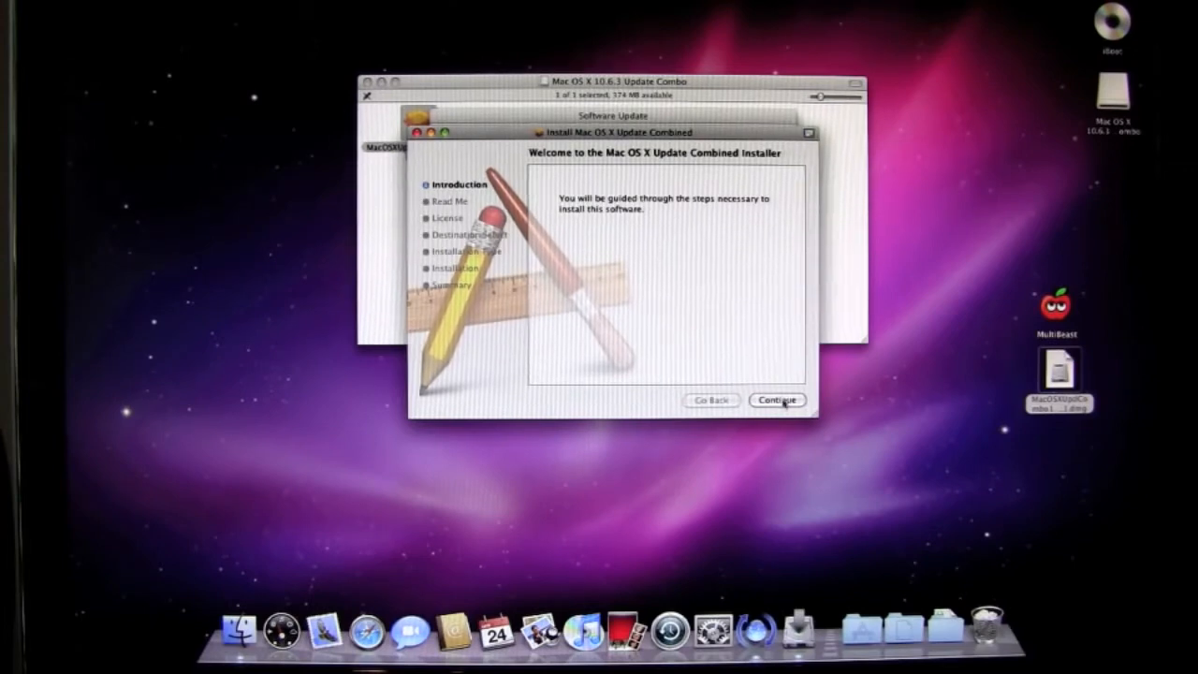
Install the 10.6.3 Combo Update on Snow Leopard with the admin password, then quit without restarting.
{"action": "left_click", "coordinate": [776, 401]}
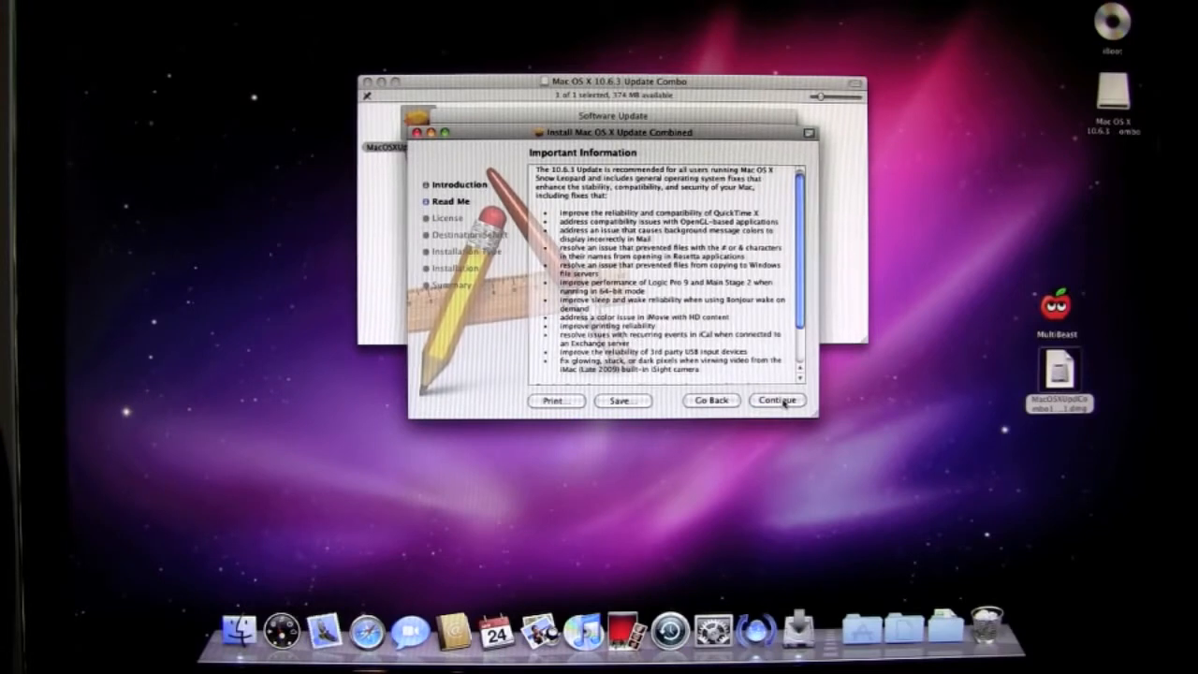
{"action": "left_click", "coordinate": [777, 401]}
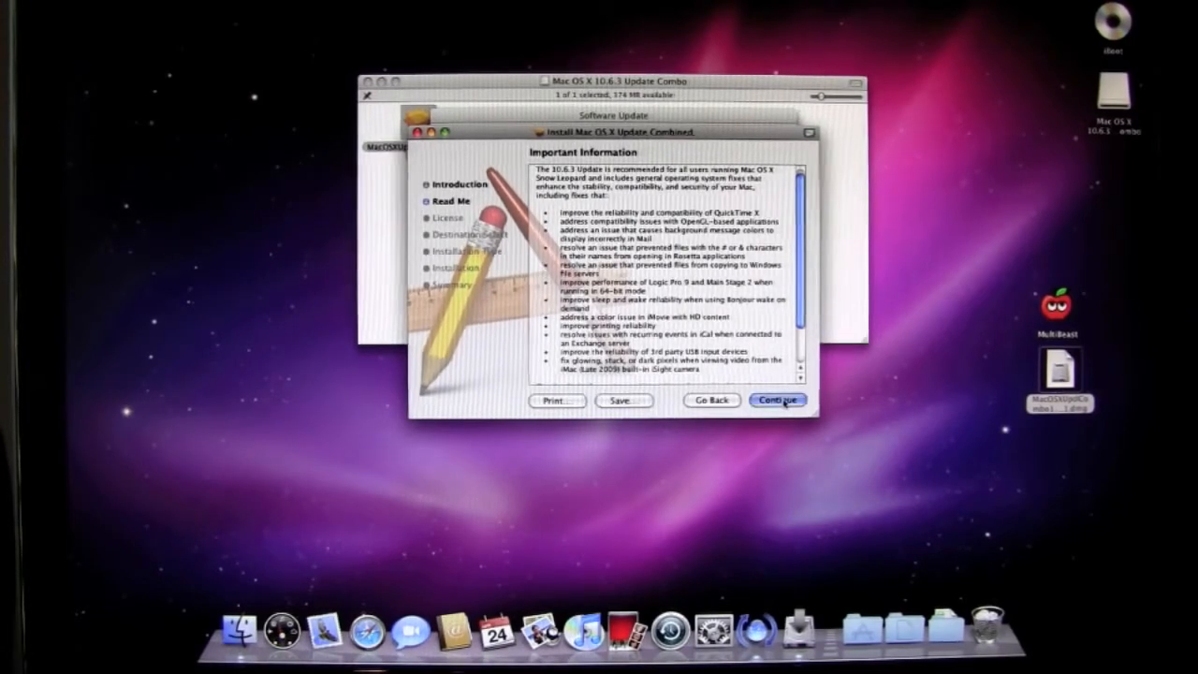
{"action": "left_click", "coordinate": [778, 401]}
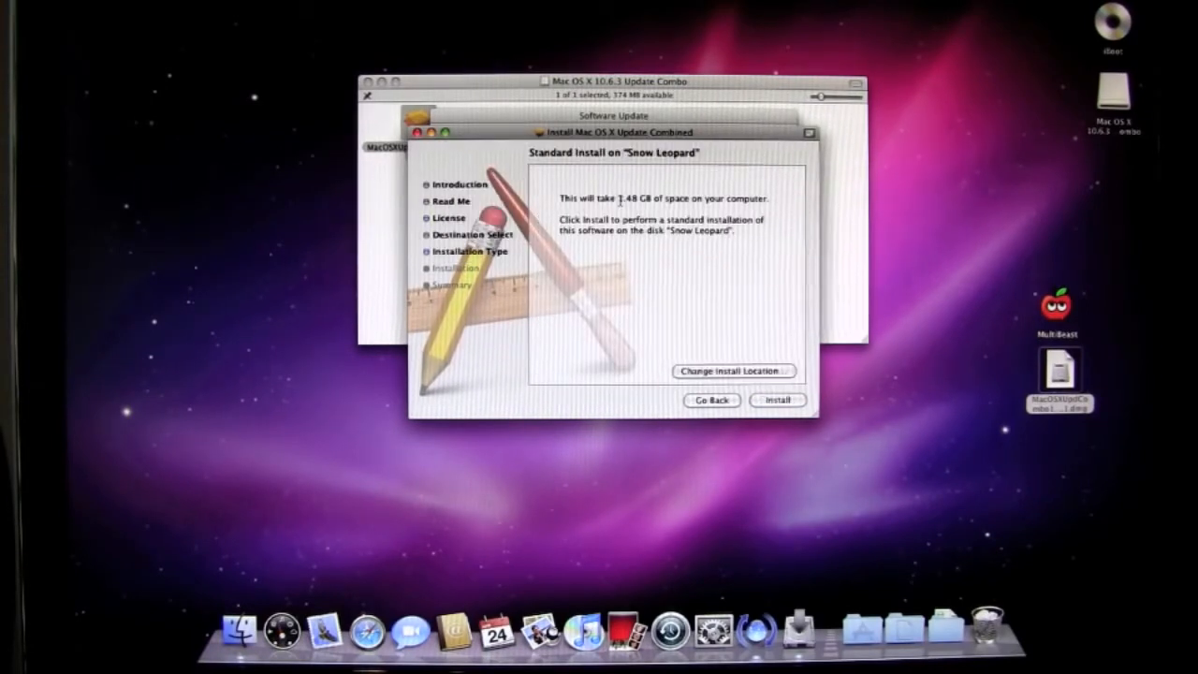
{"action": "left_click", "coordinate": [778, 400]}
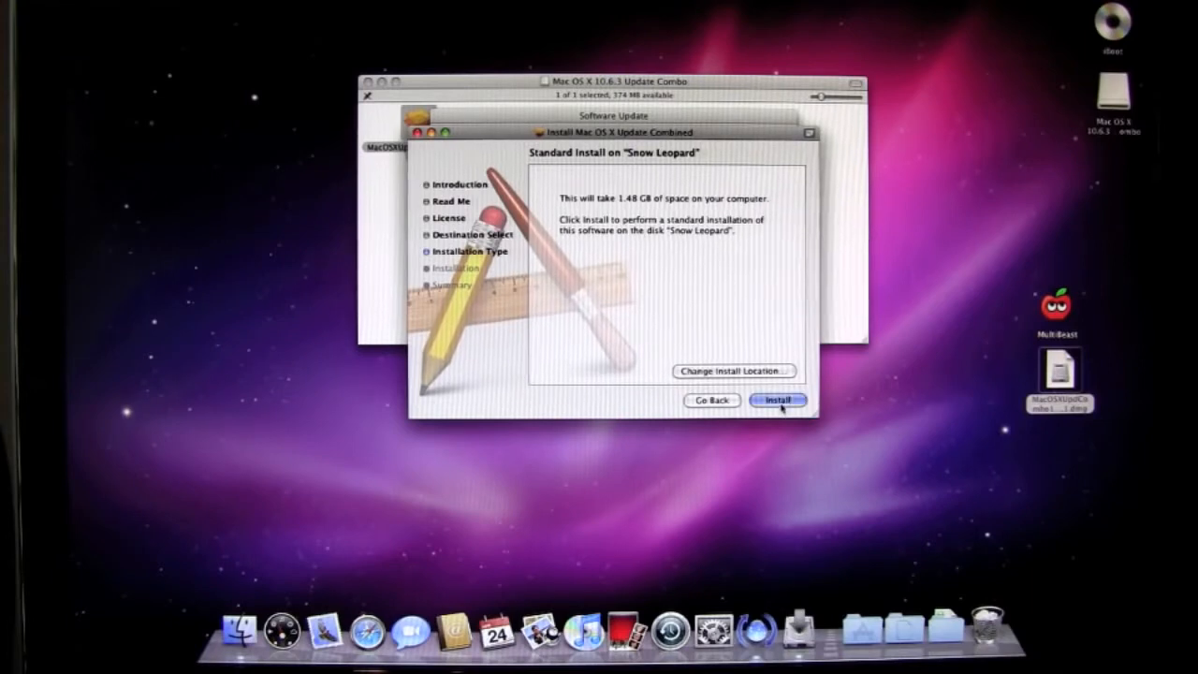
{"action": "left_click", "coordinate": [779, 401]}
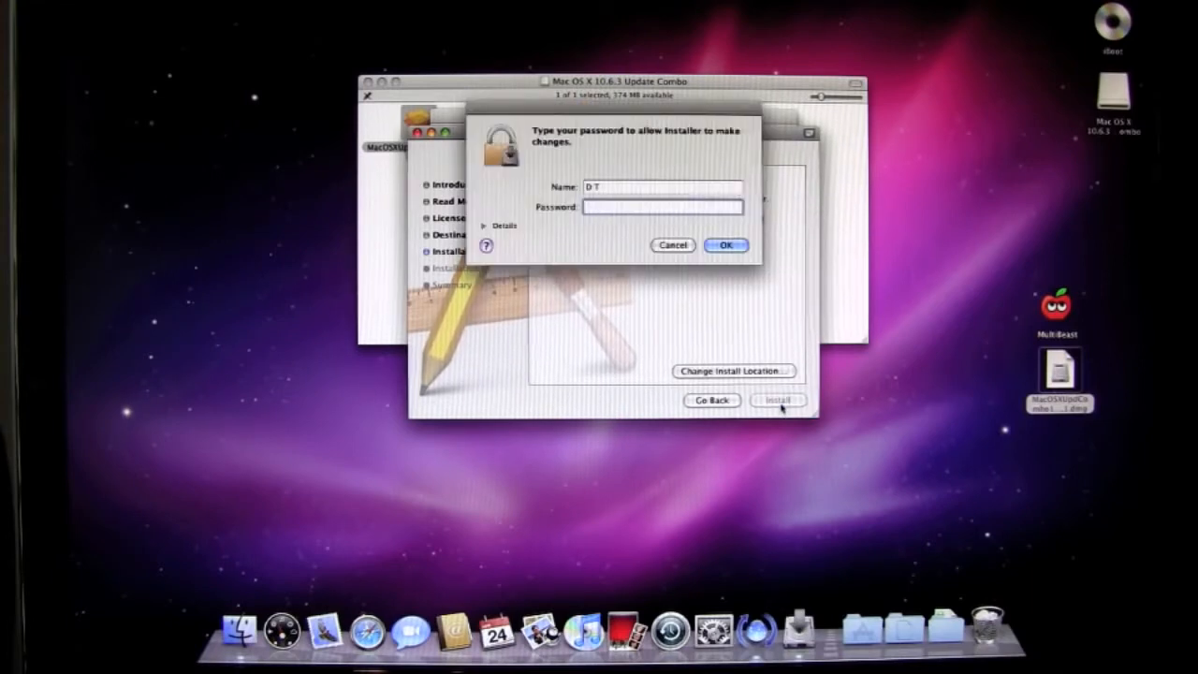
{"action": "type", "text": "••"}
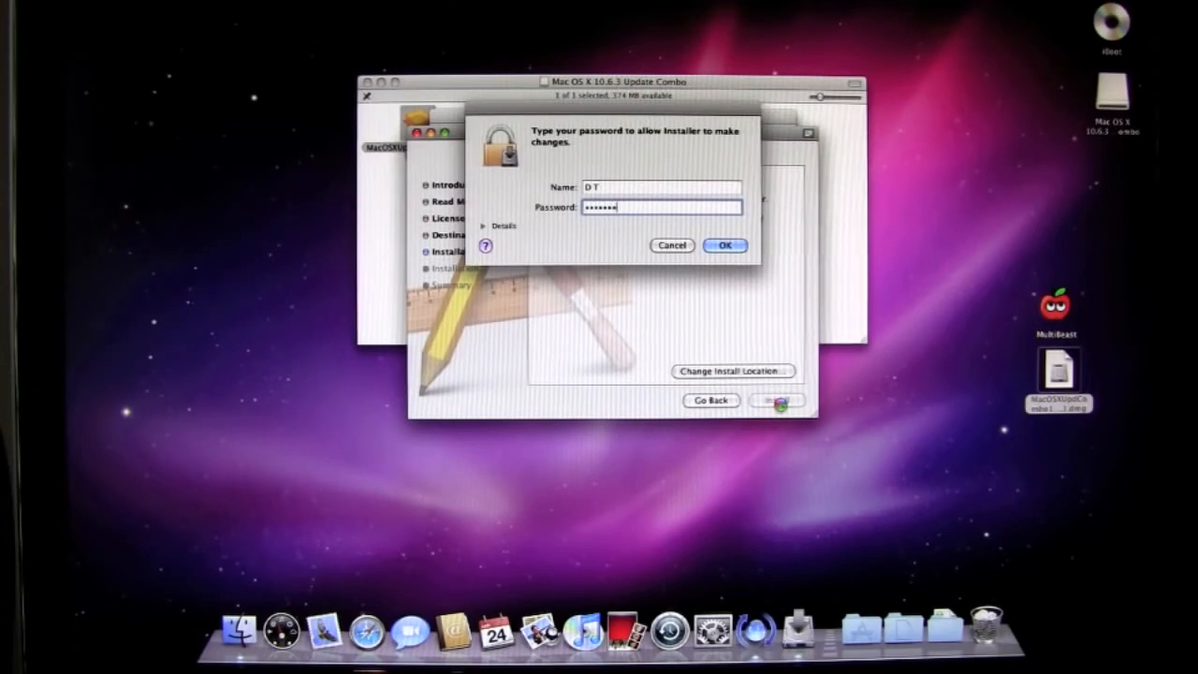
{"action": "left_click", "coordinate": [726, 245]}
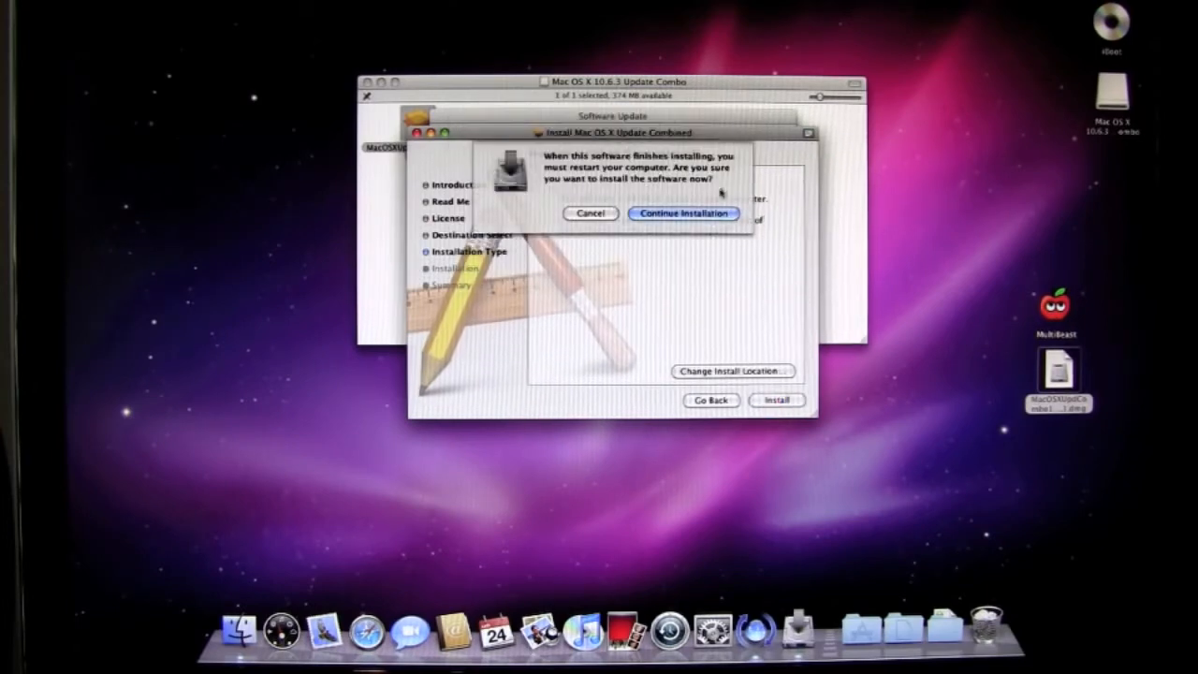
{"action": "left_click", "coordinate": [683, 213]}
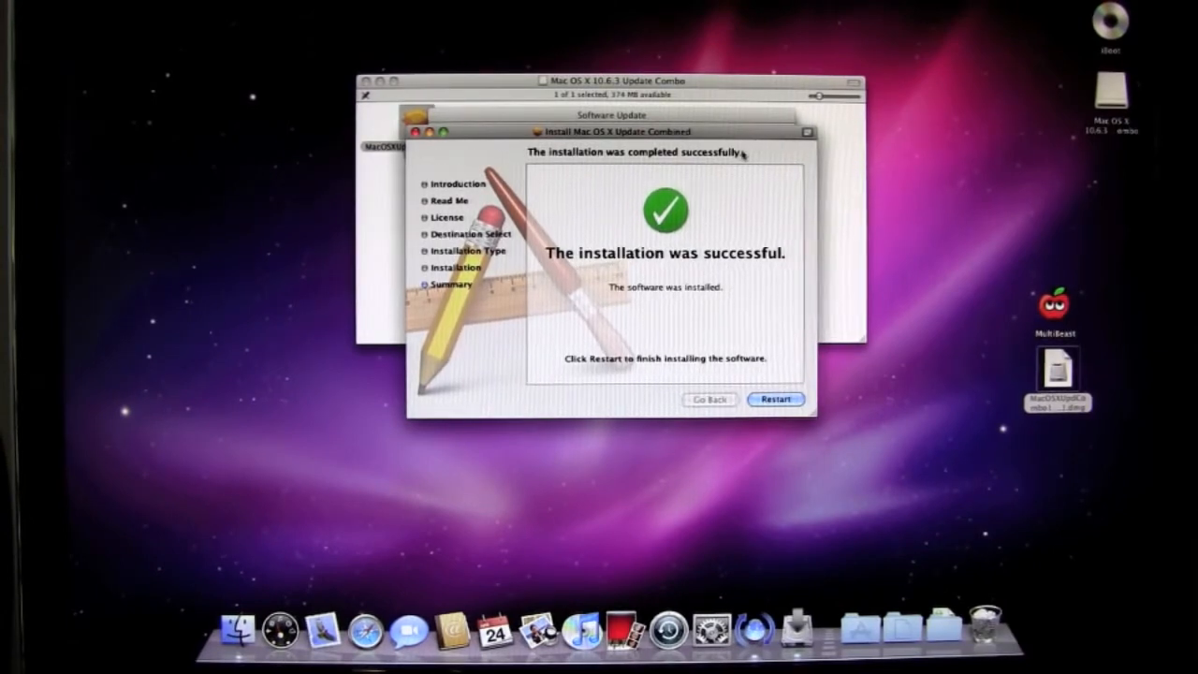
{"action": "left_click", "coordinate": [774, 399]}
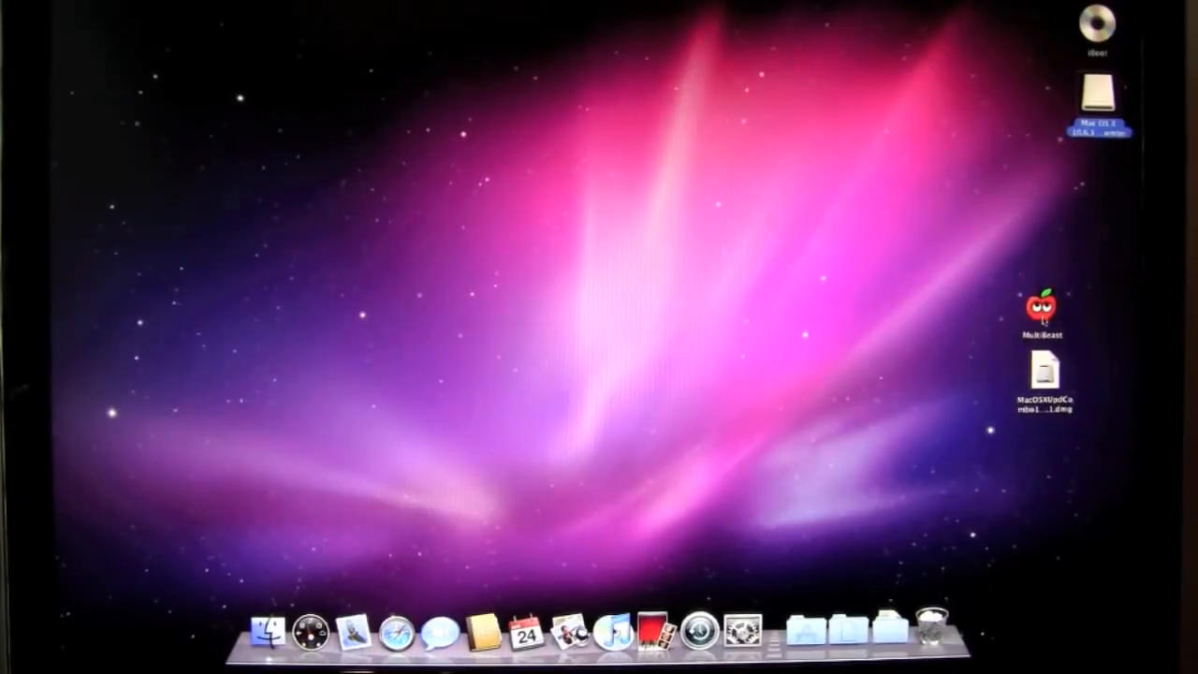
Launch MultiBeast and continue through Welcome and Read Me to the Snow Leopard package list.
{"action": "double_click", "coordinate": [1042, 303]}
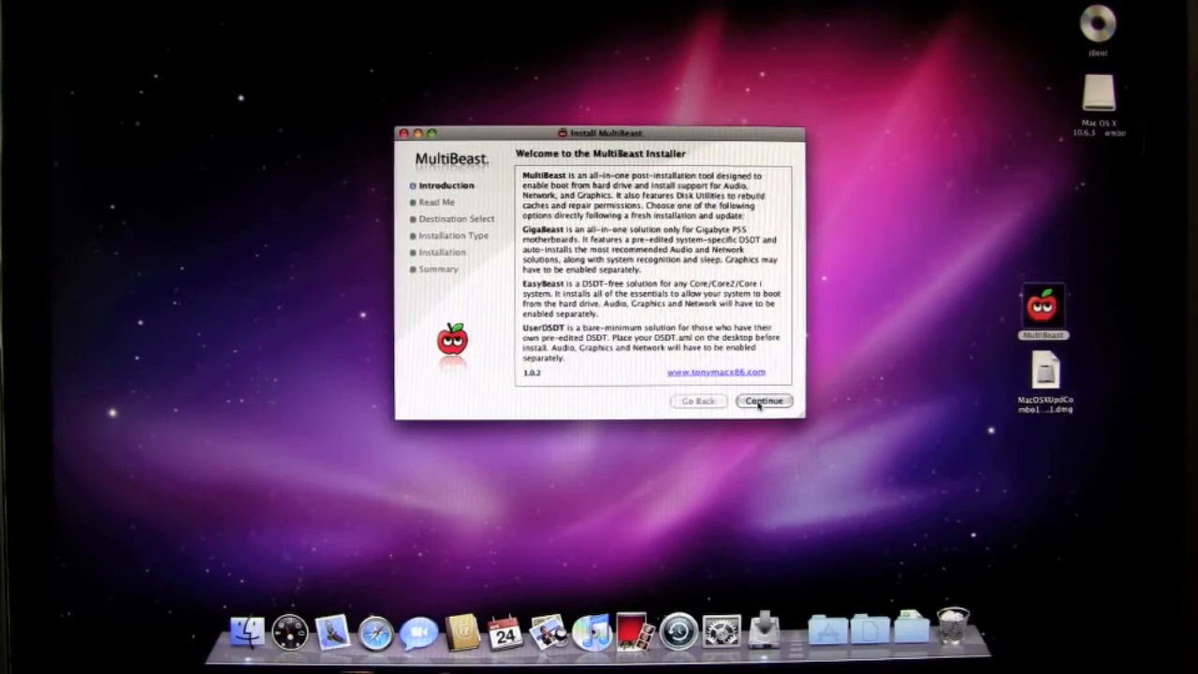
{"action": "left_click", "coordinate": [763, 400]}
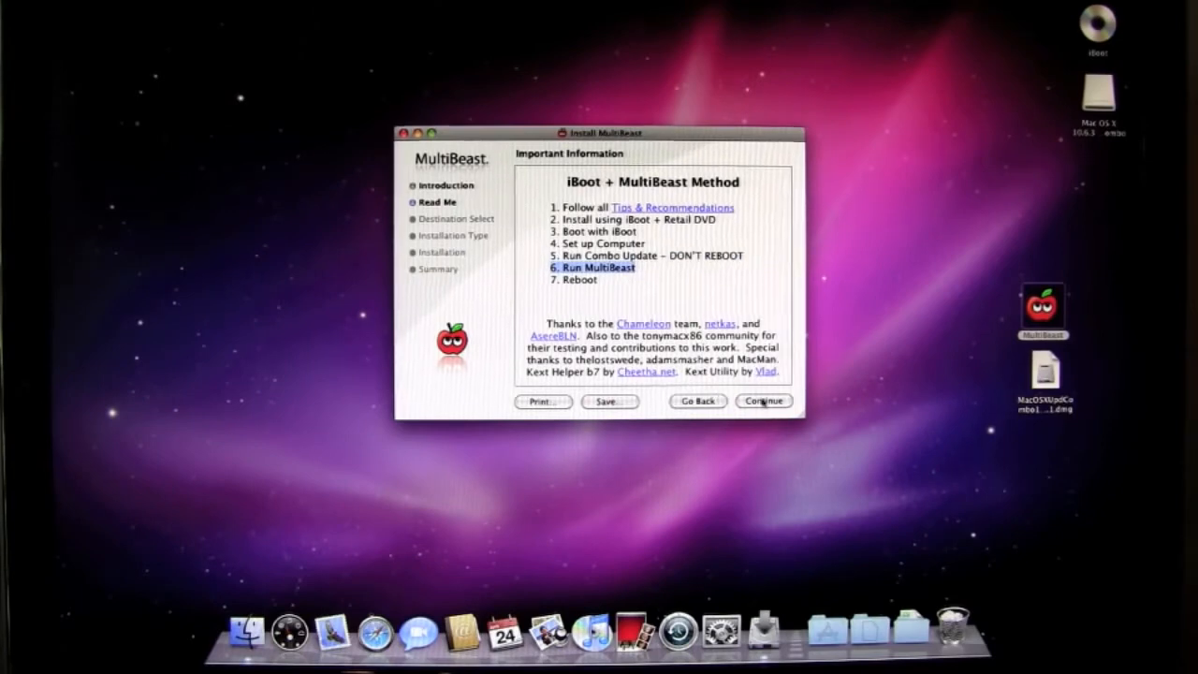
{"action": "left_click", "coordinate": [763, 401]}
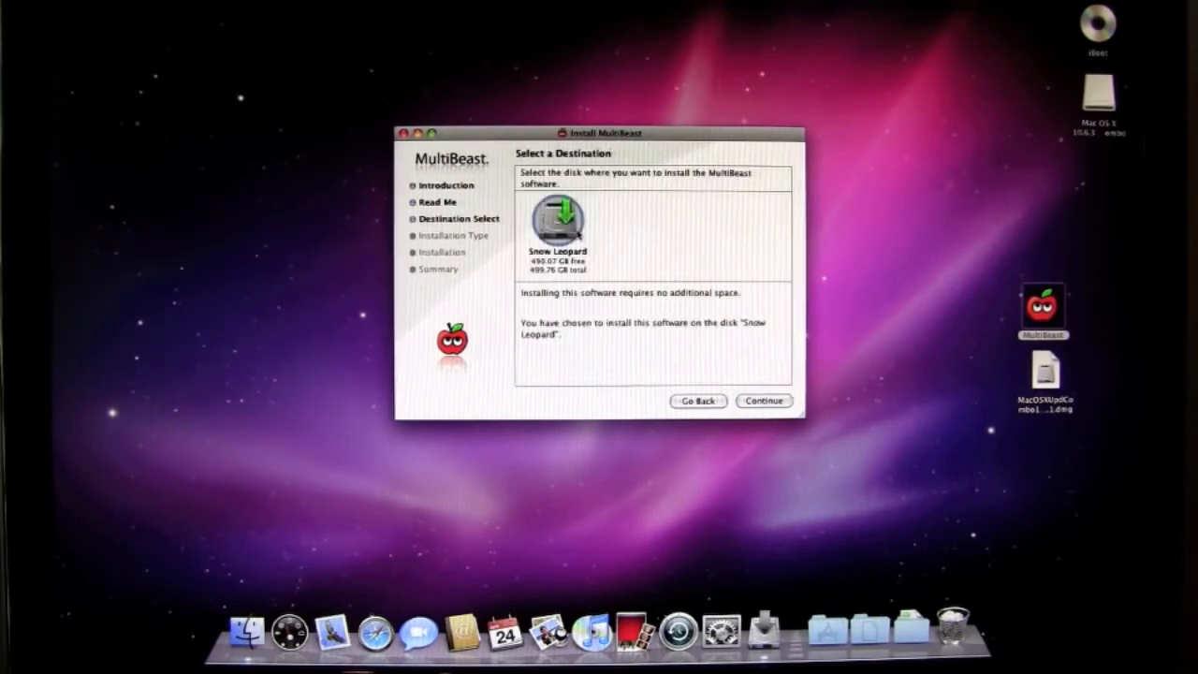
{"action": "left_click", "coordinate": [763, 400]}
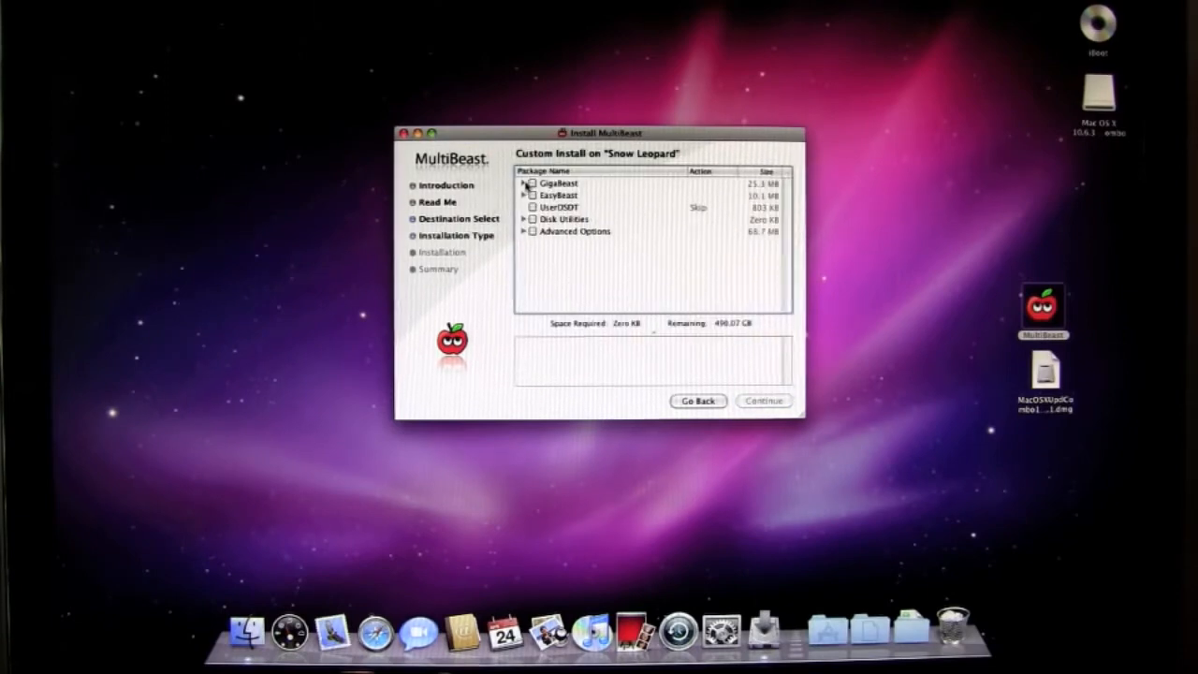
Tick Gigabyte GA-P55A-UD4P under GigaBeast and continue to the install summary.
{"action": "left_click", "coordinate": [524, 183]}
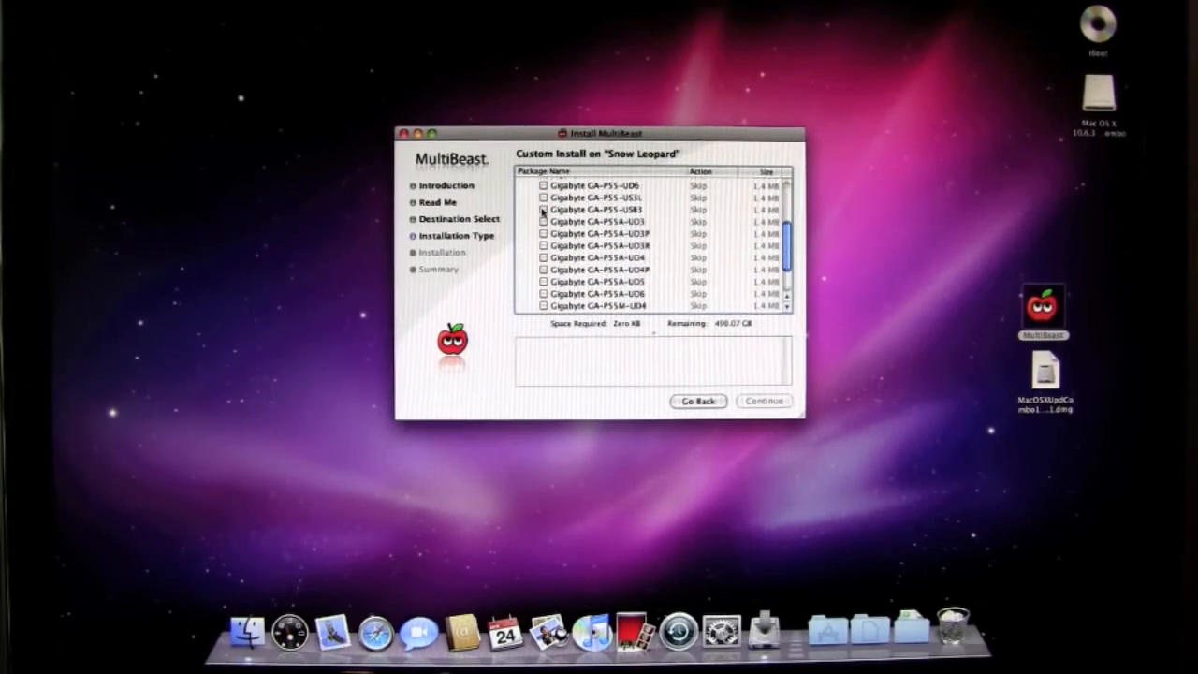
{"action": "scroll", "scroll_direction": "down", "scroll_amount": 3}
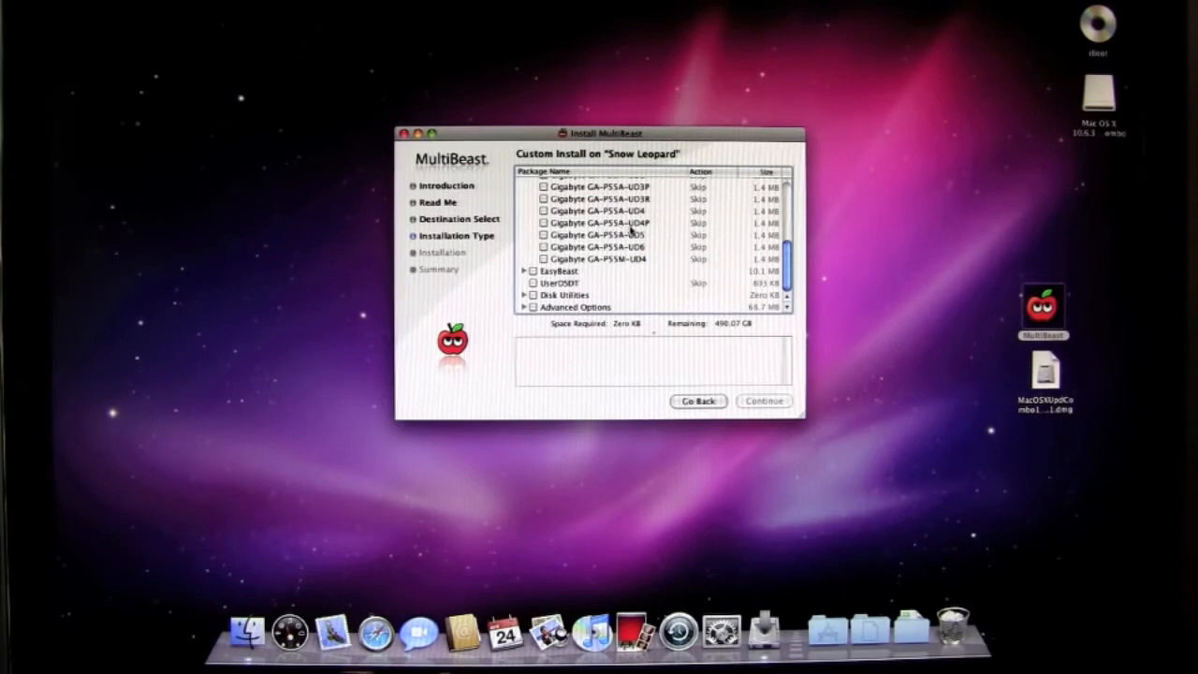
{"action": "left_click", "coordinate": [599, 222]}
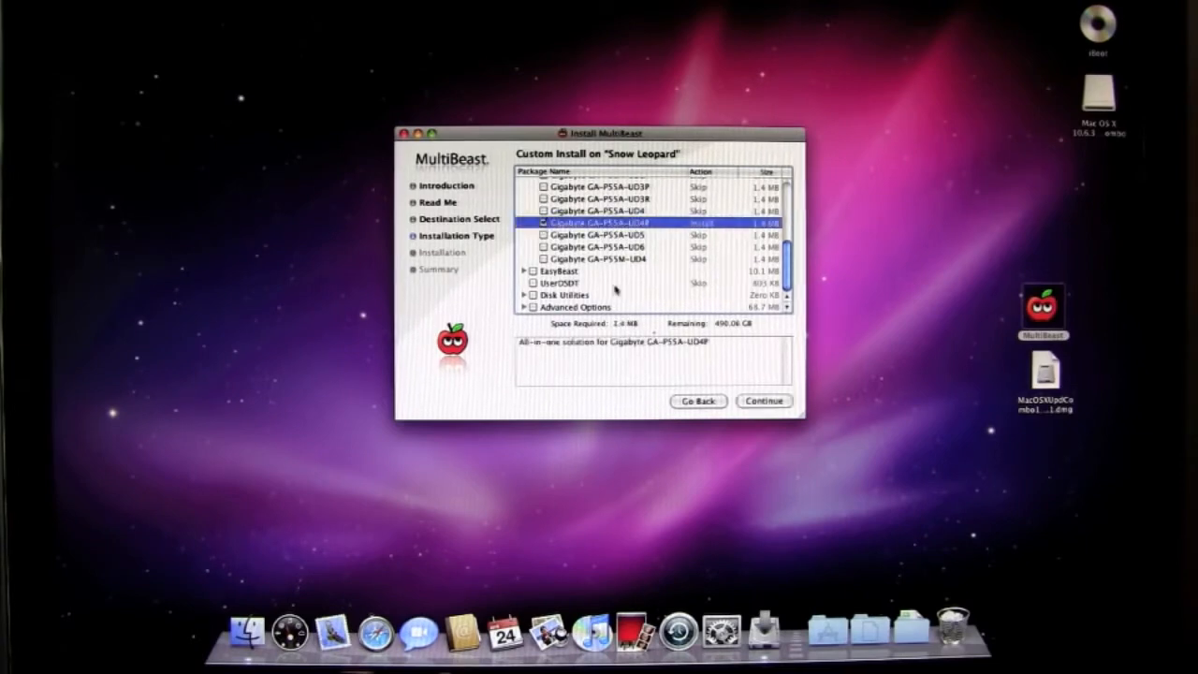
{"action": "left_click", "coordinate": [535, 223]}
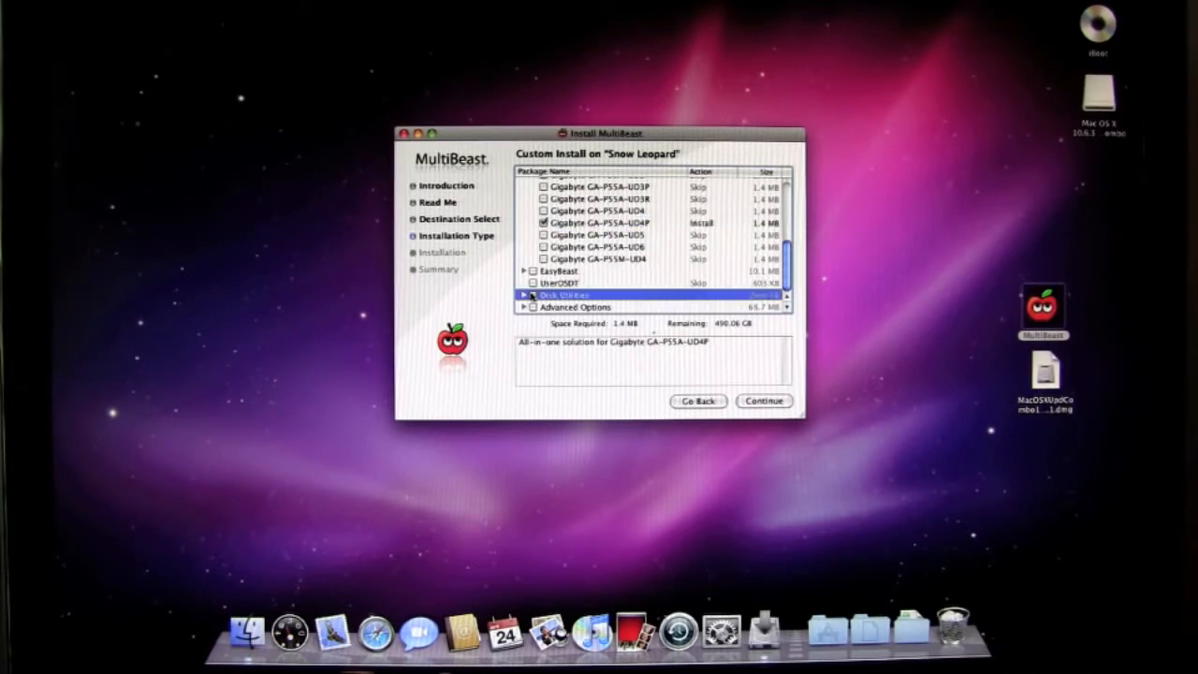
{"action": "left_click", "coordinate": [556, 293]}
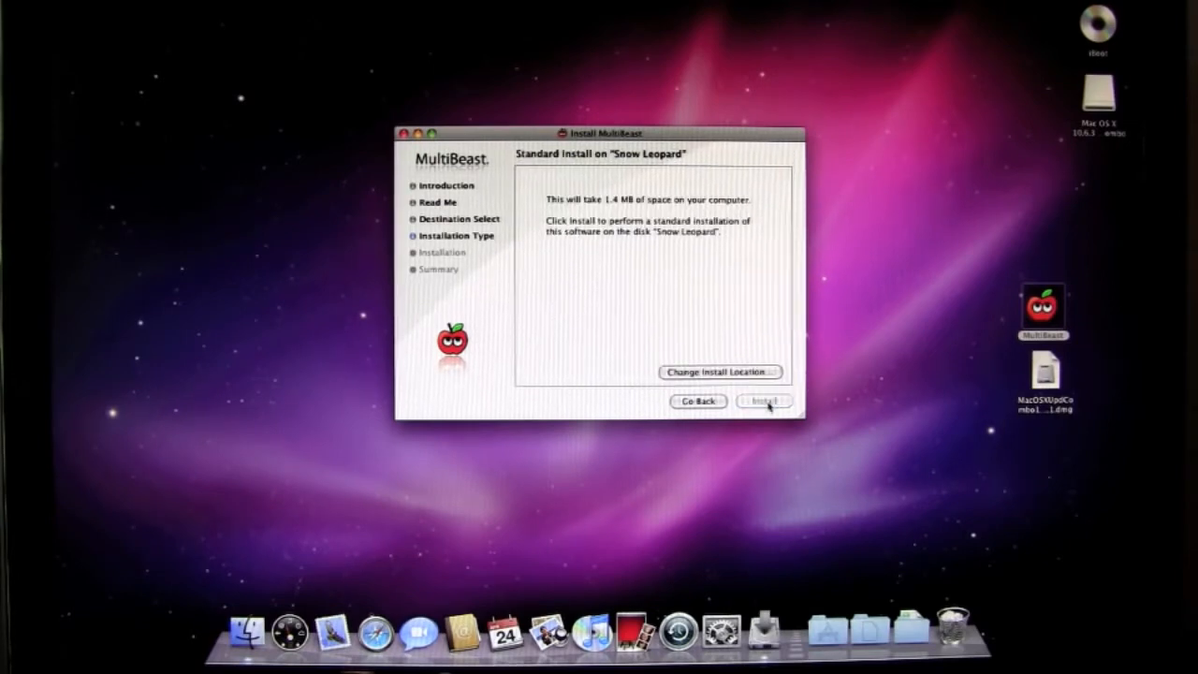
Install the GA-P55A-UD4P package with the admin password and close MultiBeast on success.
{"action": "left_click", "coordinate": [764, 400]}
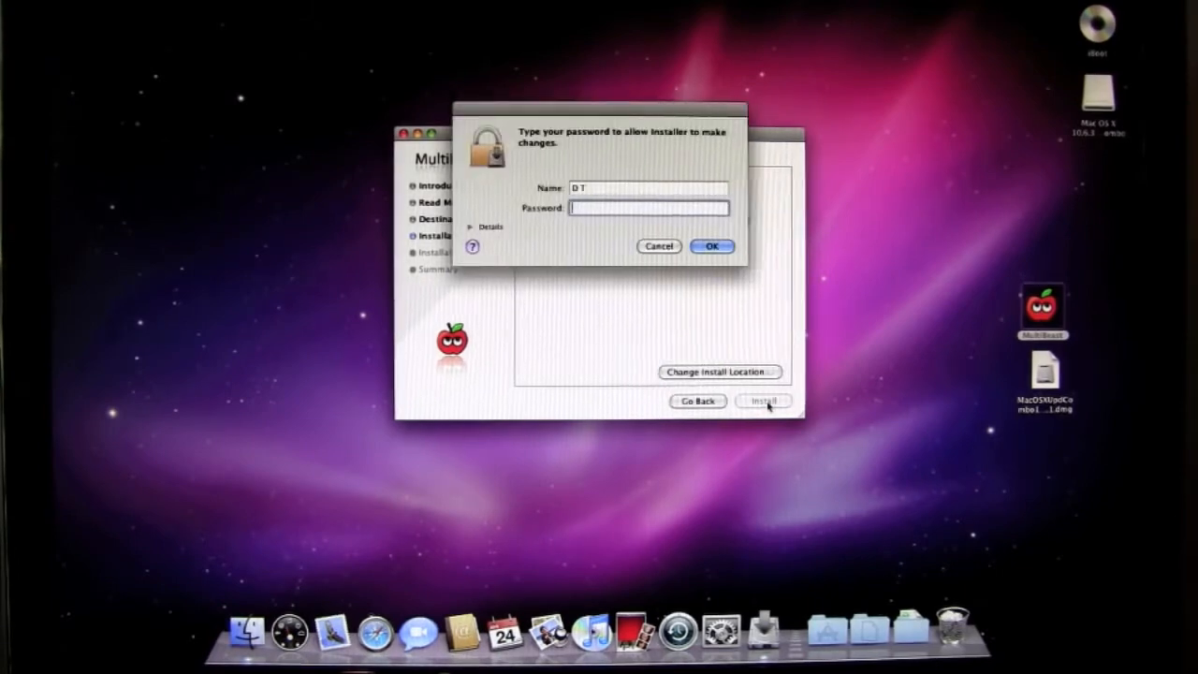
{"action": "type", "text": "••••"}
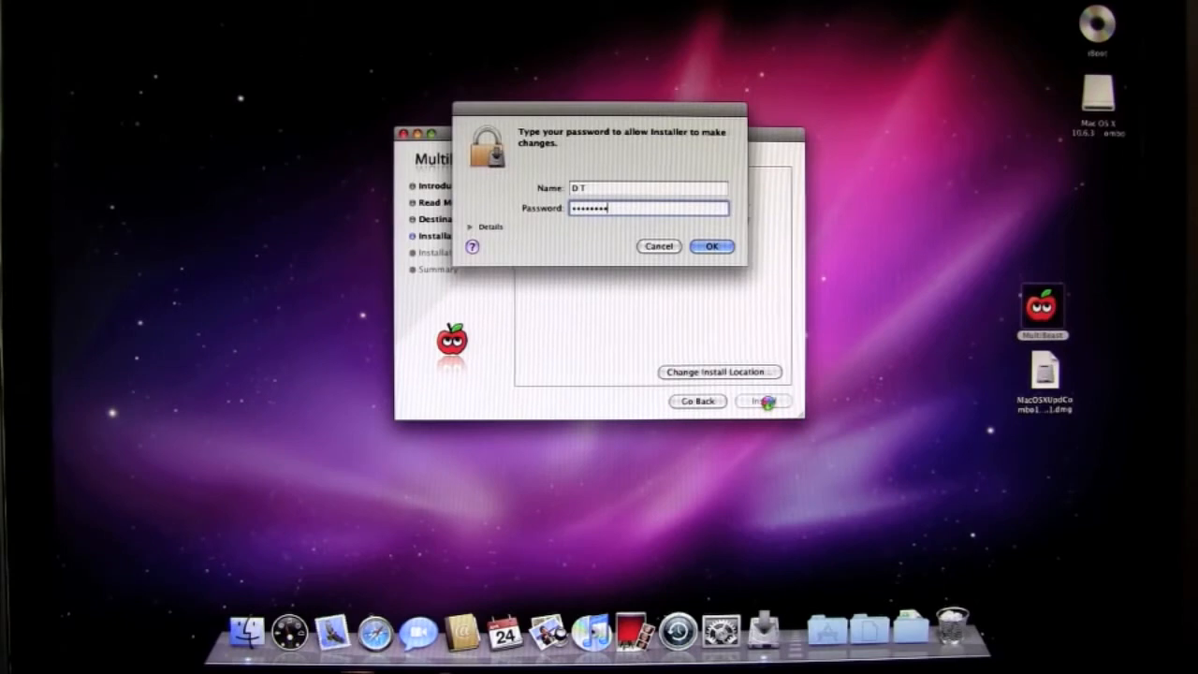
{"action": "left_click", "coordinate": [712, 247]}
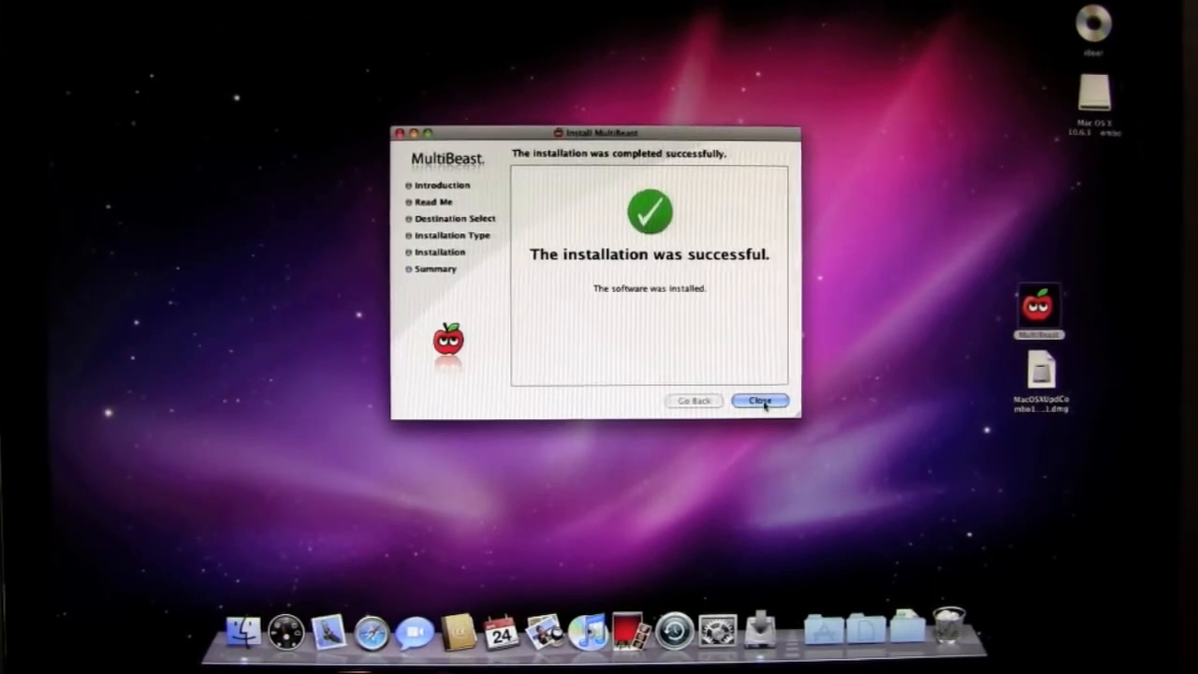
{"action": "left_click", "coordinate": [760, 400]}
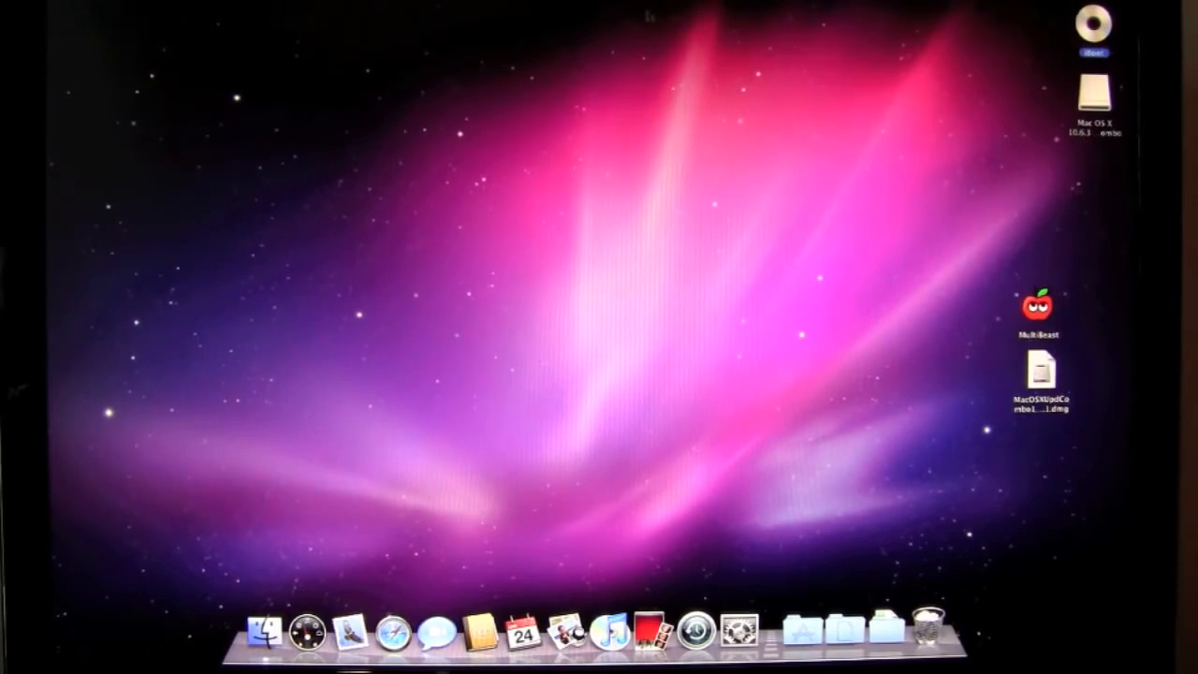
{"action": "left_click", "coordinate": [13, 8]}
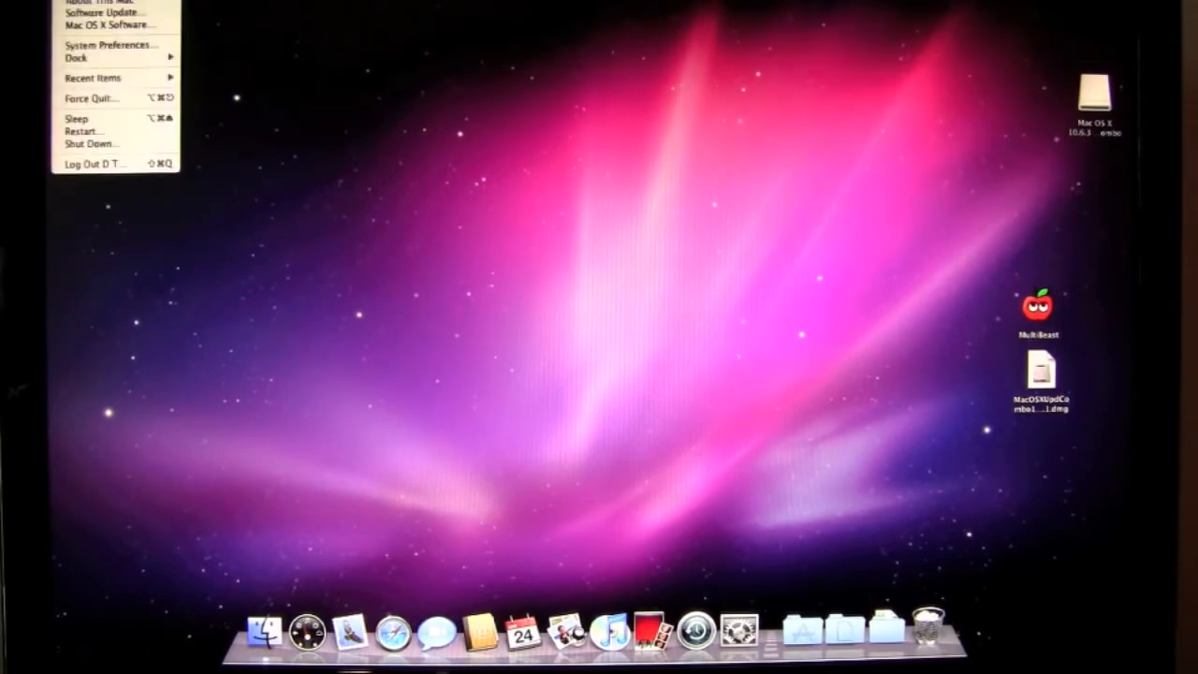
Restart the computer from the Apple menu and confirm.
{"action": "left_click", "coordinate": [90, 131]}
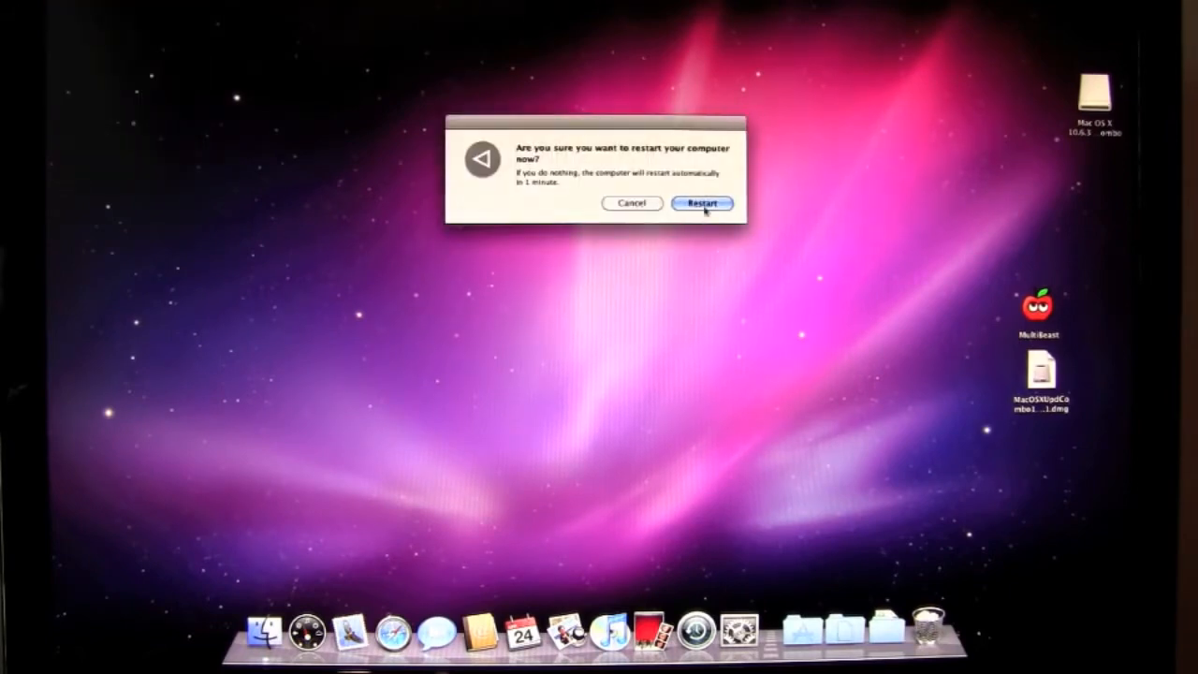
{"action": "left_click", "coordinate": [700, 204]}
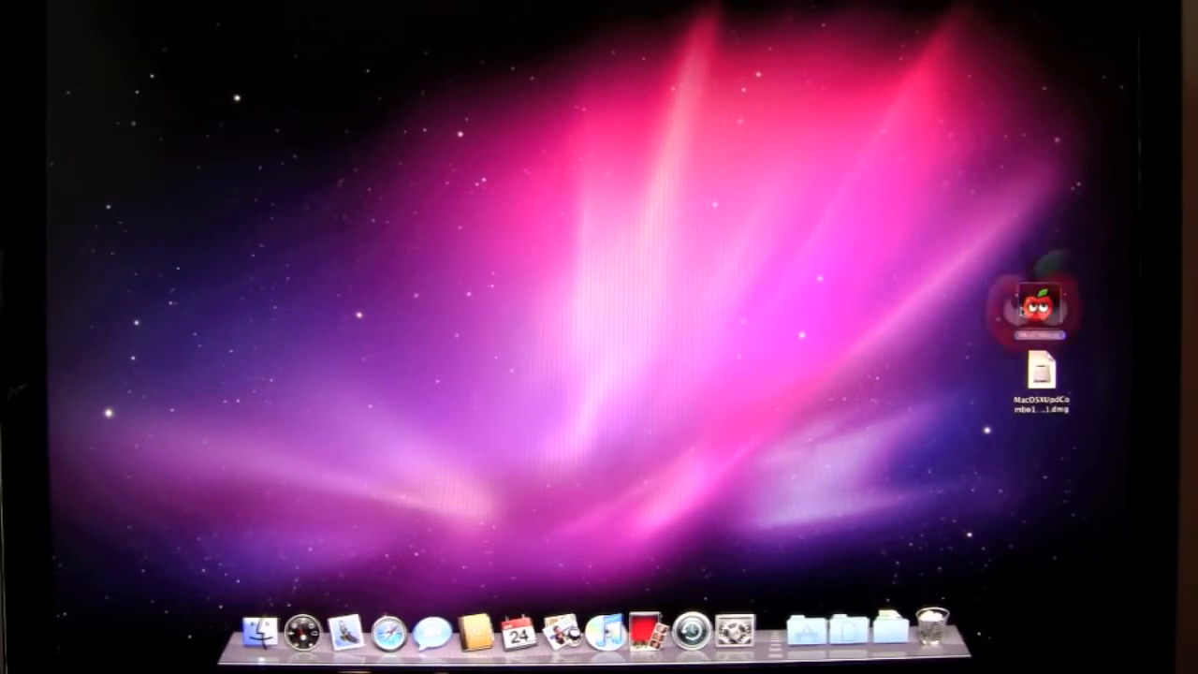
Rerun MultiBeast on Snow Leopard and expand Advanced Options > Kexts > Graphics.
{"action": "double_click", "coordinate": [1035, 307]}
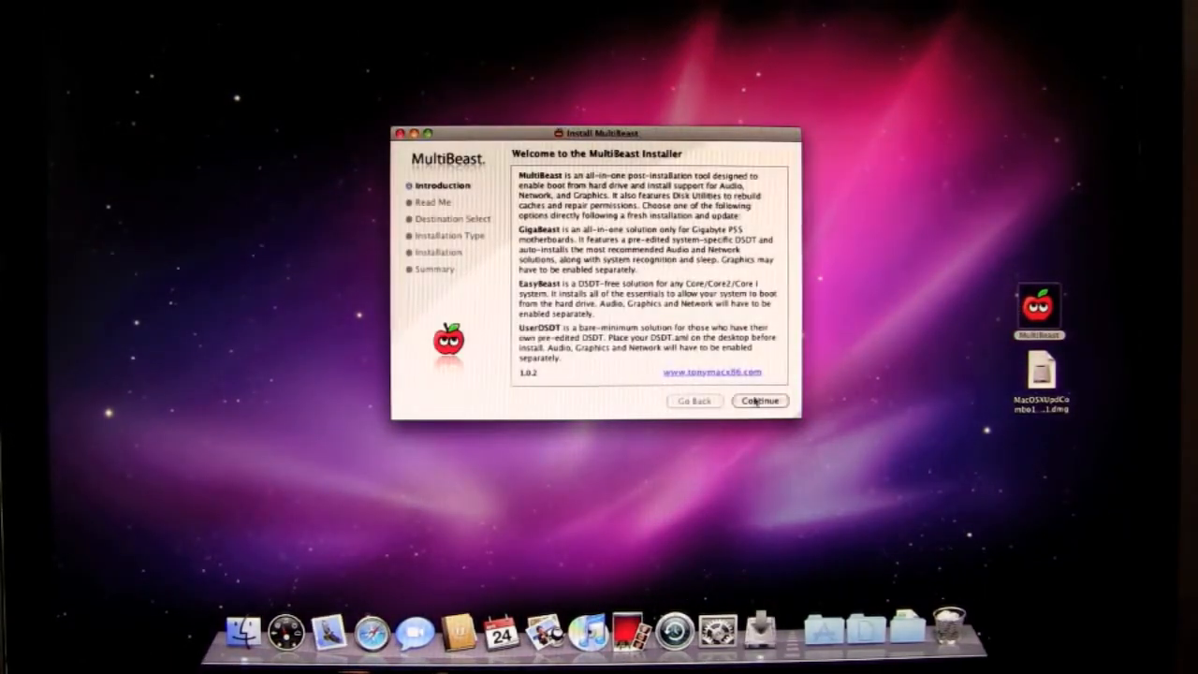
{"action": "left_click", "coordinate": [760, 401]}
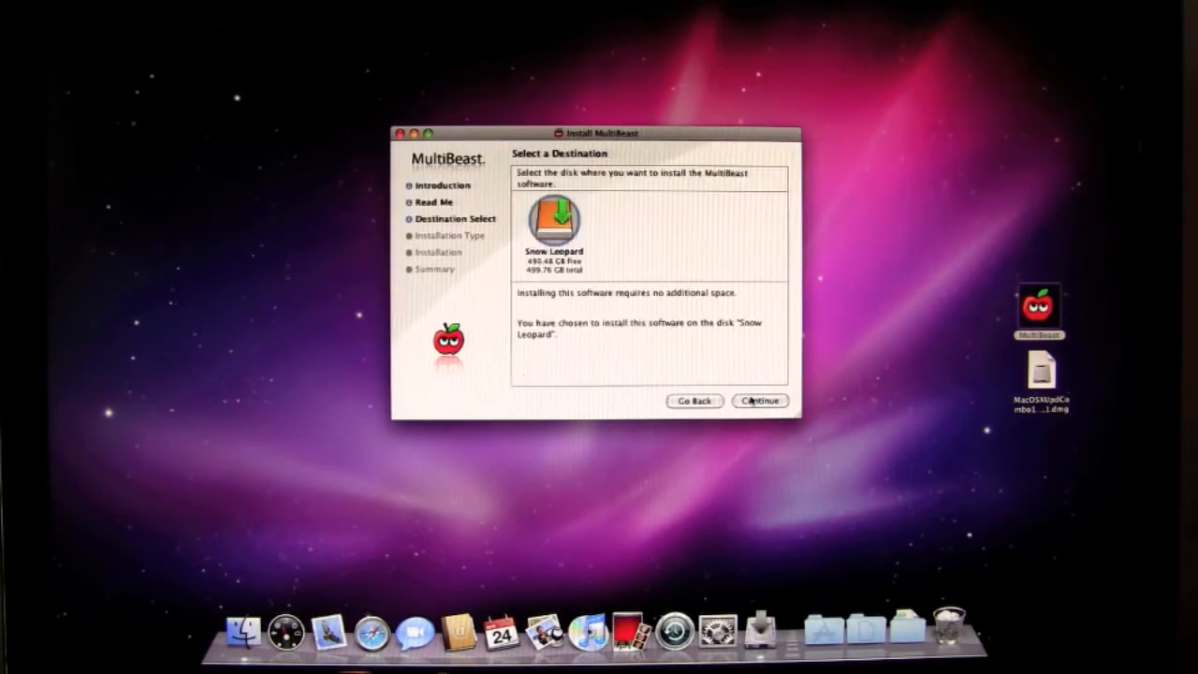
{"action": "left_click", "coordinate": [760, 400]}
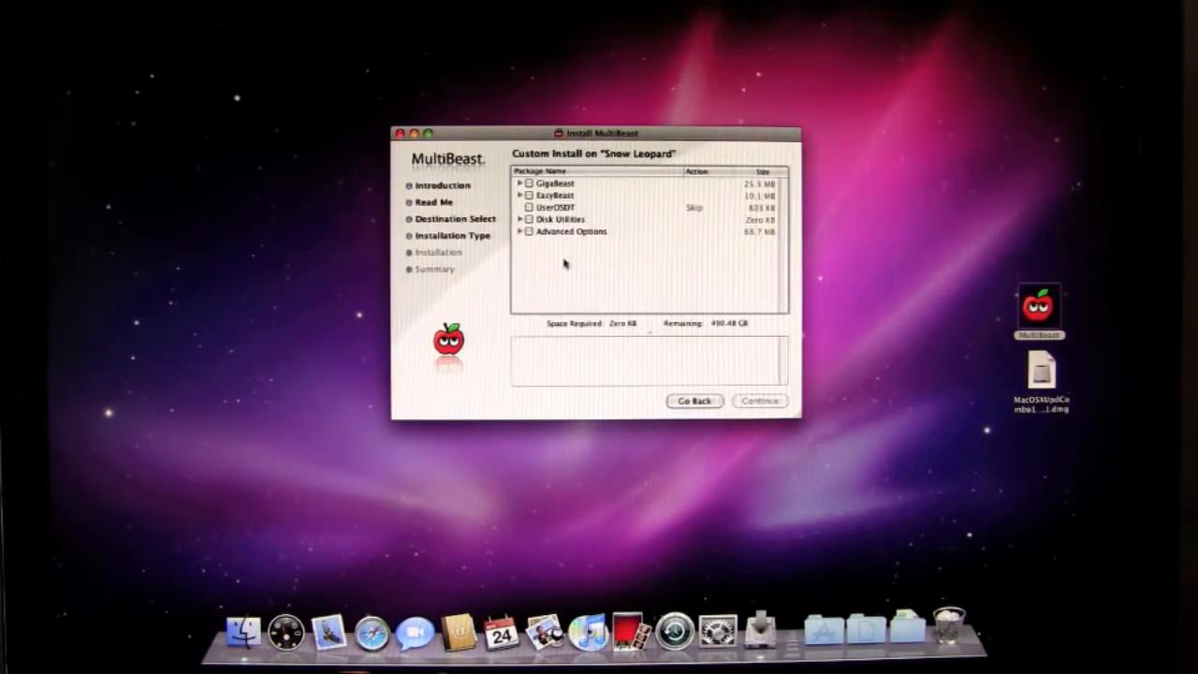
{"action": "left_click", "coordinate": [520, 219]}
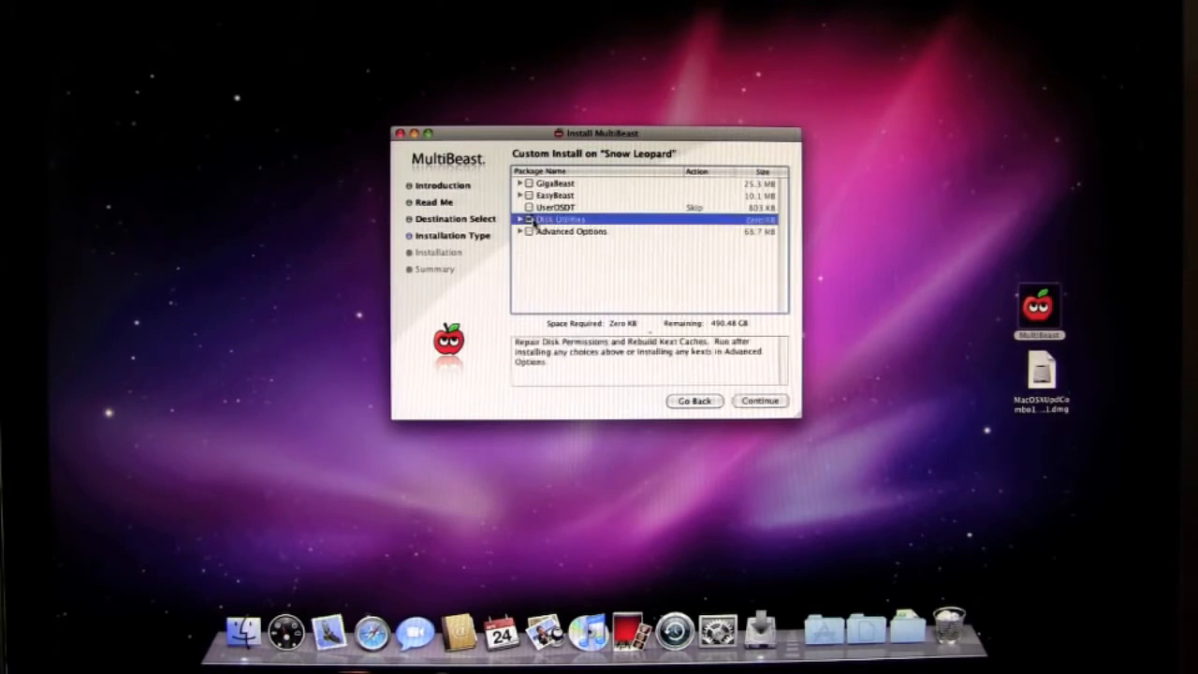
{"action": "left_click", "coordinate": [532, 232]}
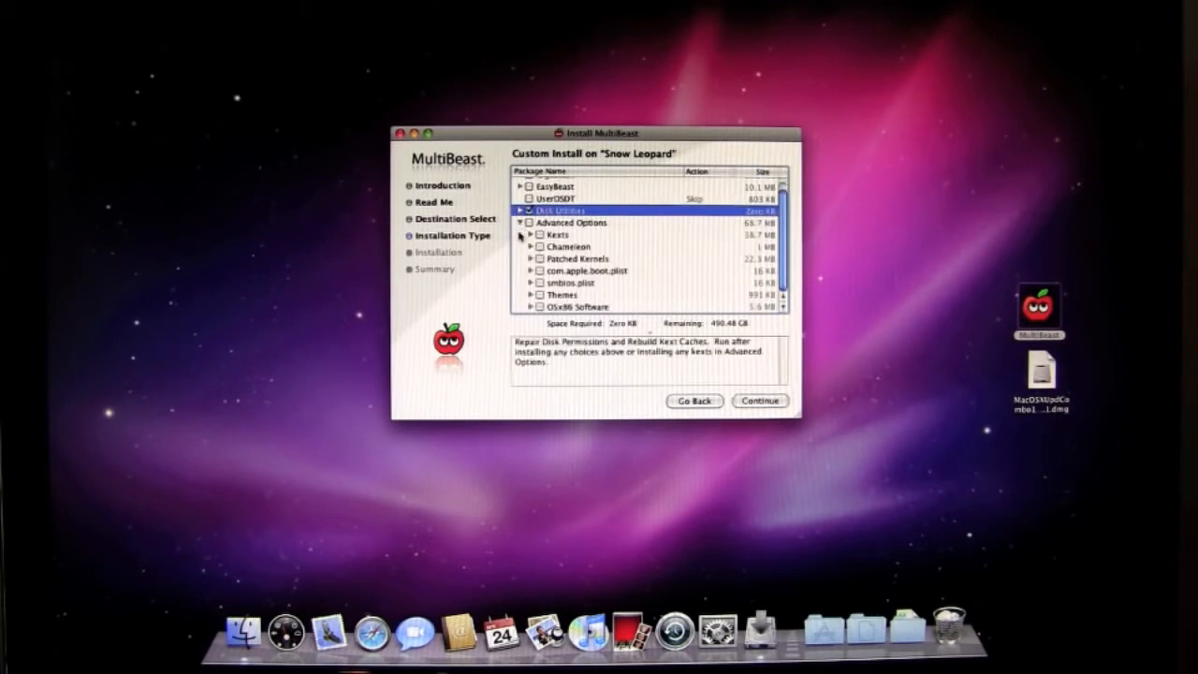
{"action": "left_click", "coordinate": [541, 236]}
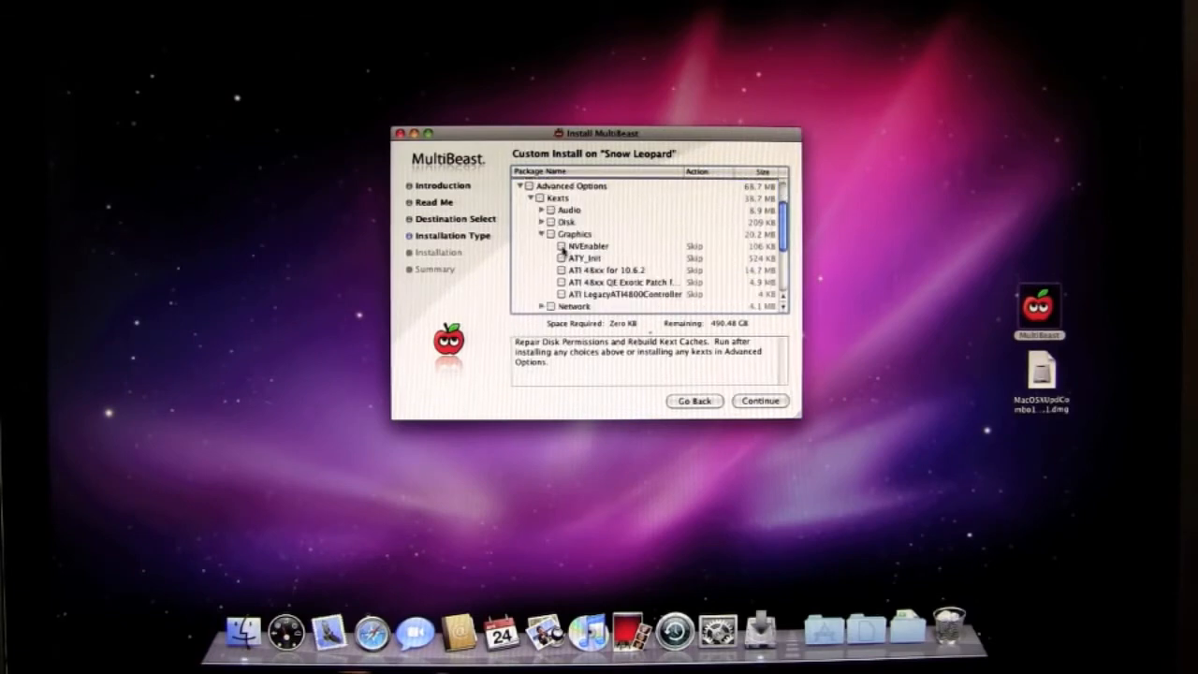
Install the NVEnabler graphics kext, authorizing with the admin password.
{"action": "left_click", "coordinate": [559, 245]}
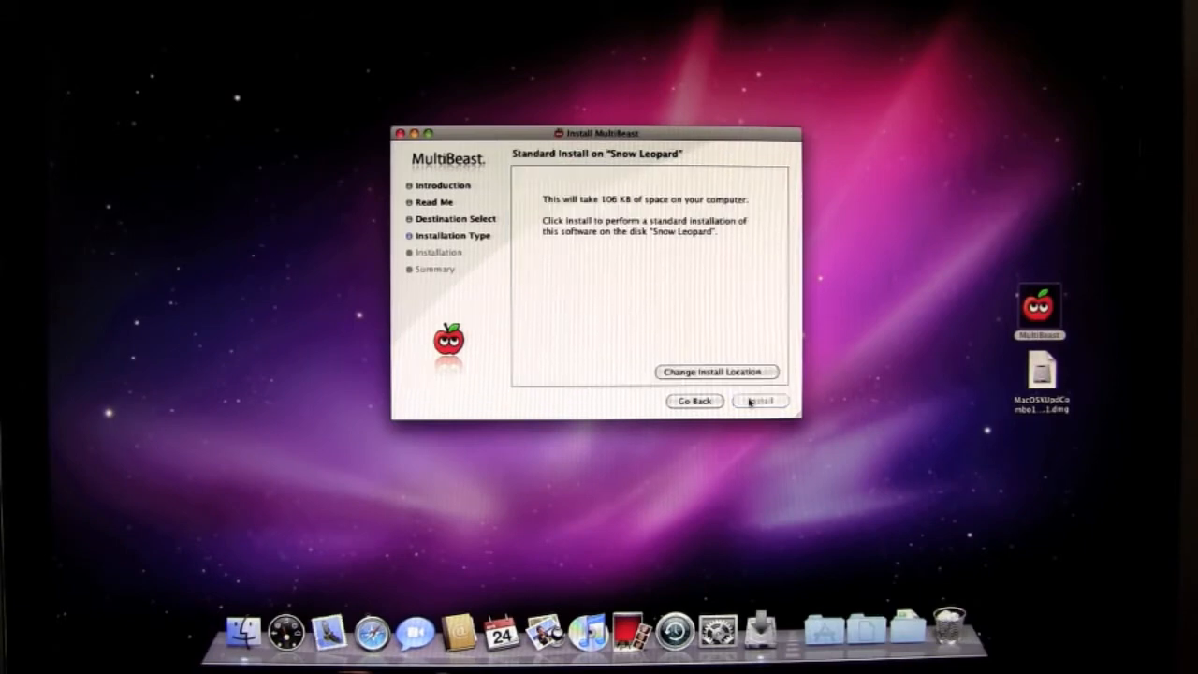
{"action": "left_click", "coordinate": [760, 401]}
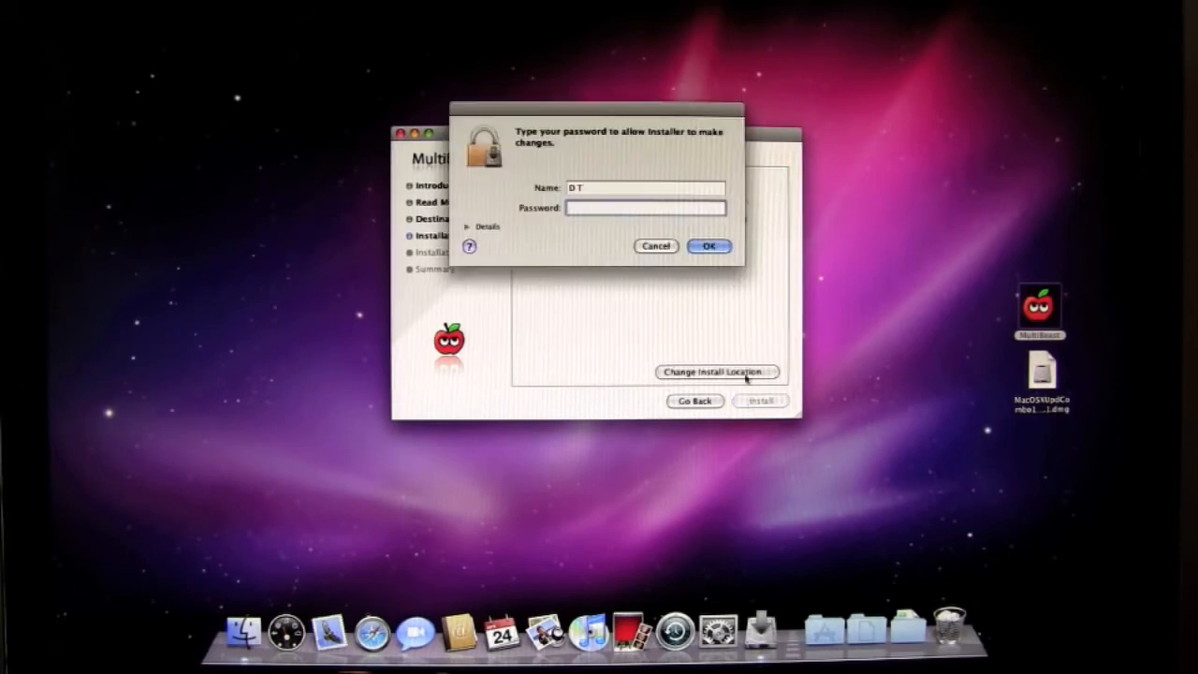
{"action": "left_click", "coordinate": [655, 247]}
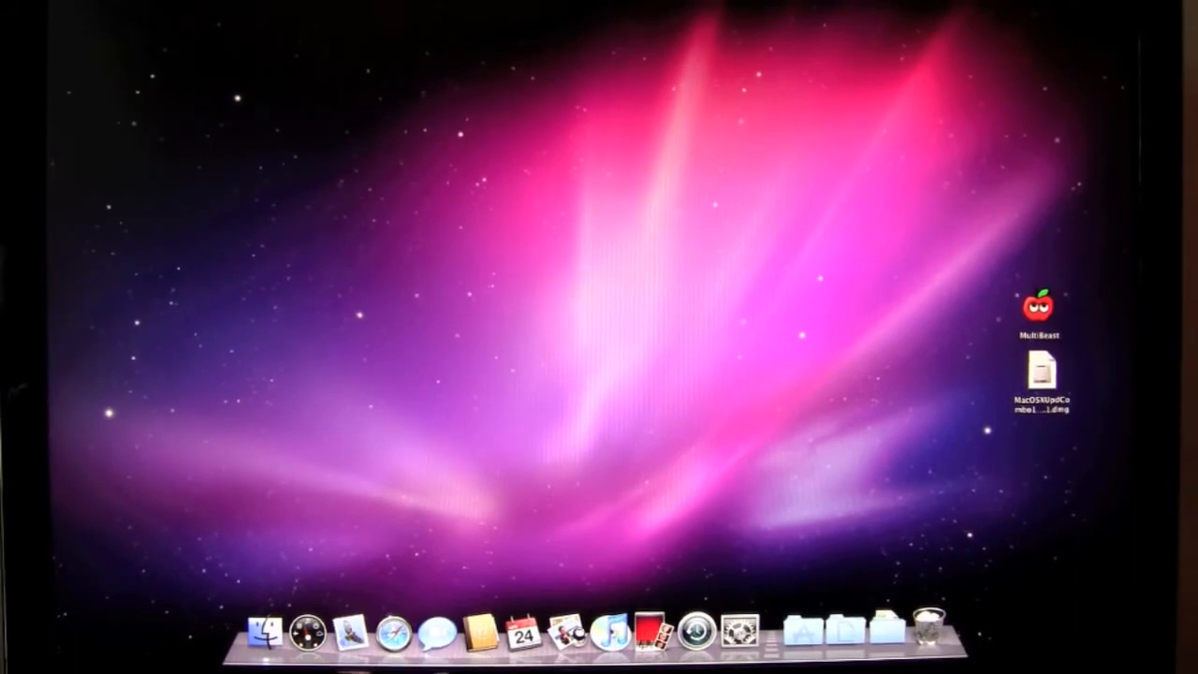
Set the display resolution to 1920 × 1200 in System Preferences Displays and close it.
{"action": "left_click", "coordinate": [19, 7]}
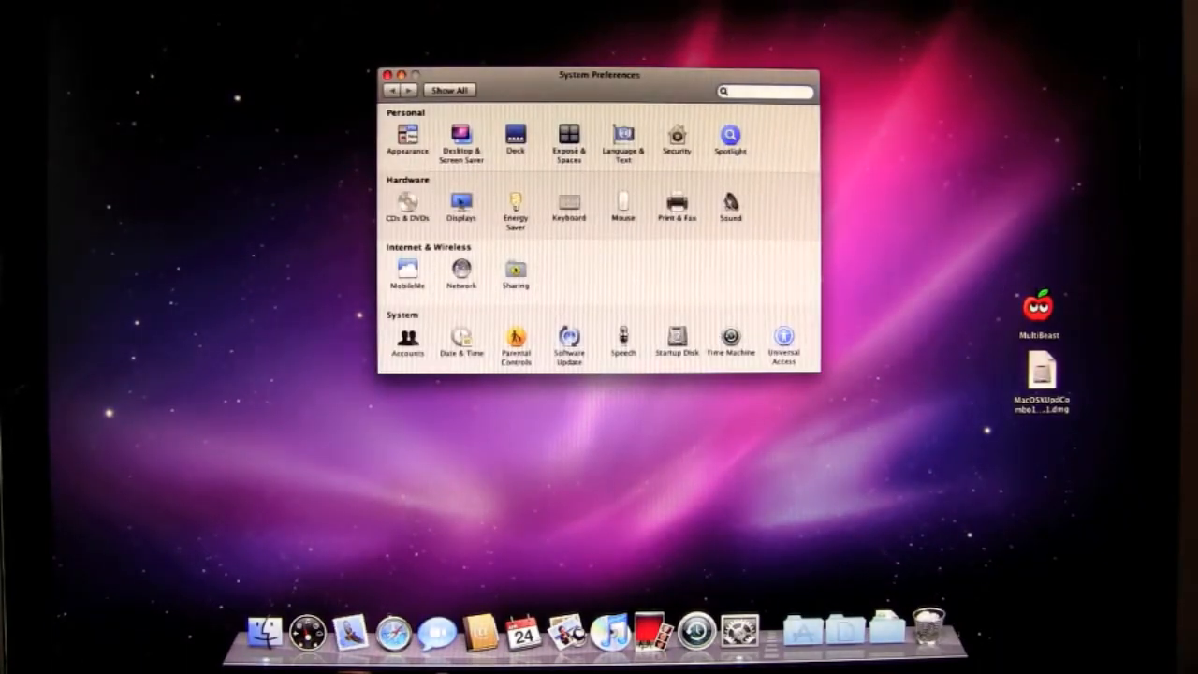
{"action": "left_click", "coordinate": [460, 204]}
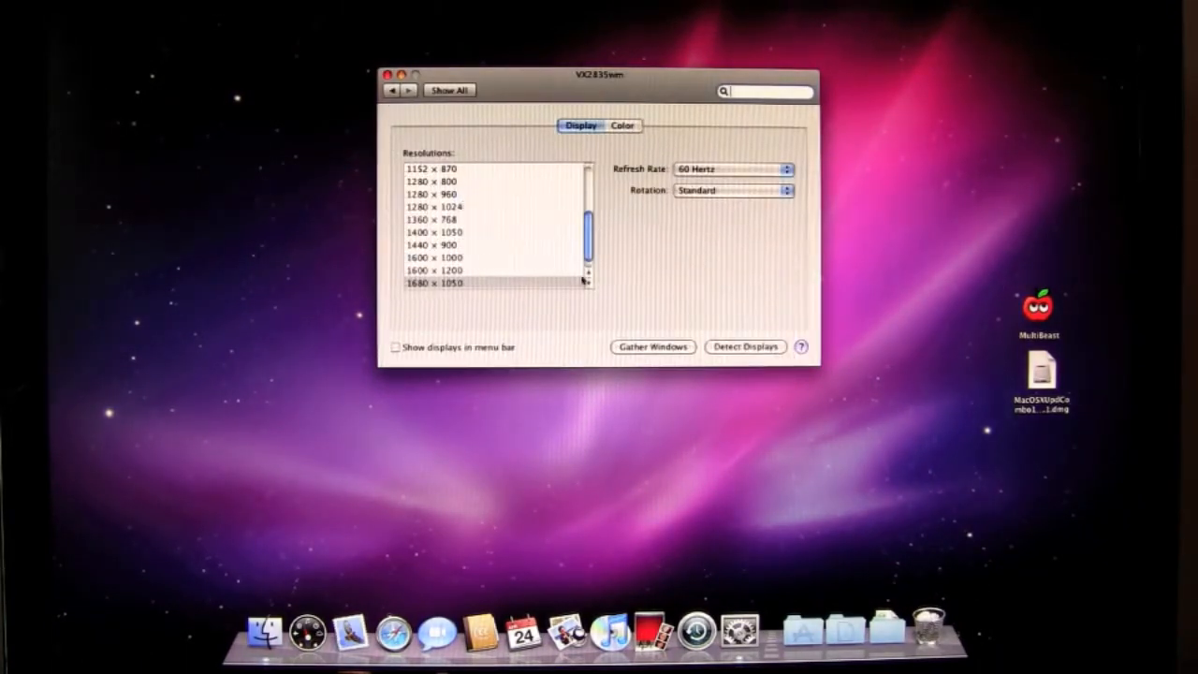
{"action": "left_click", "coordinate": [435, 283]}
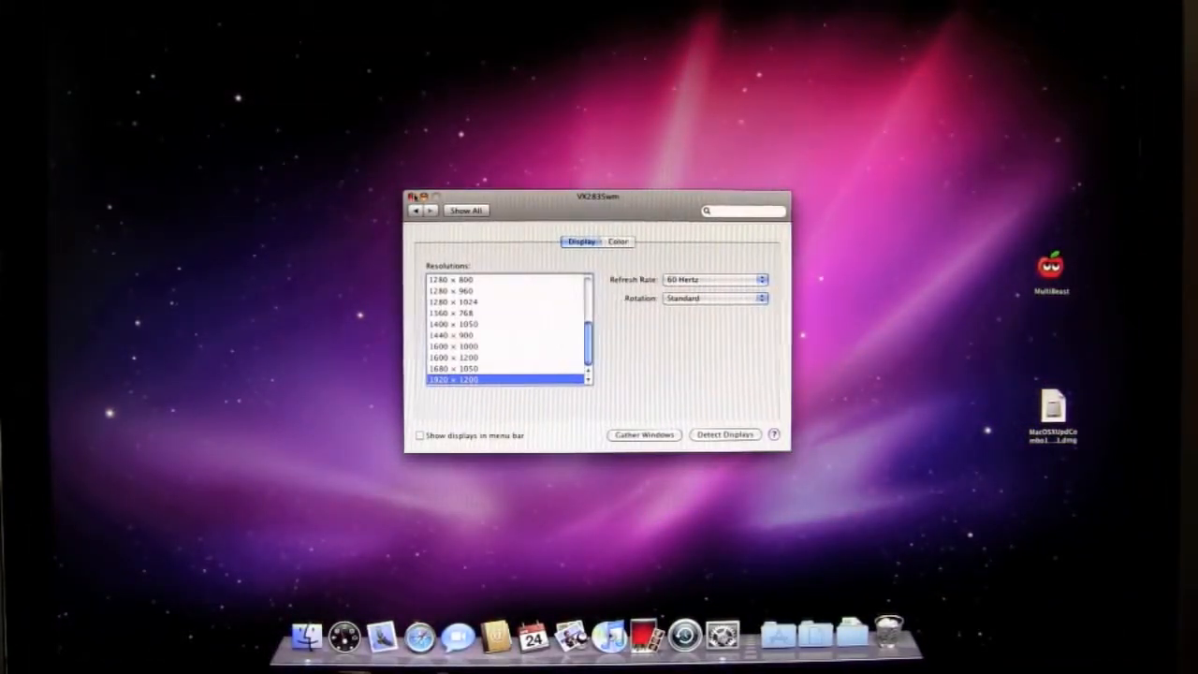
{"action": "left_click", "coordinate": [415, 199]}
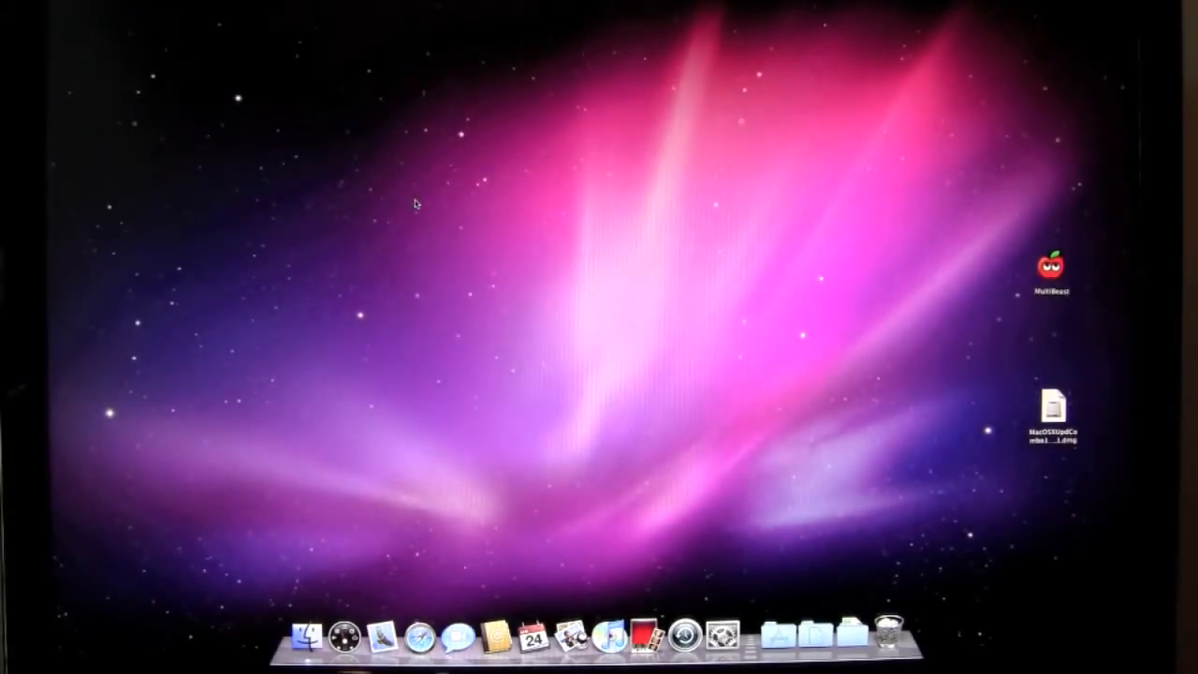
Relaunch MultiBeast and advance past the welcome and information pages to Custom Install.
{"action": "left_click", "coordinate": [1052, 271]}
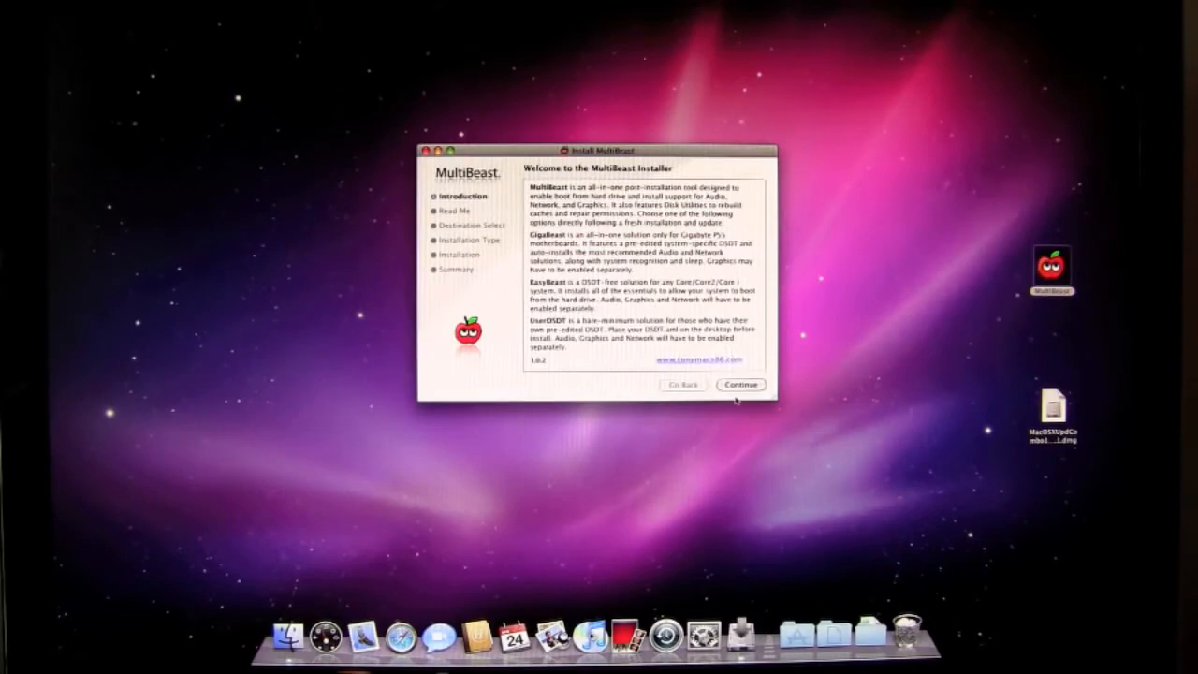
{"action": "left_click", "coordinate": [740, 383]}
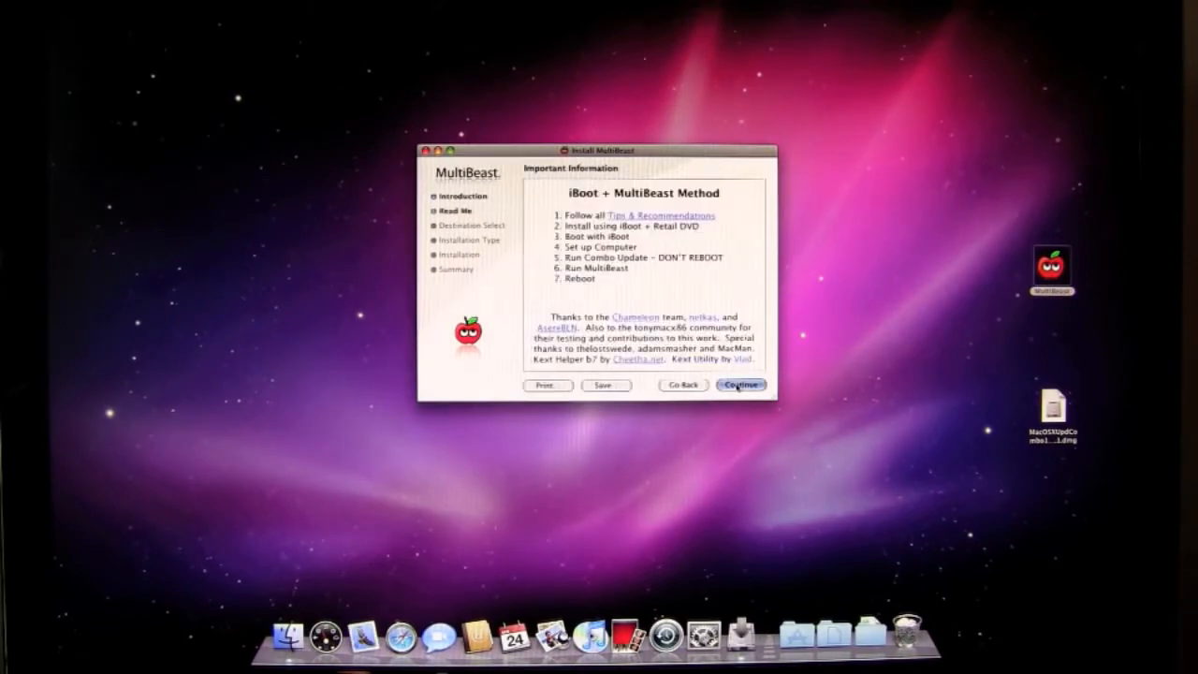
{"action": "left_click", "coordinate": [741, 386]}
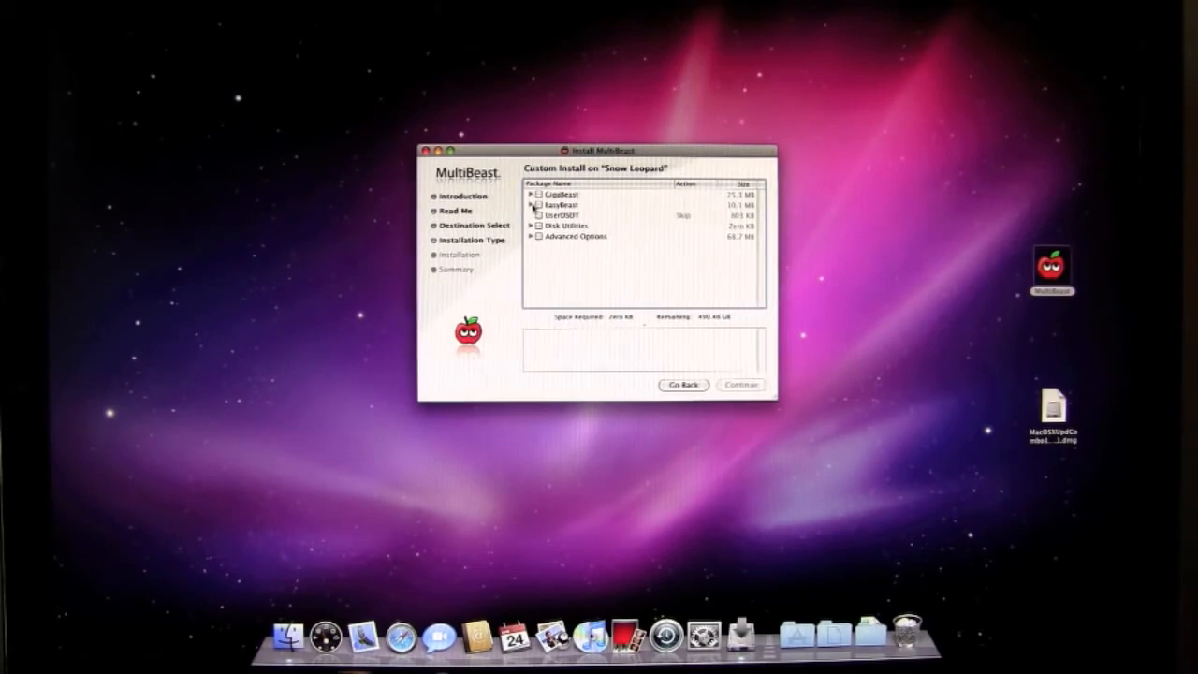
Mark the LegacyHDA ALC889 audio kext, select Disk Utilities, then go back, abandoning the choices.
{"action": "left_click", "coordinate": [532, 236]}
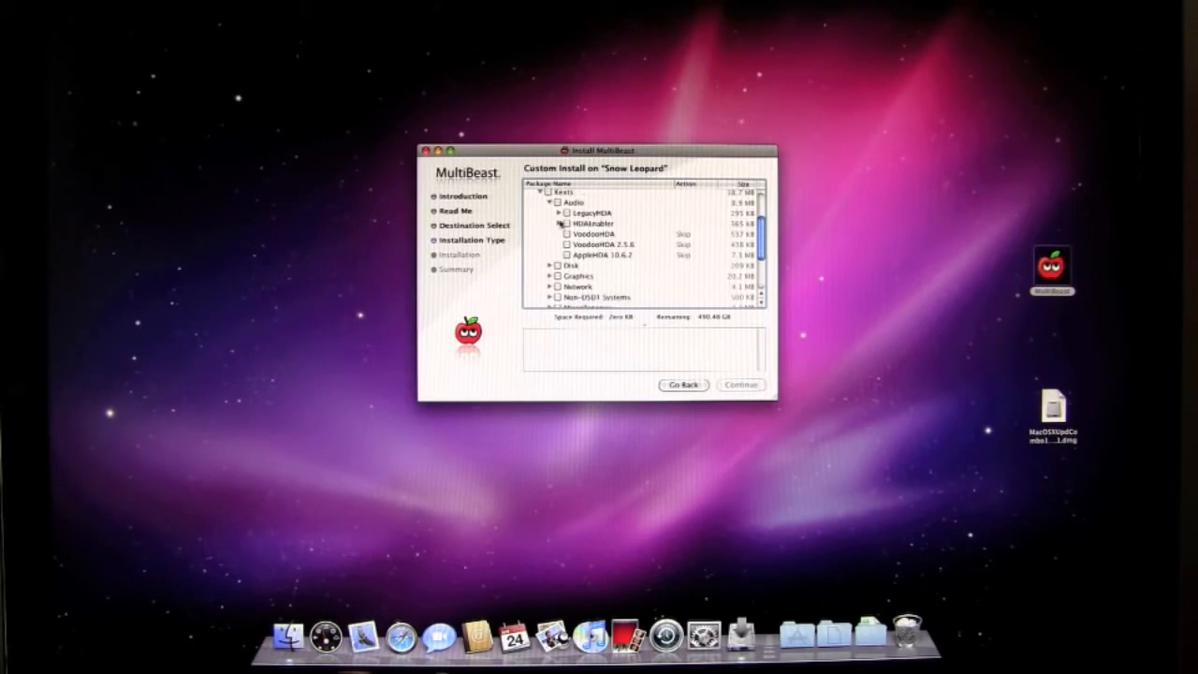
{"action": "left_click", "coordinate": [557, 213]}
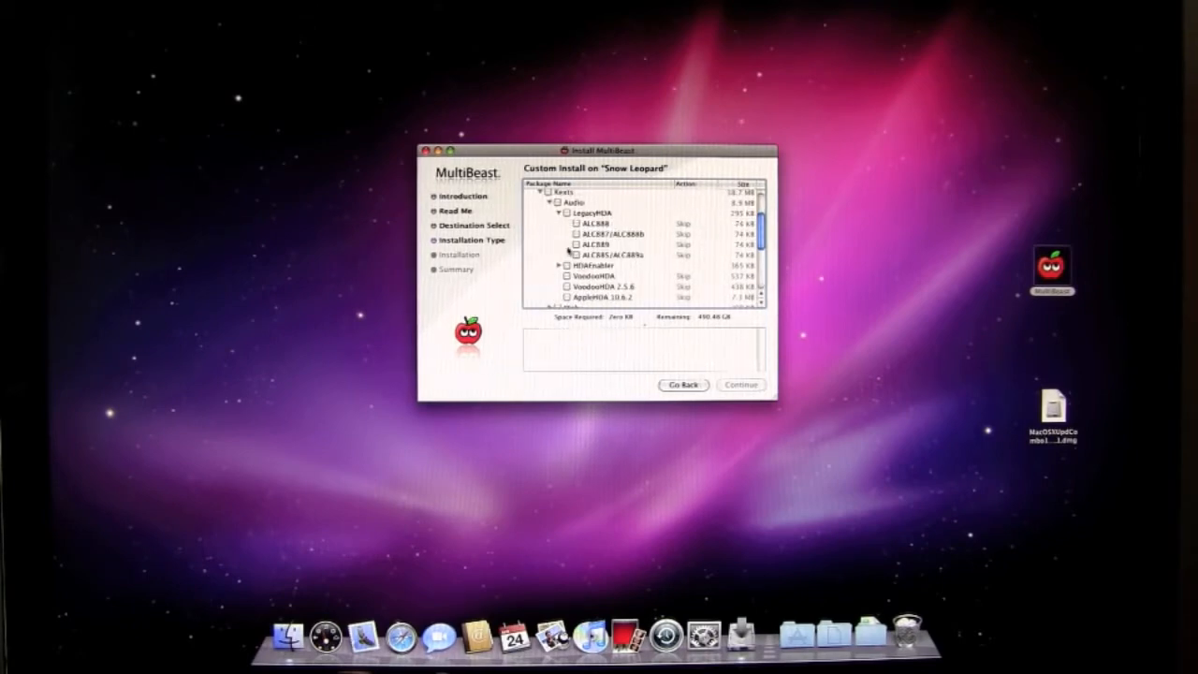
{"action": "left_click", "coordinate": [572, 244]}
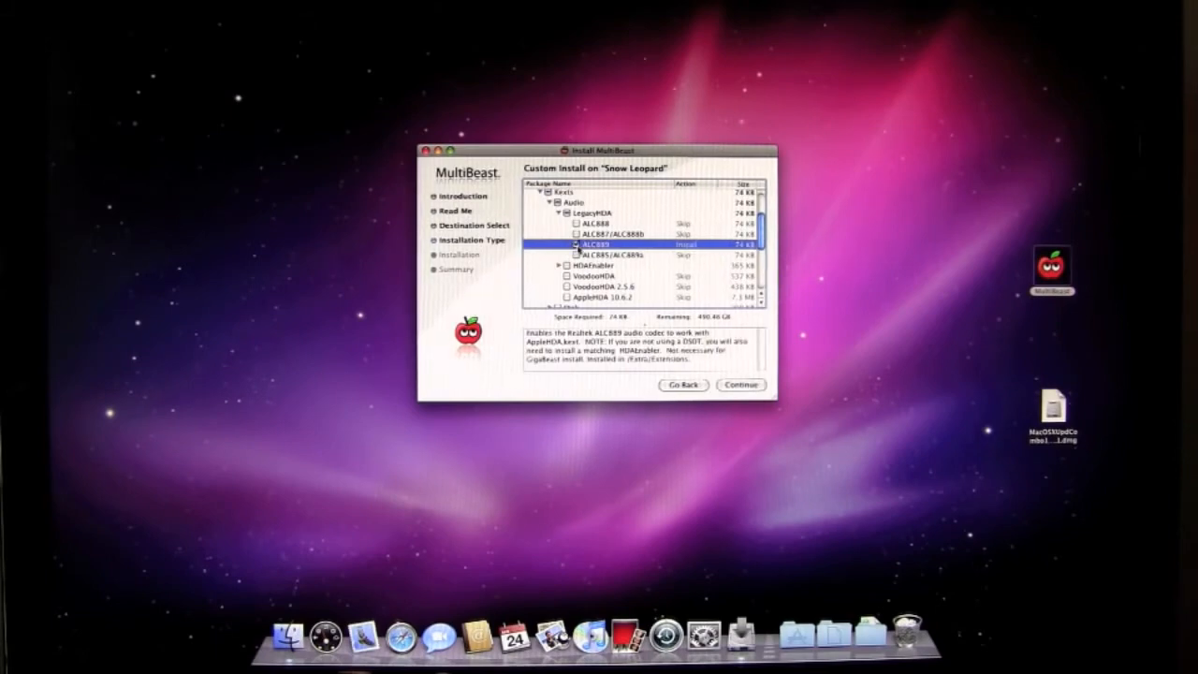
{"action": "scroll", "scroll_direction": "down", "scroll_amount": 3}
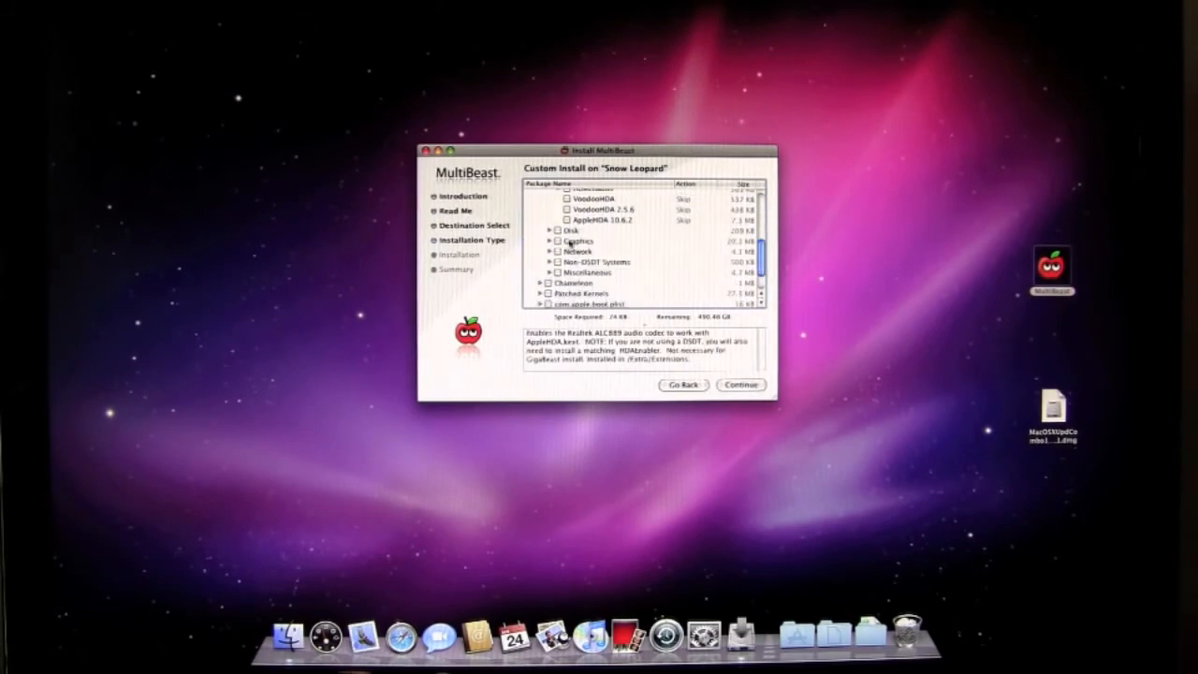
{"action": "scroll", "scroll_direction": "down", "scroll_amount": 3}
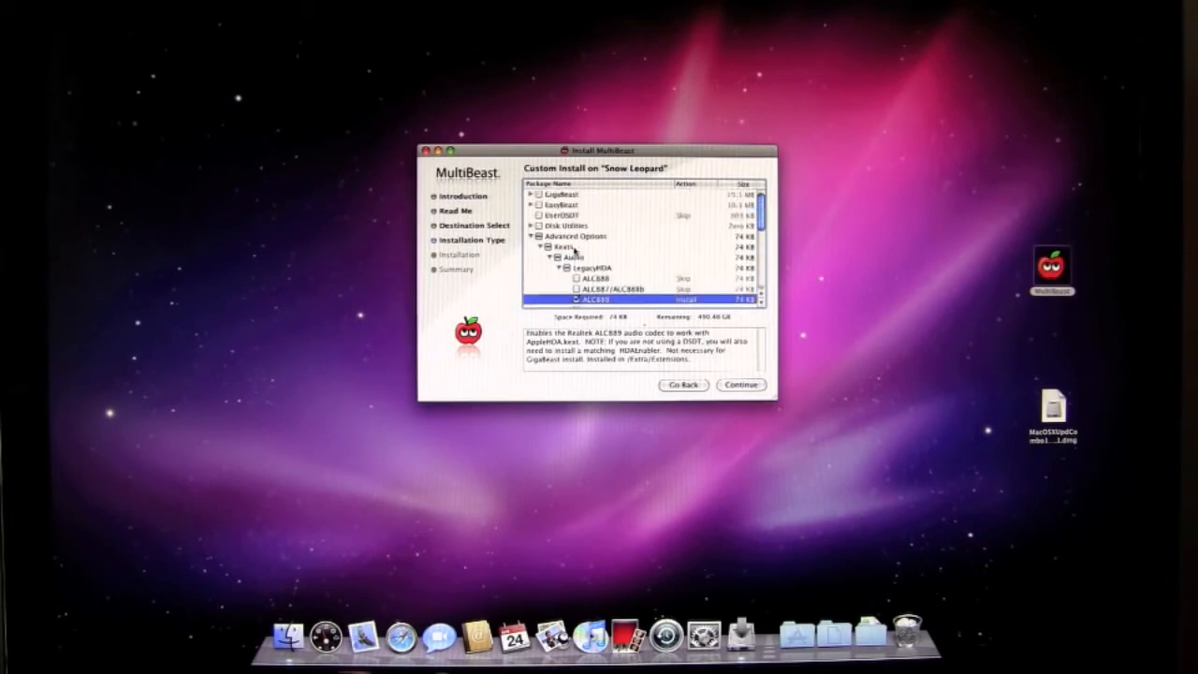
{"action": "left_click", "coordinate": [565, 224]}
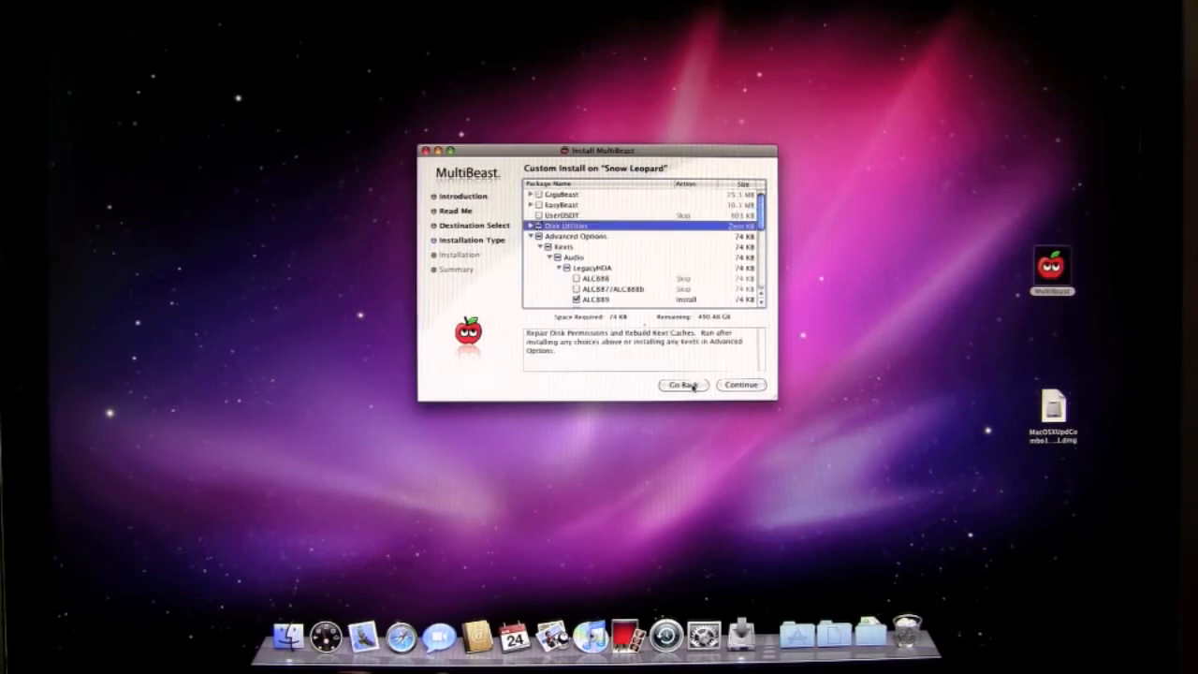
{"action": "left_click", "coordinate": [741, 385]}
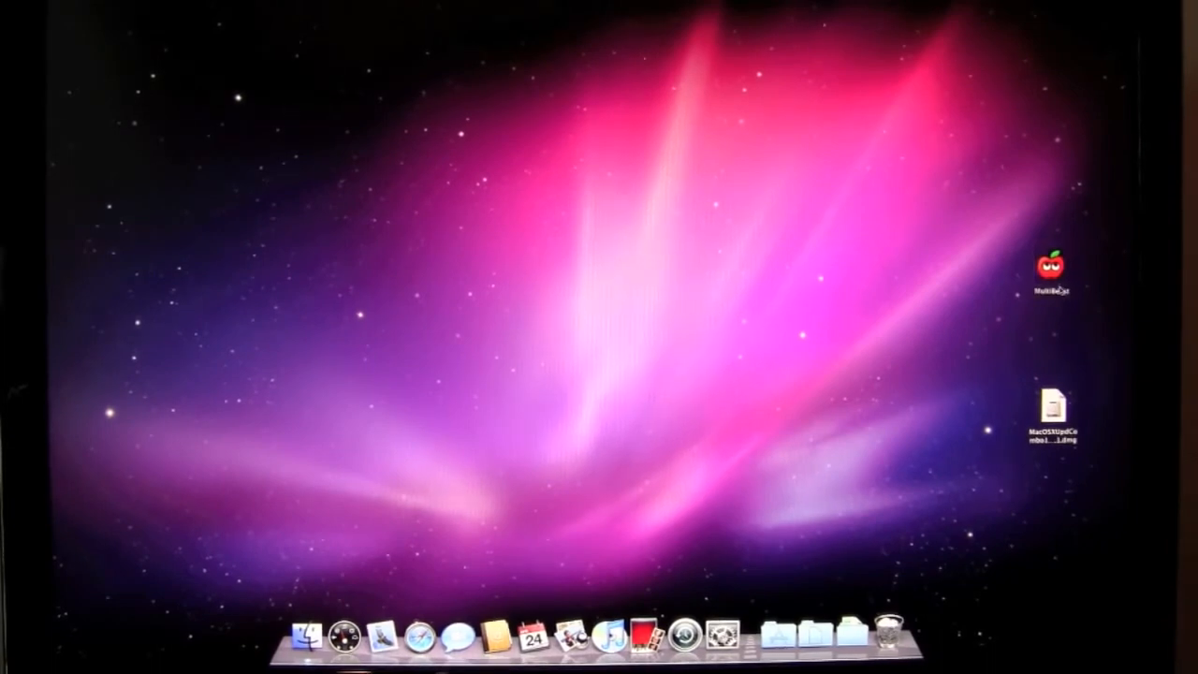
Relaunch MultiBeast and advance past the welcome and information pages to Custom Install.
{"action": "double_click", "coordinate": [1051, 271]}
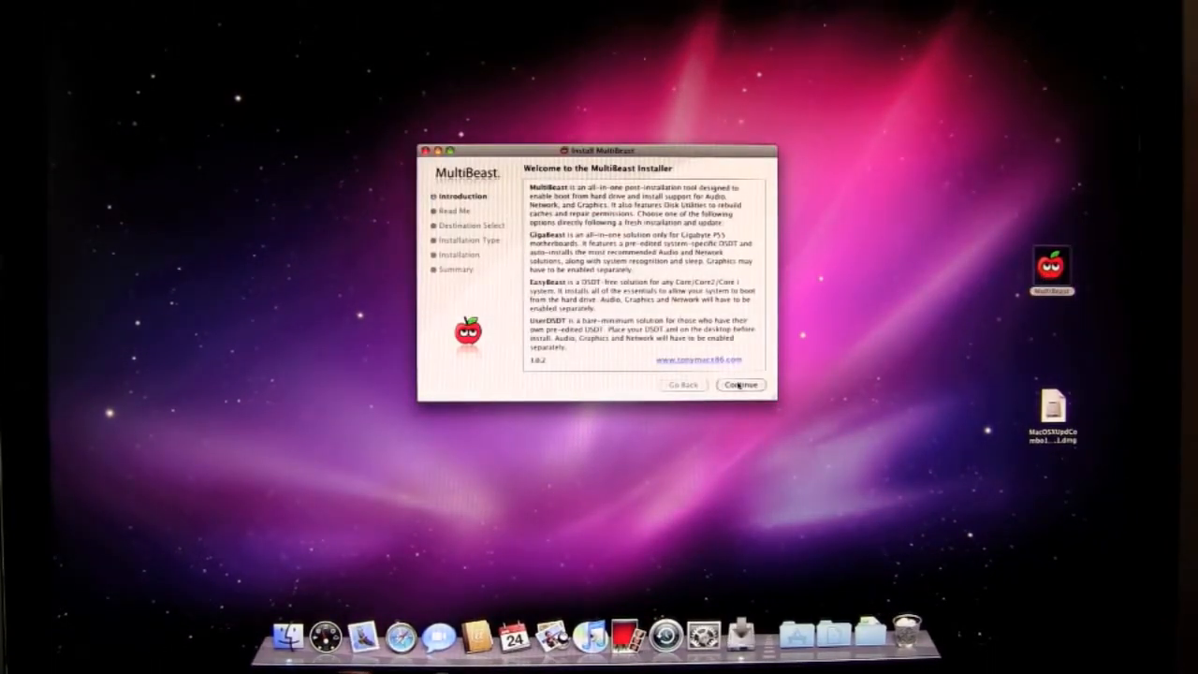
{"action": "left_click", "coordinate": [741, 386]}
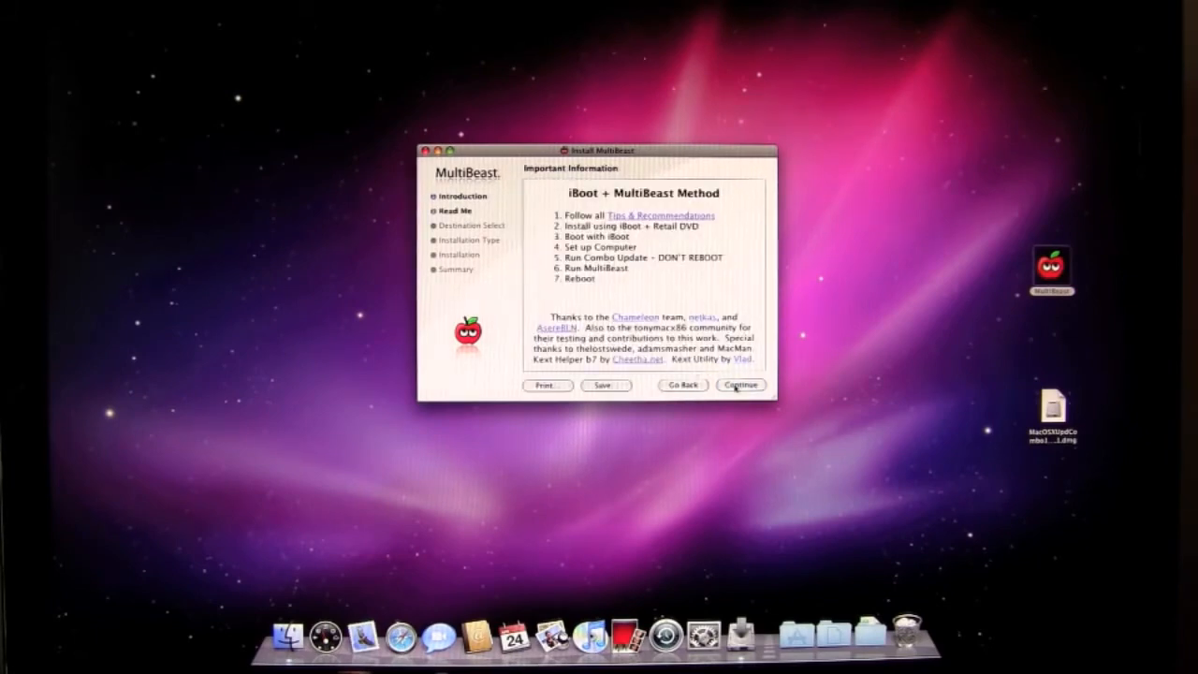
{"action": "left_click", "coordinate": [741, 386]}
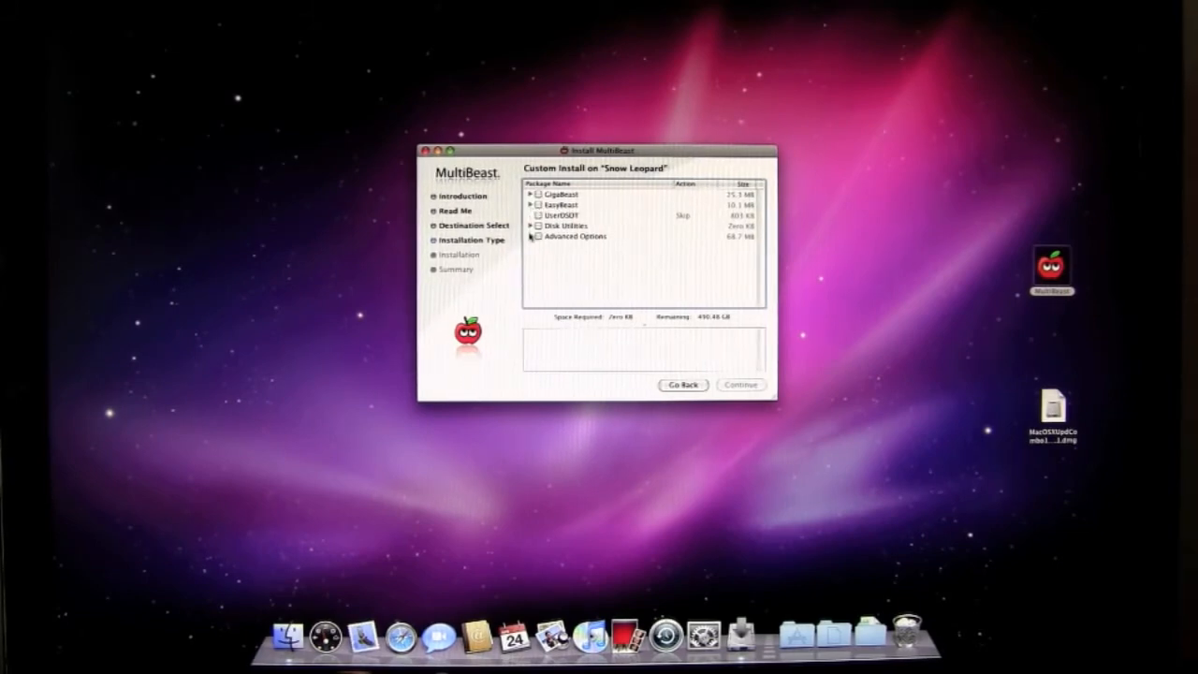
Choose the HDAEnabler ALC889 driver and AppleHDA 10.6.2 package and start installing them.
{"action": "left_click", "coordinate": [532, 236]}
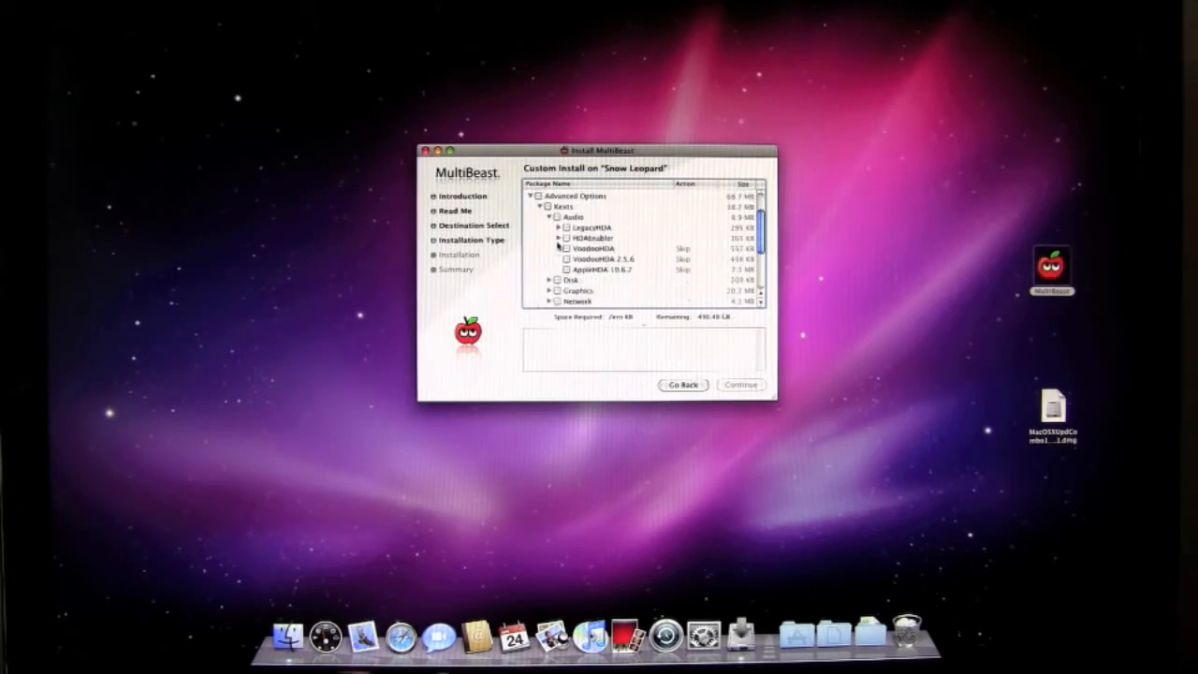
{"action": "left_click", "coordinate": [557, 238]}
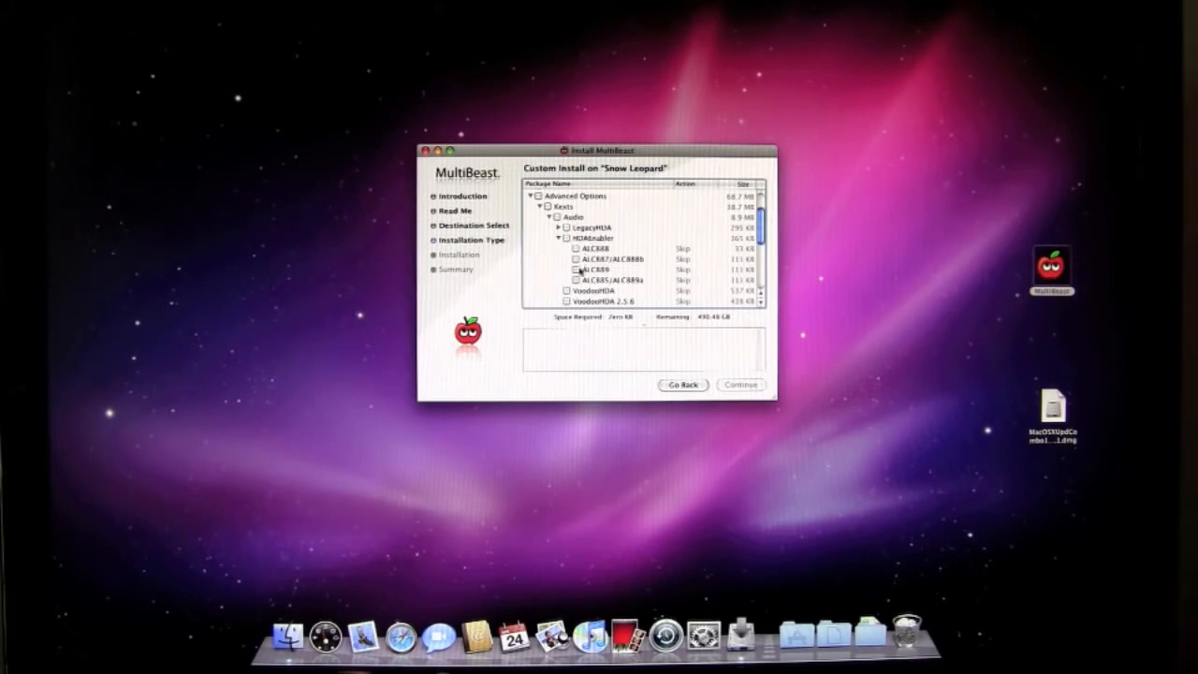
{"action": "left_click", "coordinate": [576, 269]}
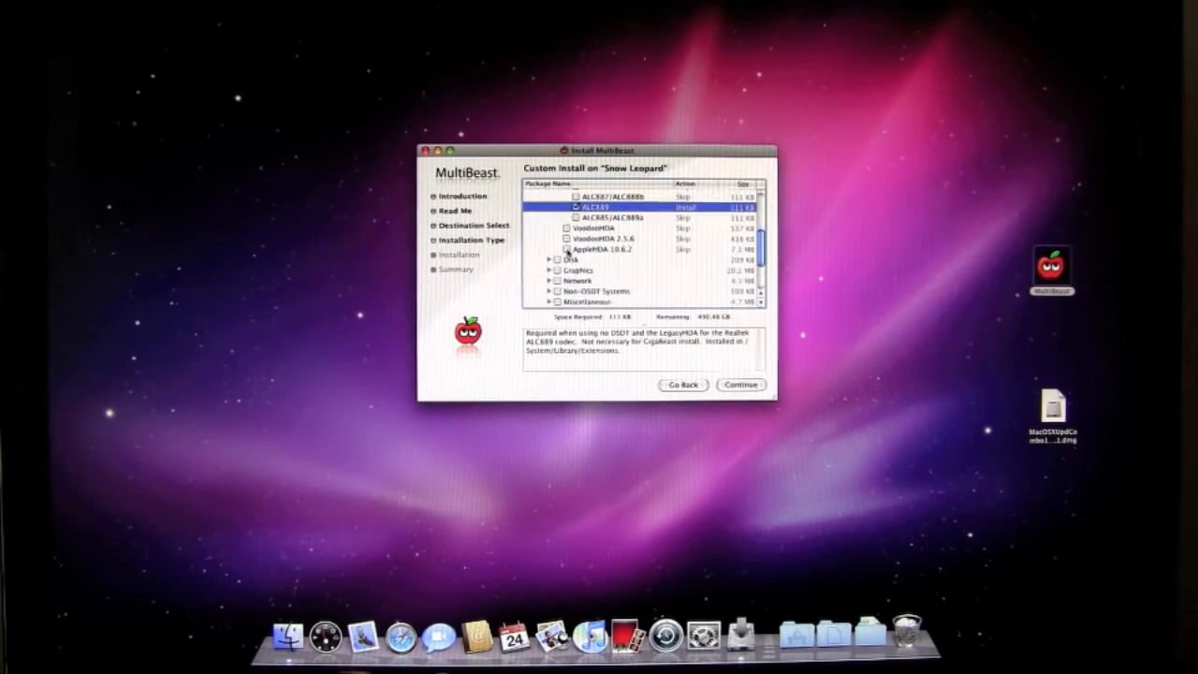
{"action": "left_click", "coordinate": [565, 249]}
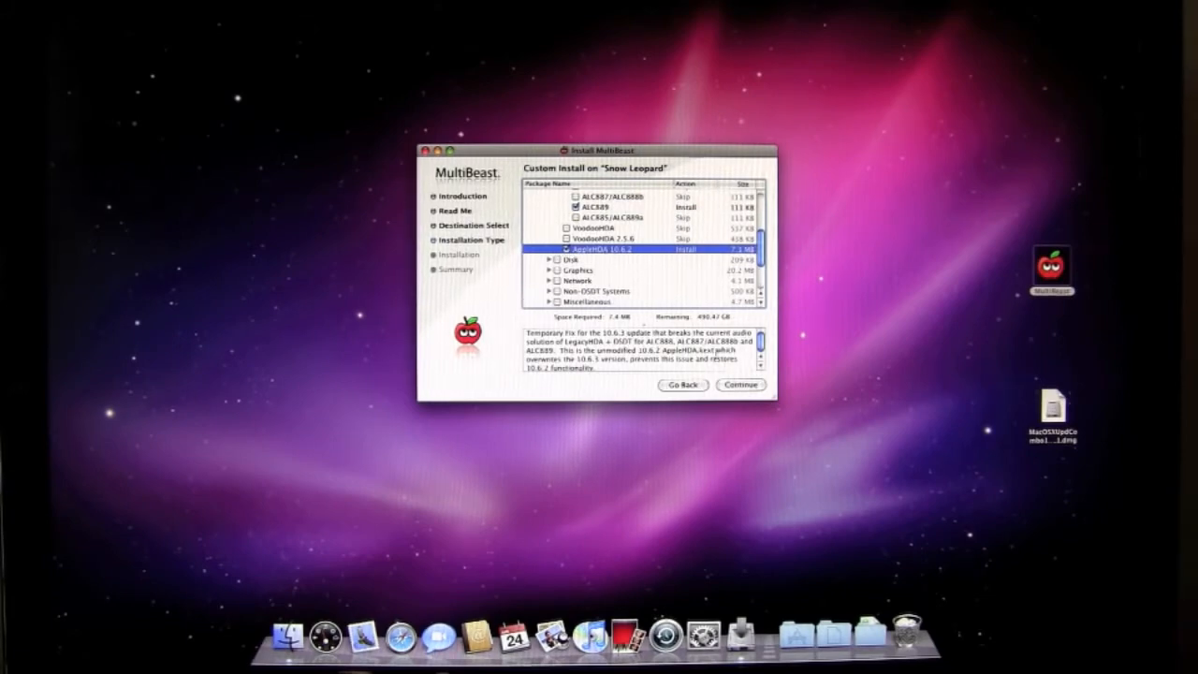
{"action": "left_click", "coordinate": [737, 385]}
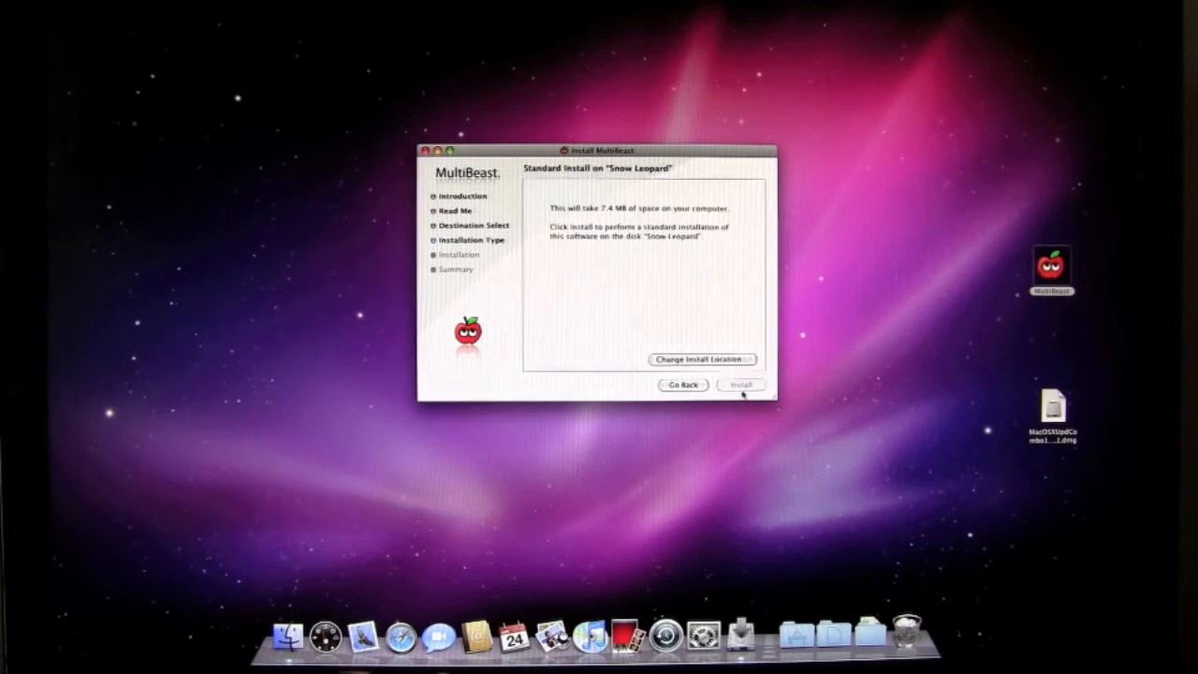
{"action": "left_click", "coordinate": [741, 385]}
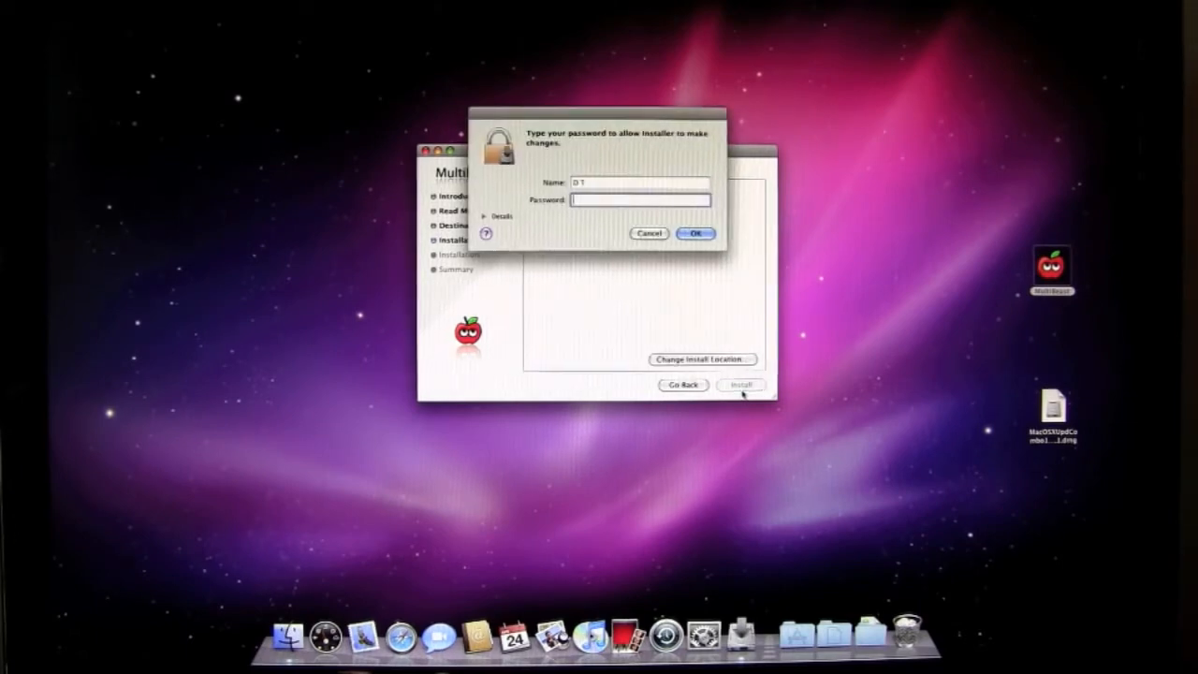
Authorize the install, then show About This Mac with version, processor and memory and reposition it.
{"action": "left_click", "coordinate": [648, 232]}
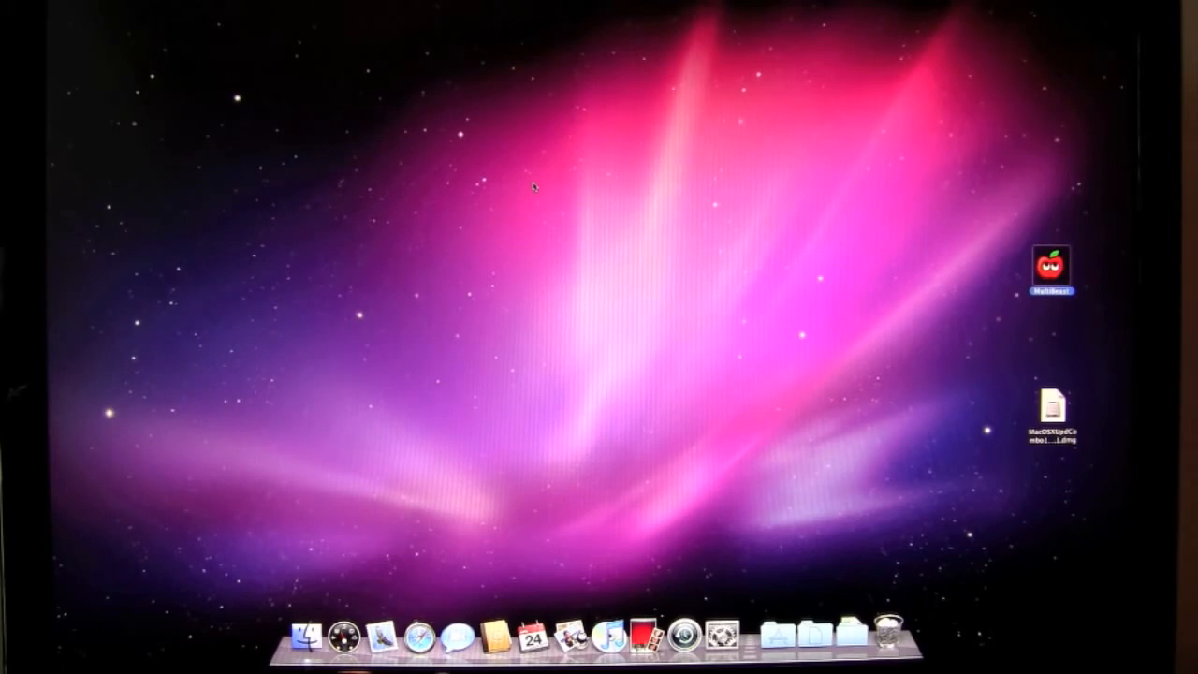
{"action": "mouse_move", "coordinate": [131, 17]}
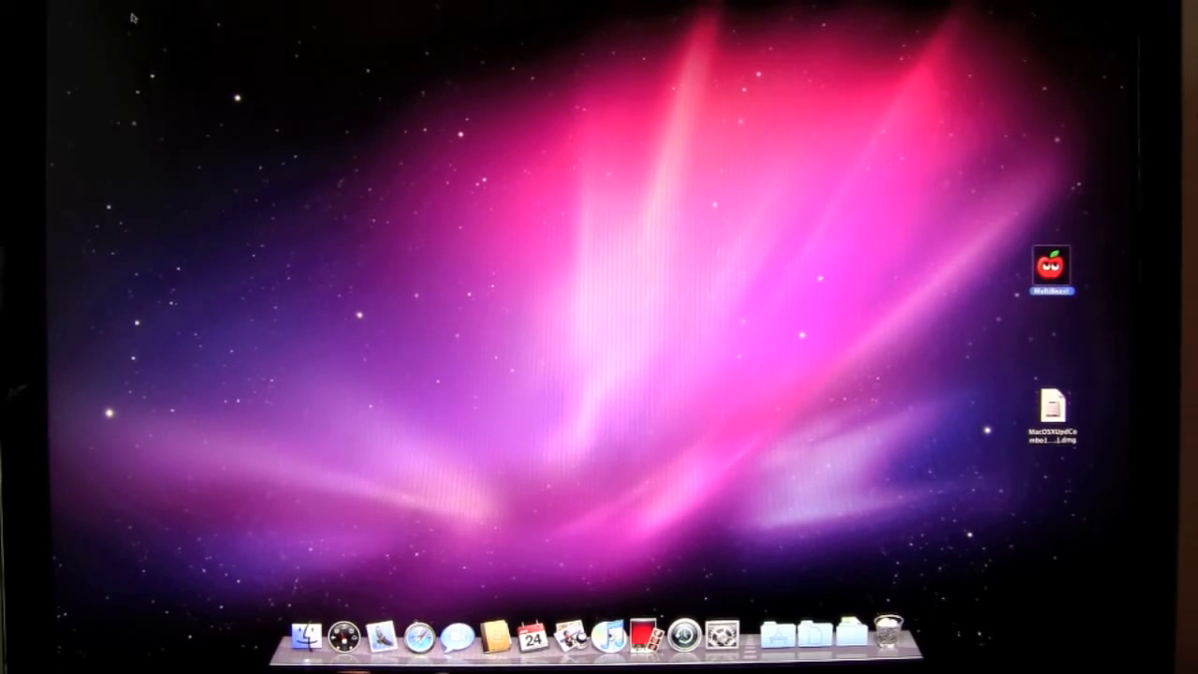
{"action": "left_click", "coordinate": [19, 8]}
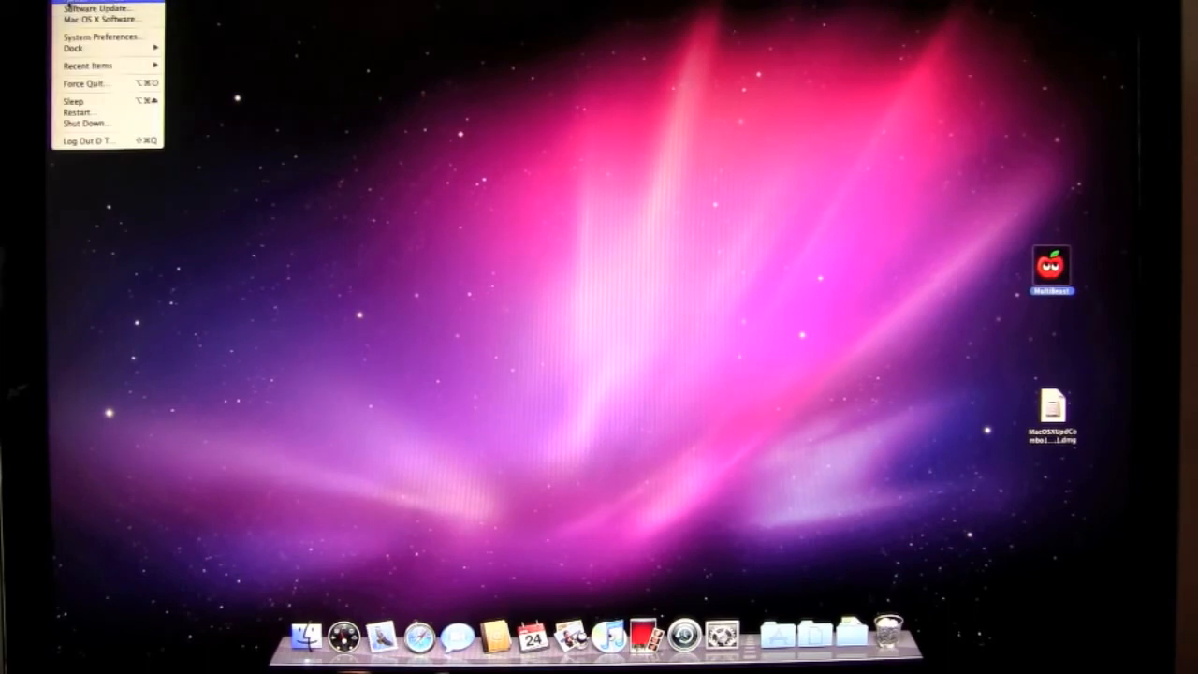
{"action": "left_click", "coordinate": [89, 7]}
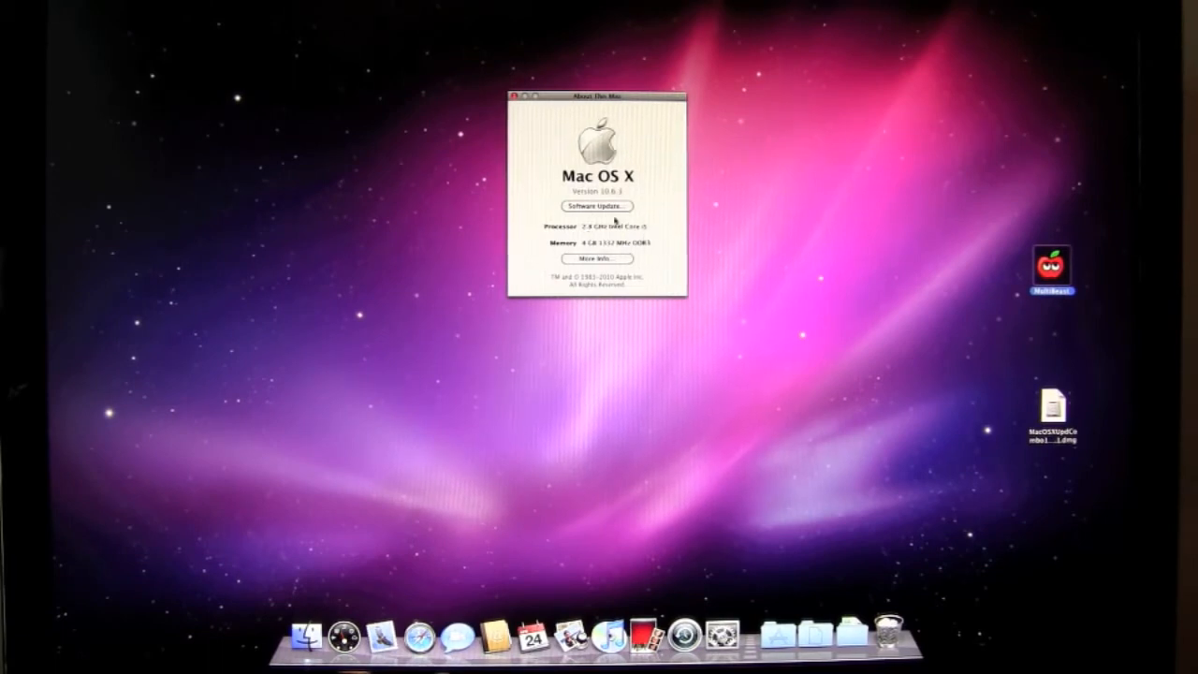
{"action": "left_click_drag", "start_coordinate": [595, 93], "coordinate": [595, 149]}
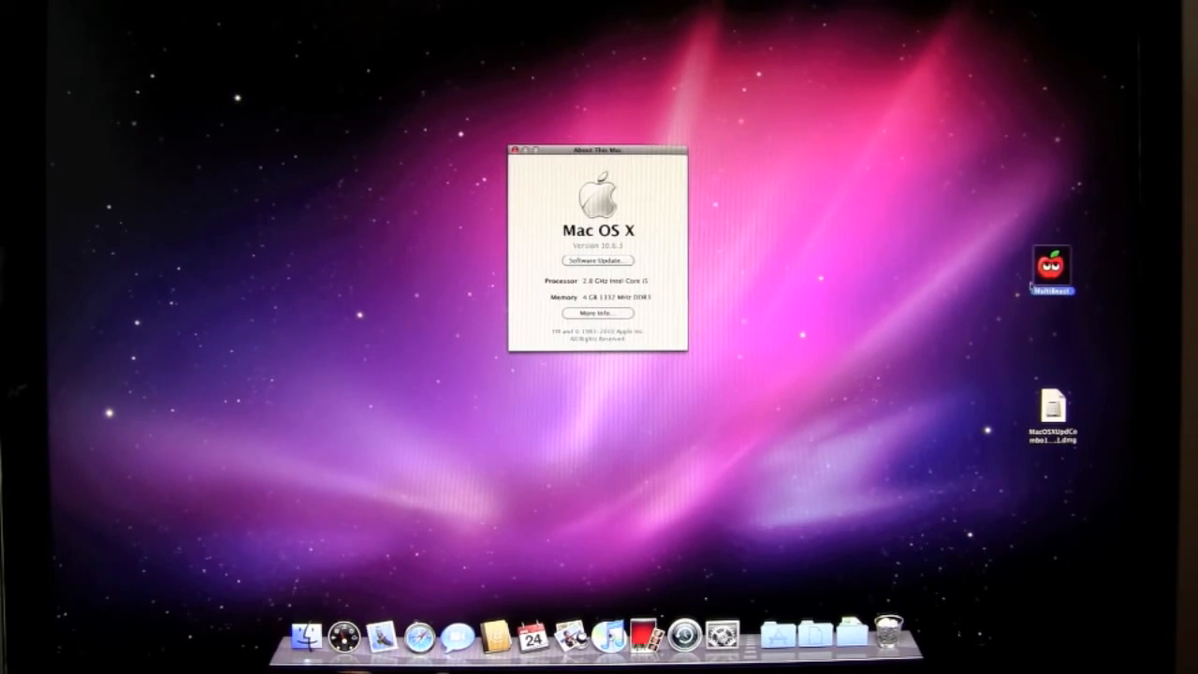
{"action": "double_click", "coordinate": [1051, 266]}
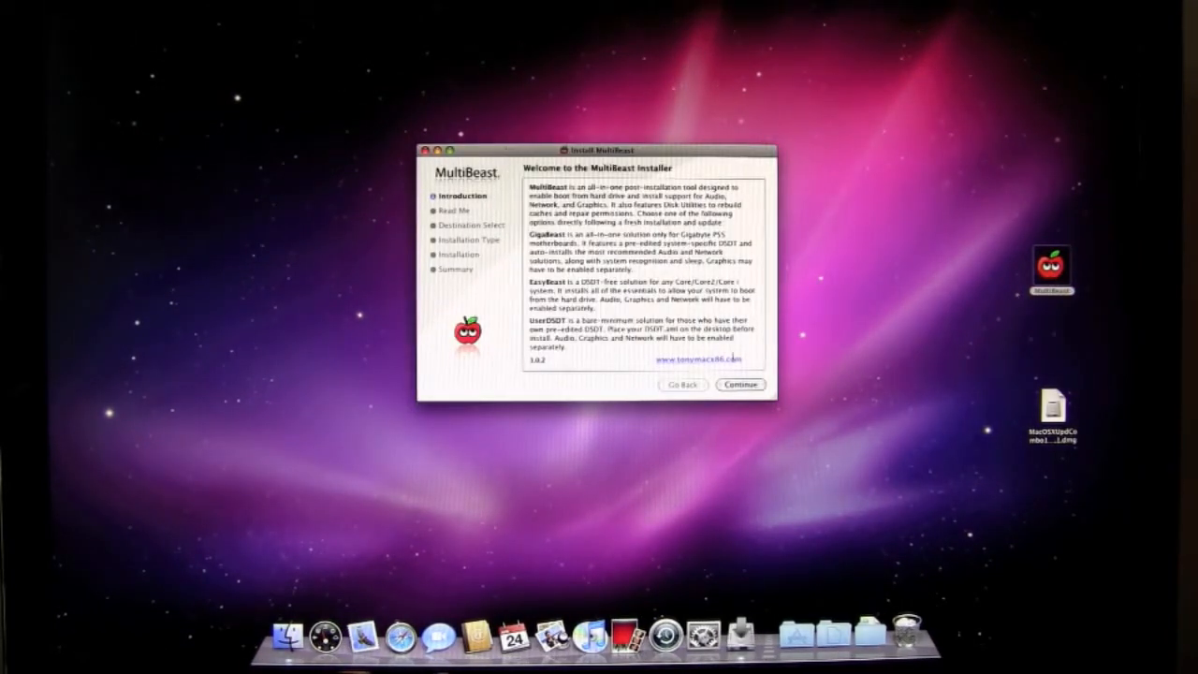
Advance past the welcome and information pages and accept the Snow Leopard disk as destination.
{"action": "left_click", "coordinate": [741, 386]}
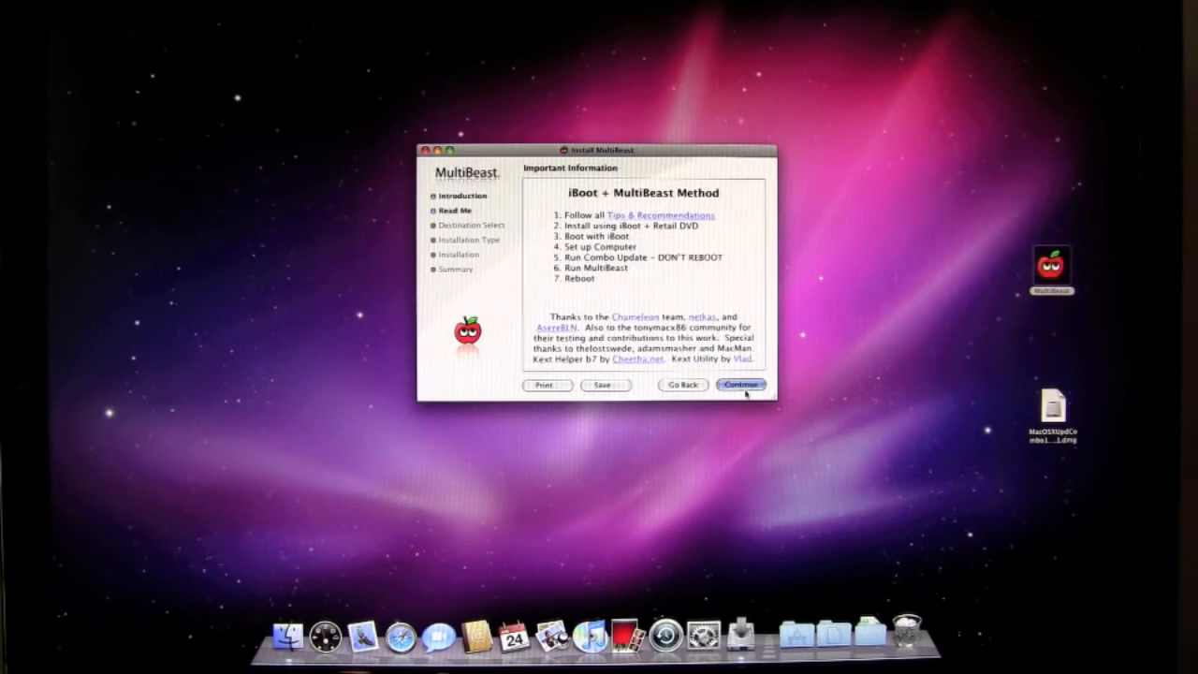
{"action": "left_click", "coordinate": [741, 386]}
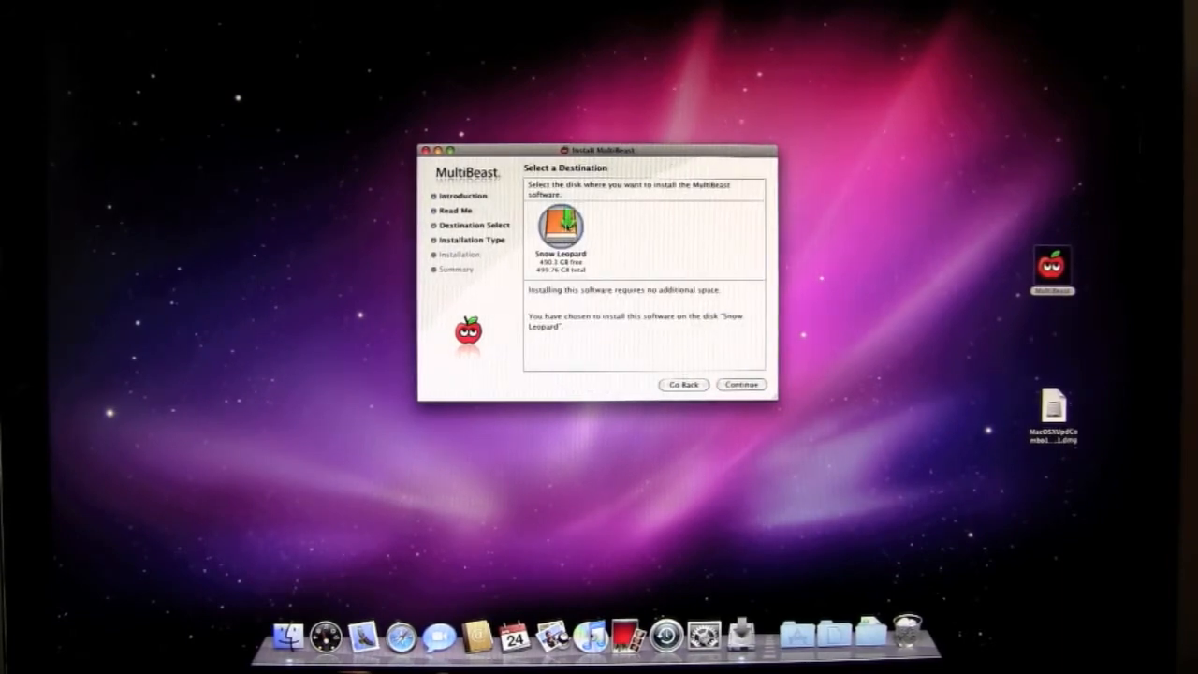
{"action": "left_click", "coordinate": [741, 385]}
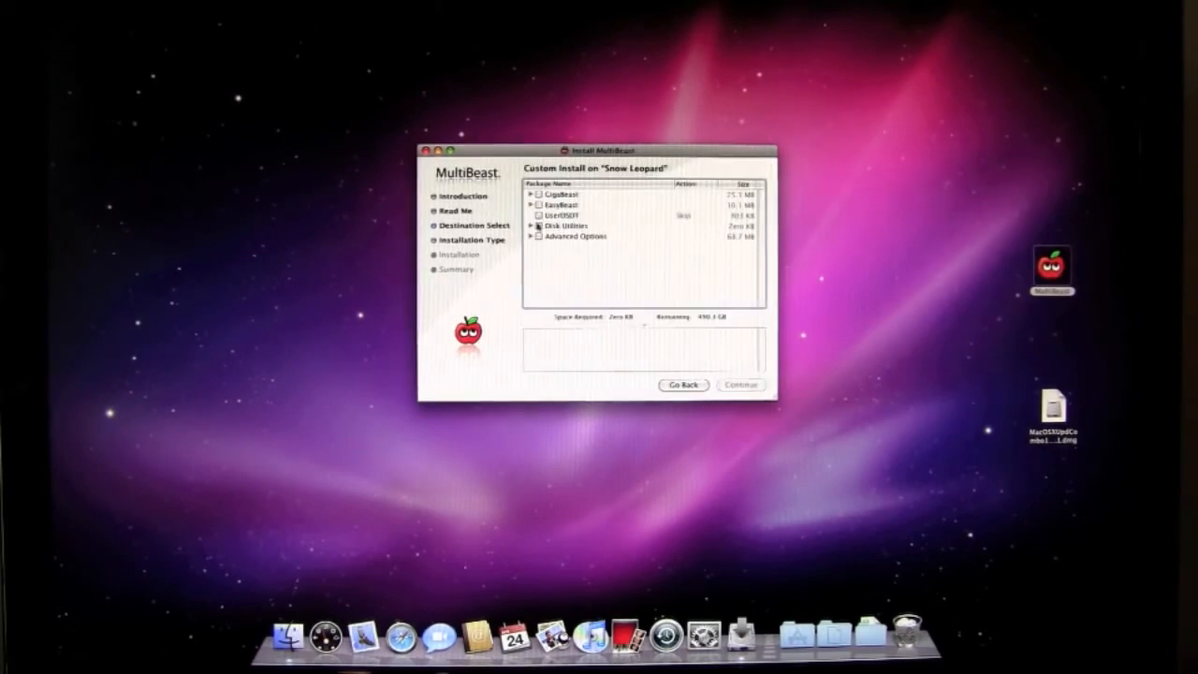
Choose the iMac11,1 Core i7 smbios.plist under Advanced Options and select Disk Utilities.
{"action": "left_click", "coordinate": [538, 235]}
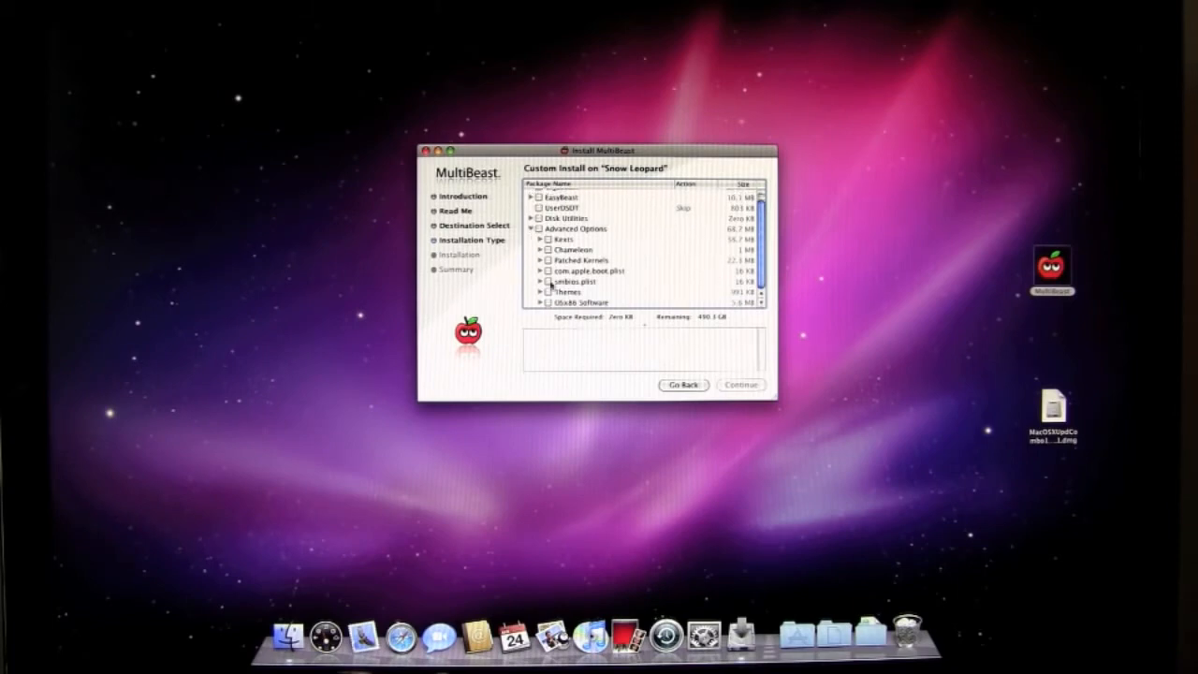
{"action": "left_click", "coordinate": [546, 281]}
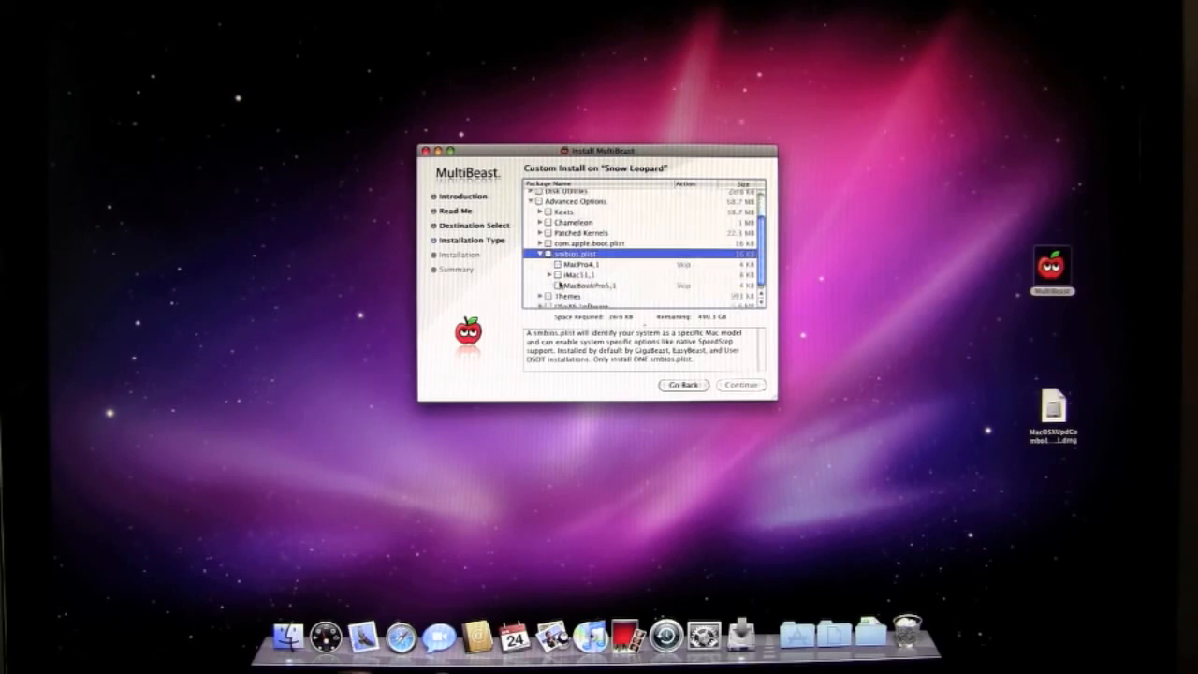
{"action": "left_click", "coordinate": [588, 275]}
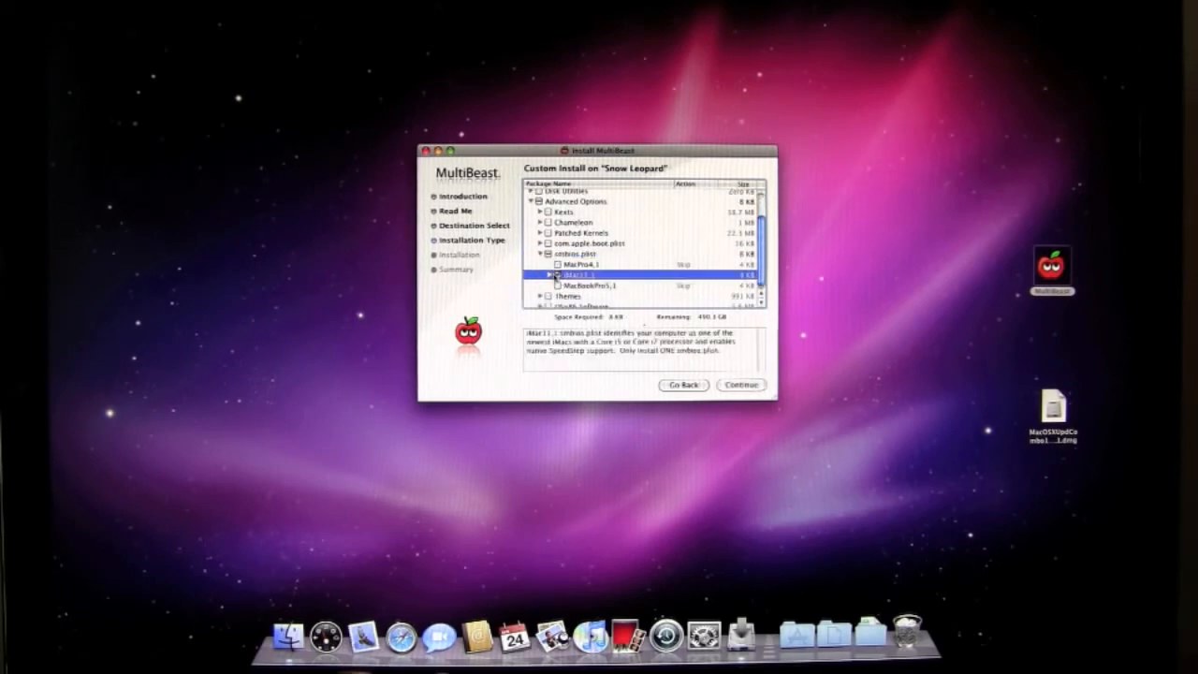
{"action": "left_click", "coordinate": [550, 274]}
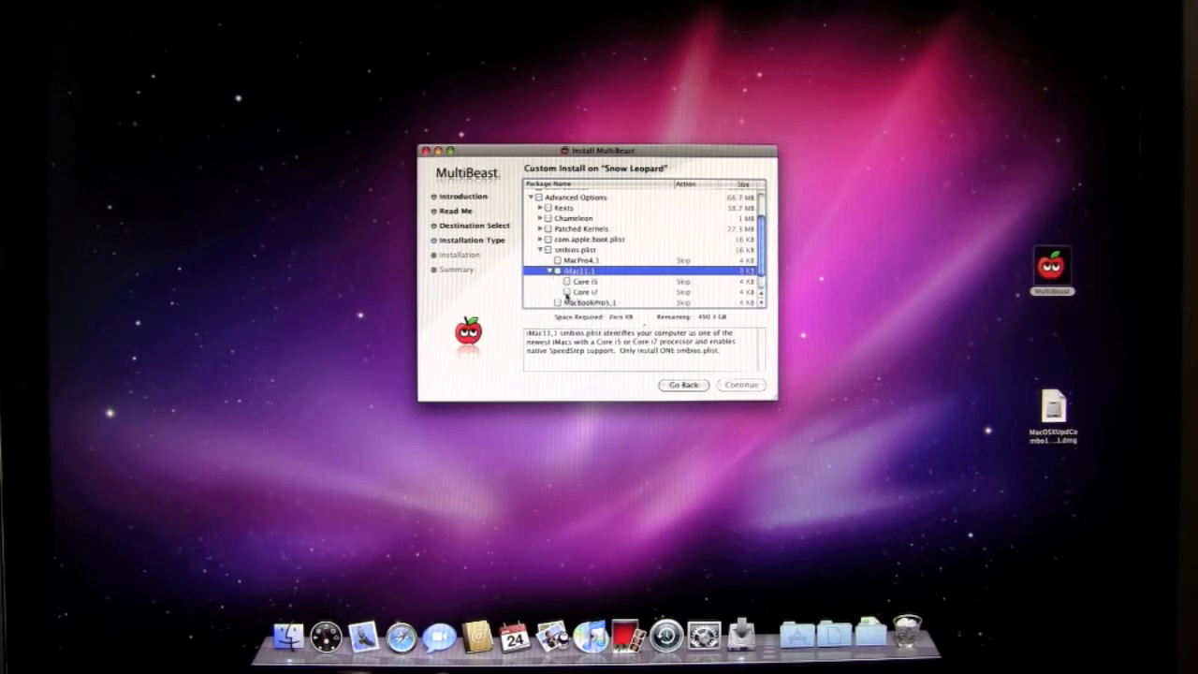
{"action": "left_click", "coordinate": [567, 292]}
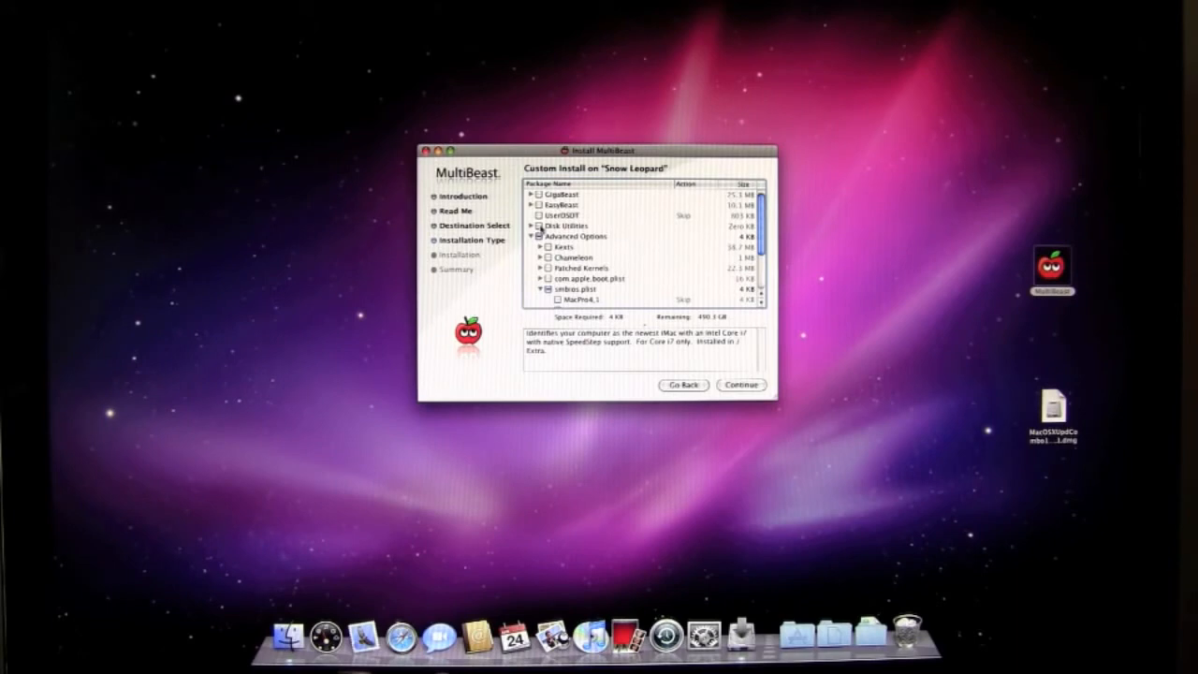
{"action": "left_click", "coordinate": [565, 224]}
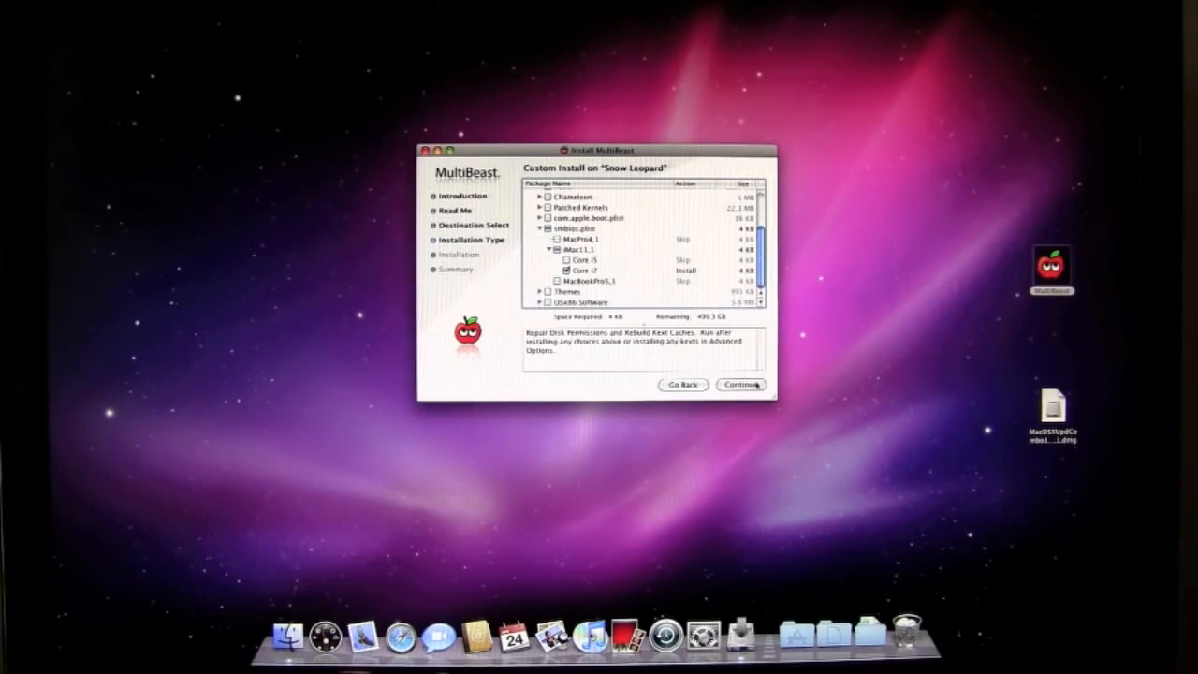
Proceed to the summary, start the install and confirm the administrator password.
{"action": "left_click", "coordinate": [741, 385]}
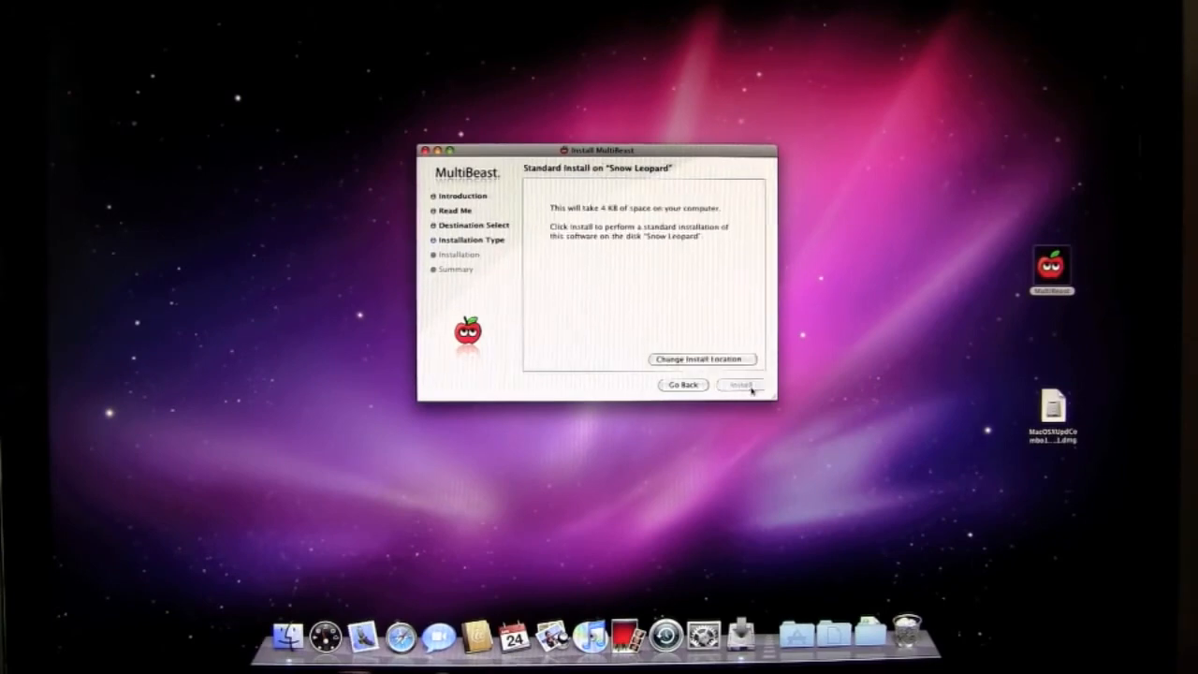
{"action": "left_click", "coordinate": [741, 385]}
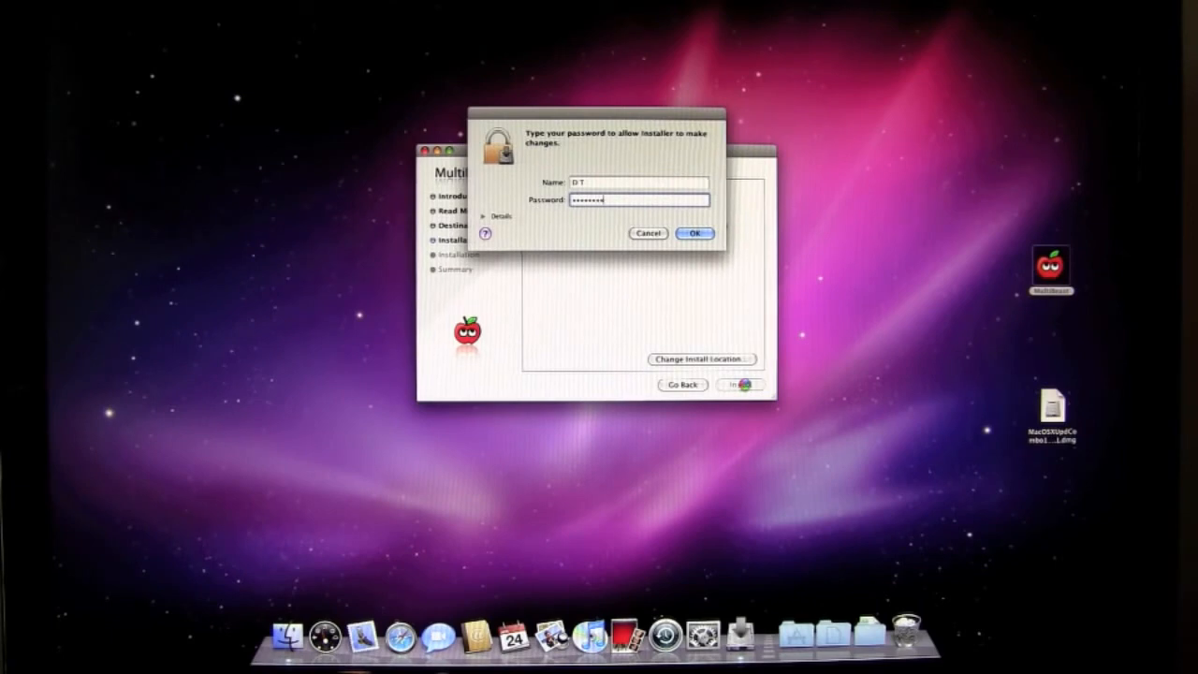
{"action": "left_click", "coordinate": [694, 232]}
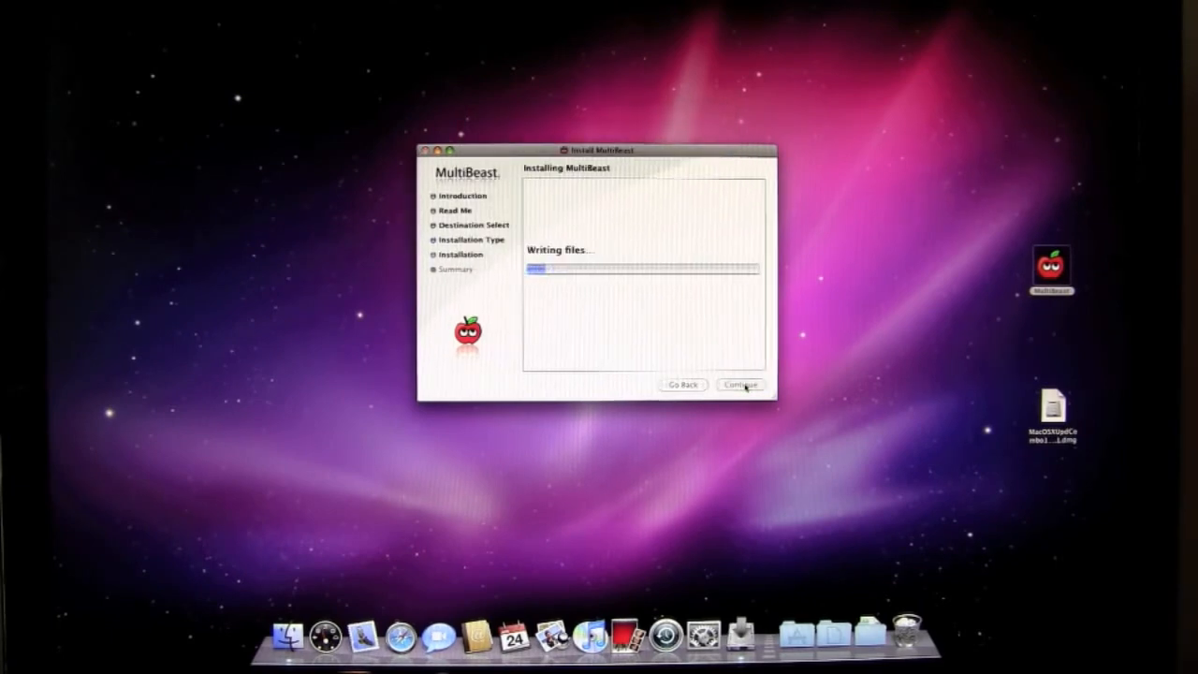